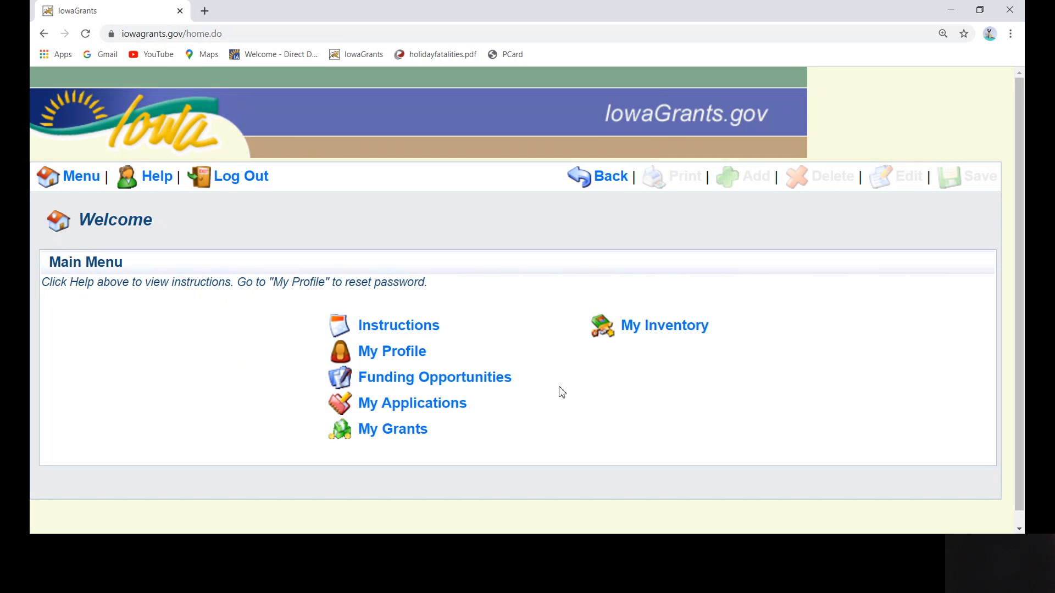
# Step: From My Grants, open the Mayberry Police Department grant and go to its Status Reports component
pyautogui.click(392, 430)
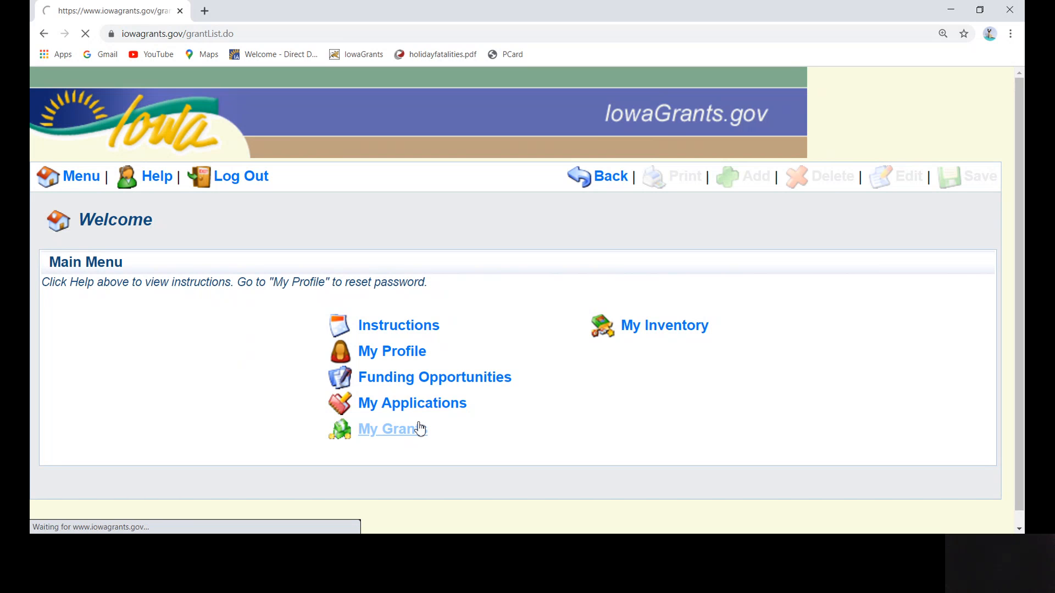
pyautogui.click(388, 430)
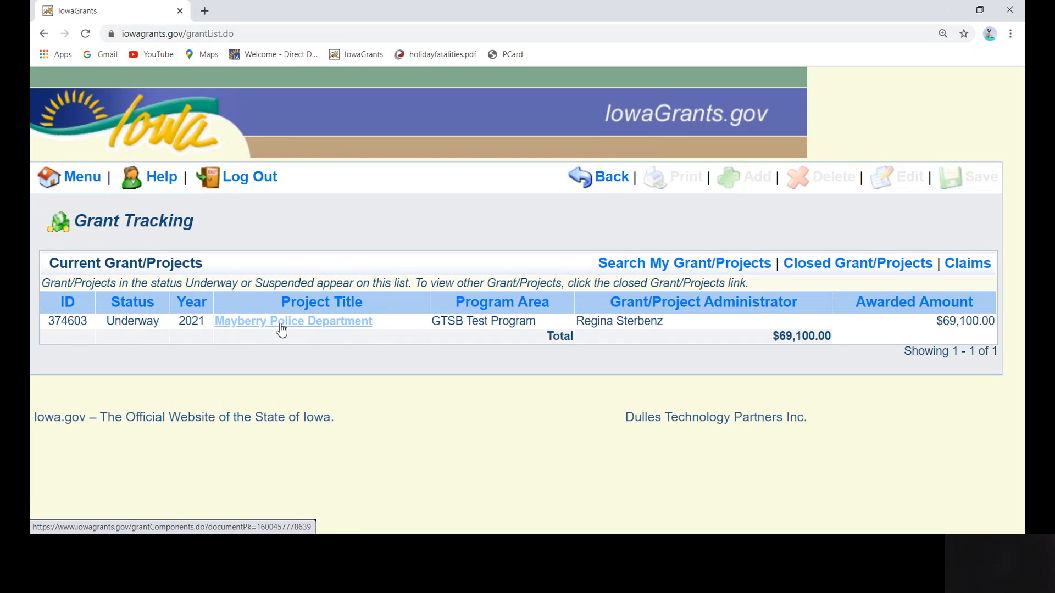
pyautogui.click(292, 321)
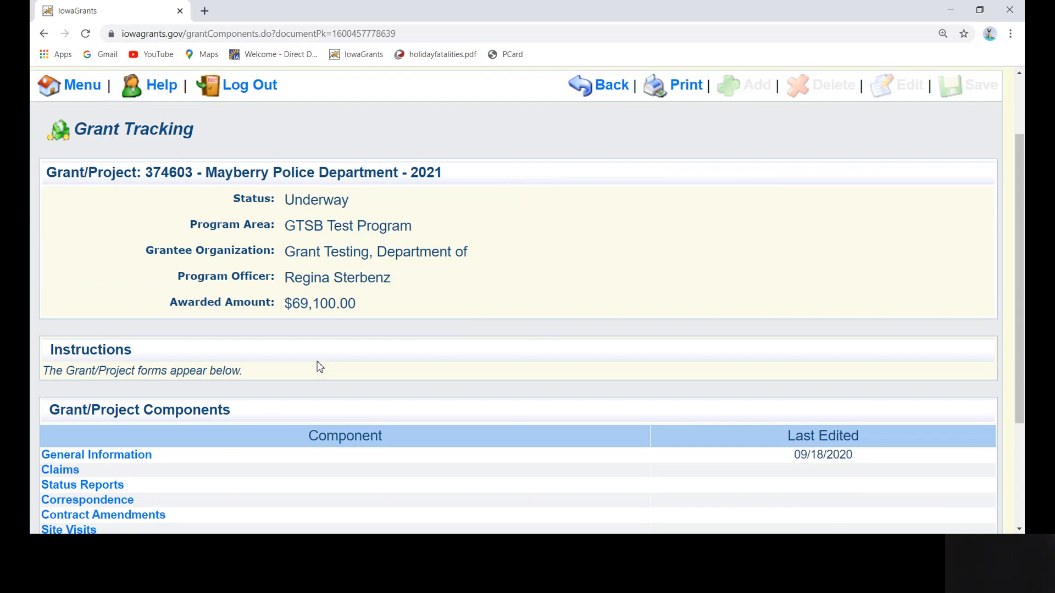
pyautogui.scroll(-3)
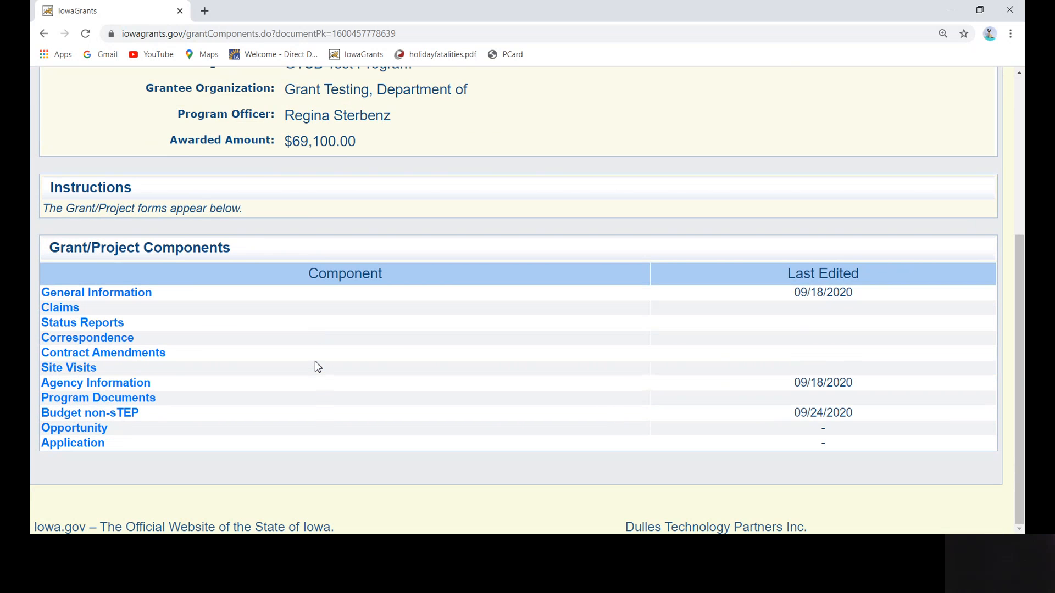
pyautogui.click(82, 322)
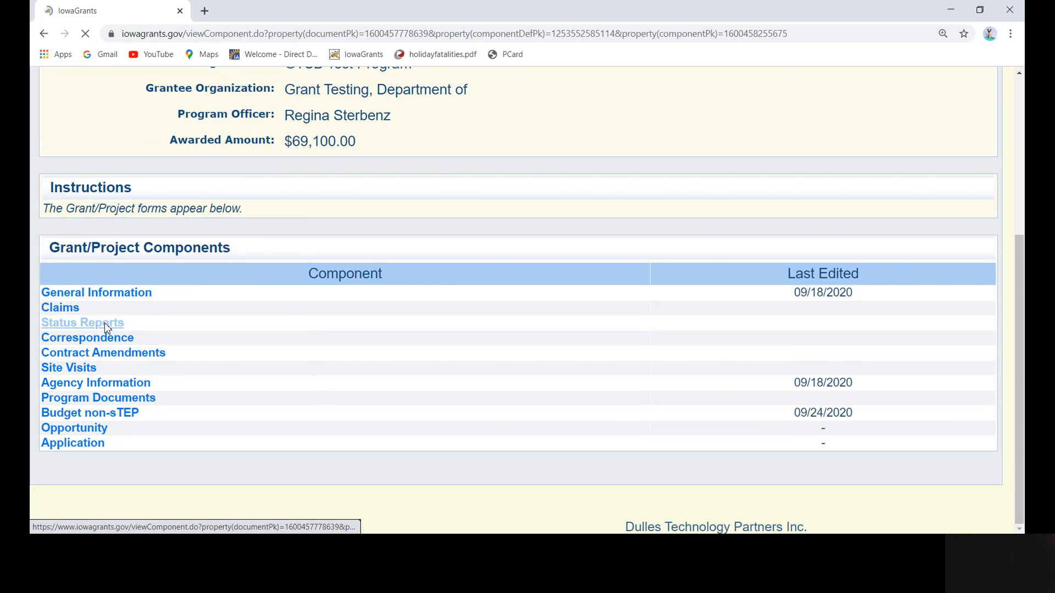
# Step: Open pending status report 374603 - 11, the August Activity Report
pyautogui.click(82, 322)
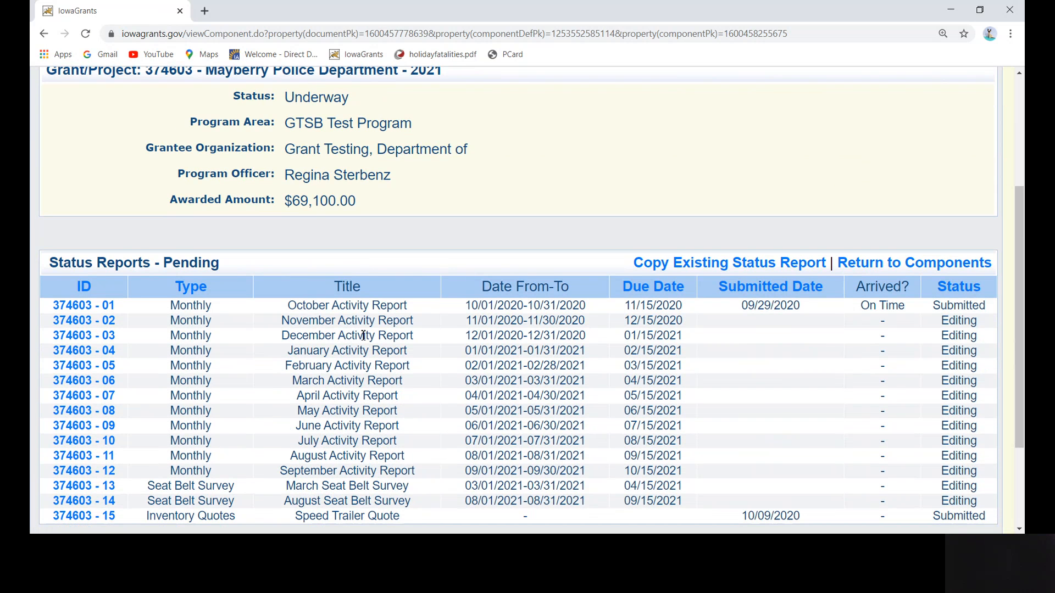
pyautogui.scroll(-3)
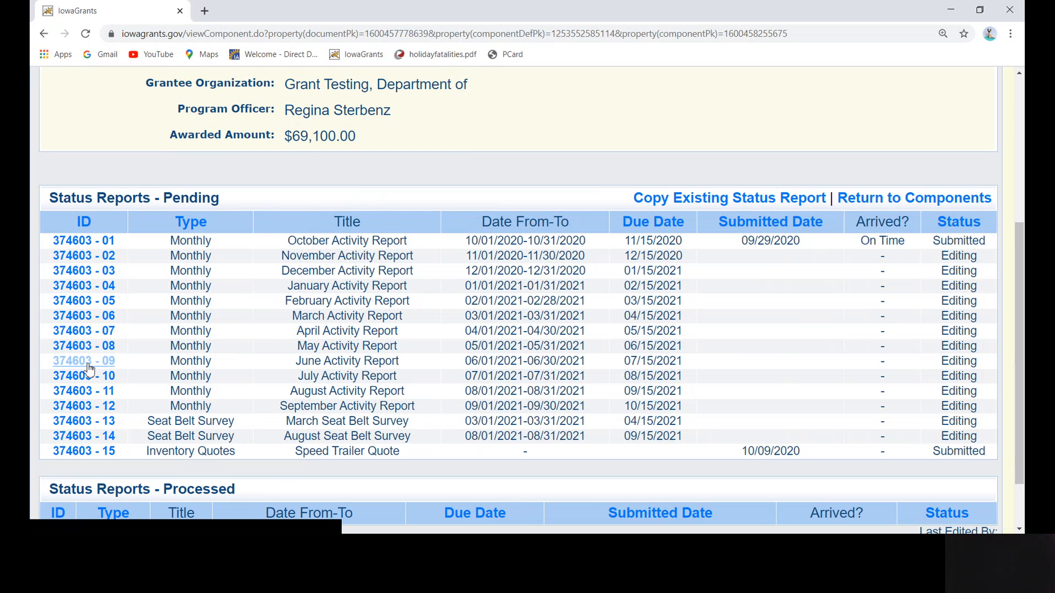
pyautogui.moveTo(84, 391)
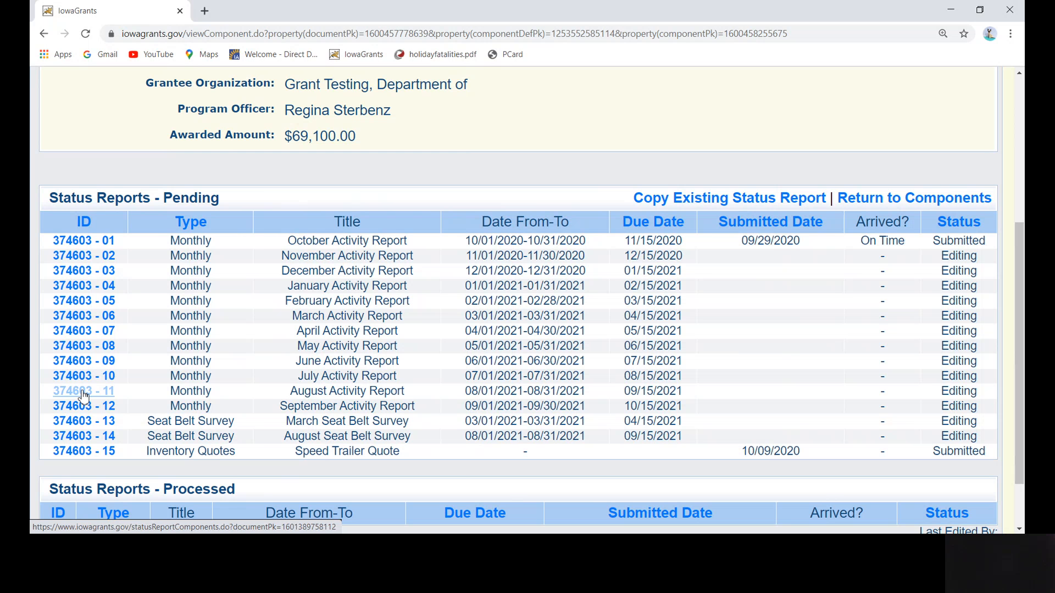
pyautogui.click(84, 391)
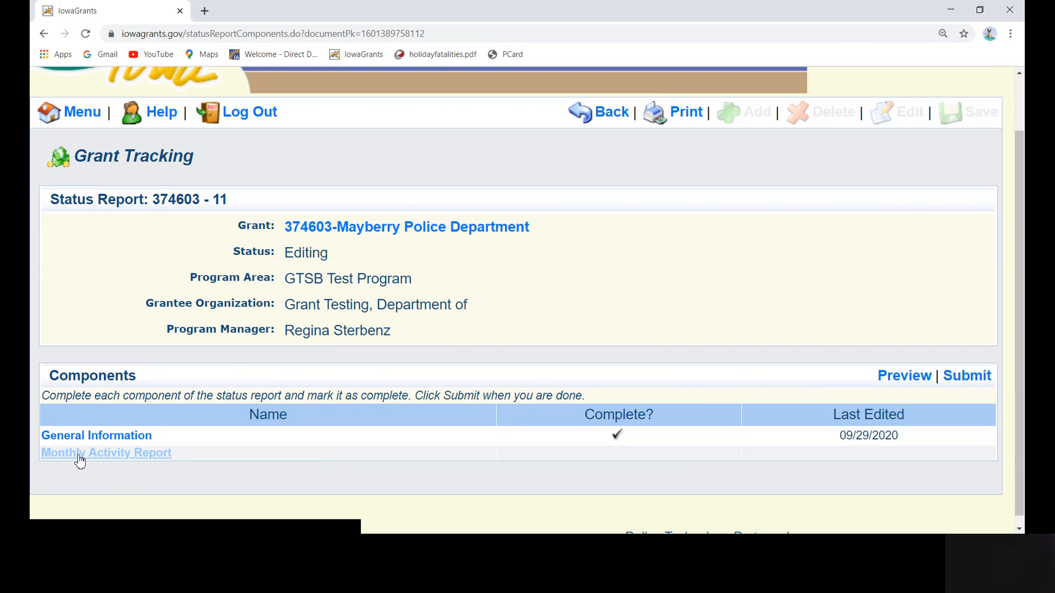
# Step: Open the Monthly Activity Report component and move to the Overtime Hours section
pyautogui.click(105, 452)
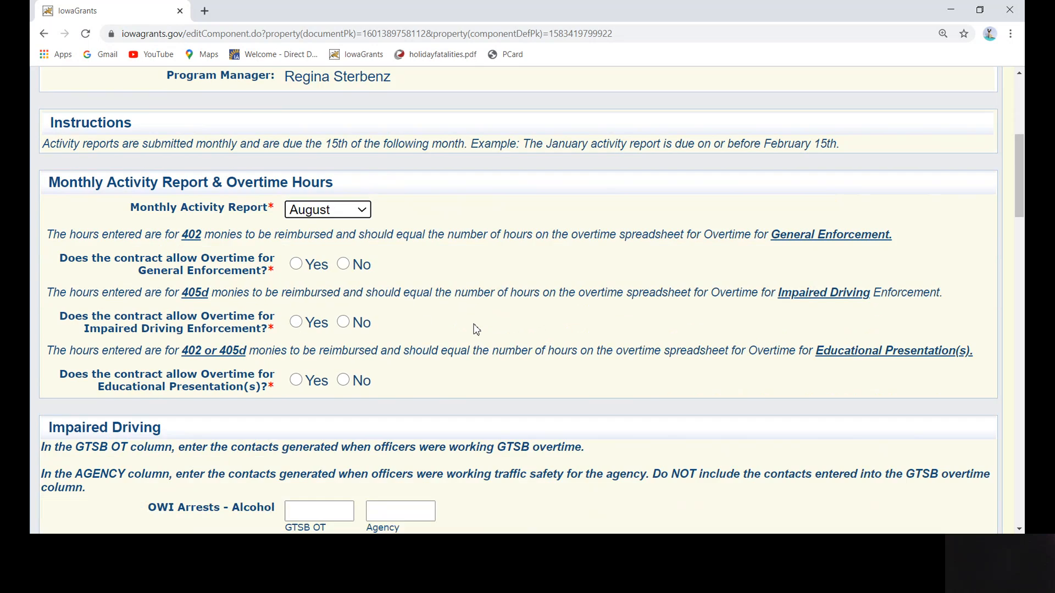
pyautogui.scroll(-3)
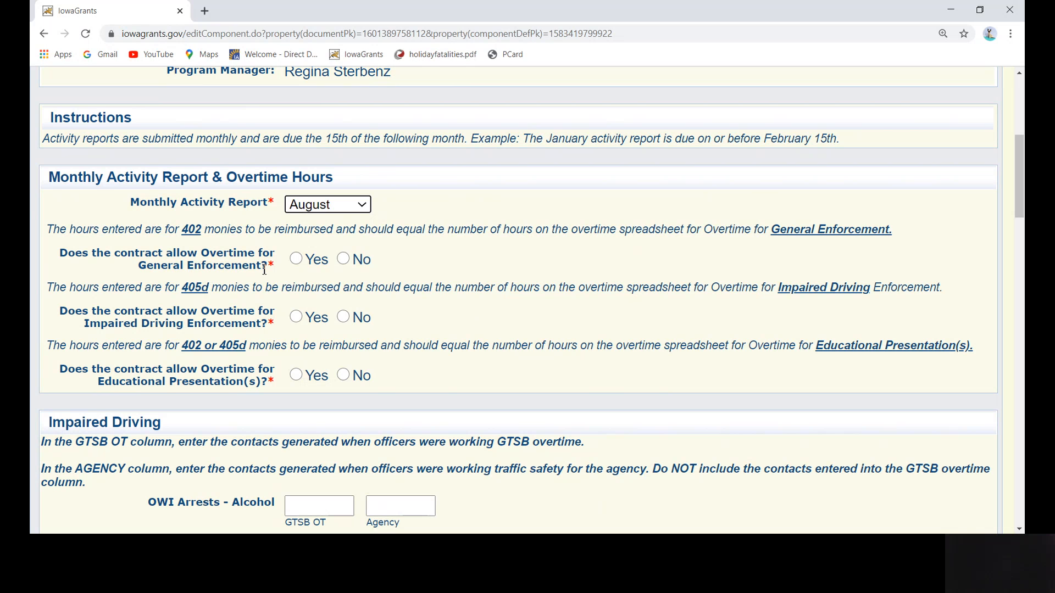
pyautogui.moveTo(225, 226)
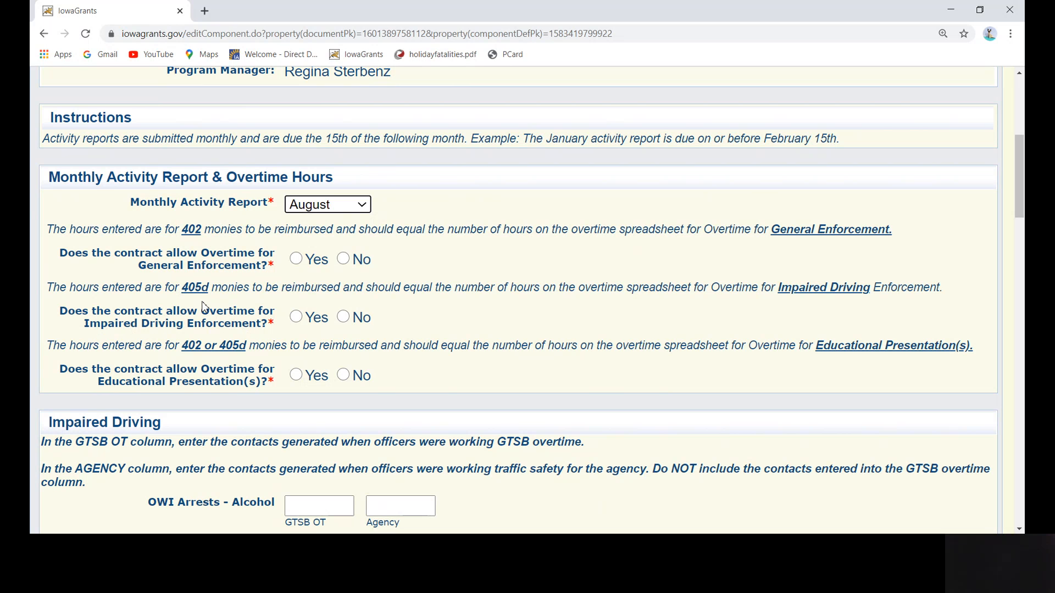
pyautogui.moveTo(163, 346)
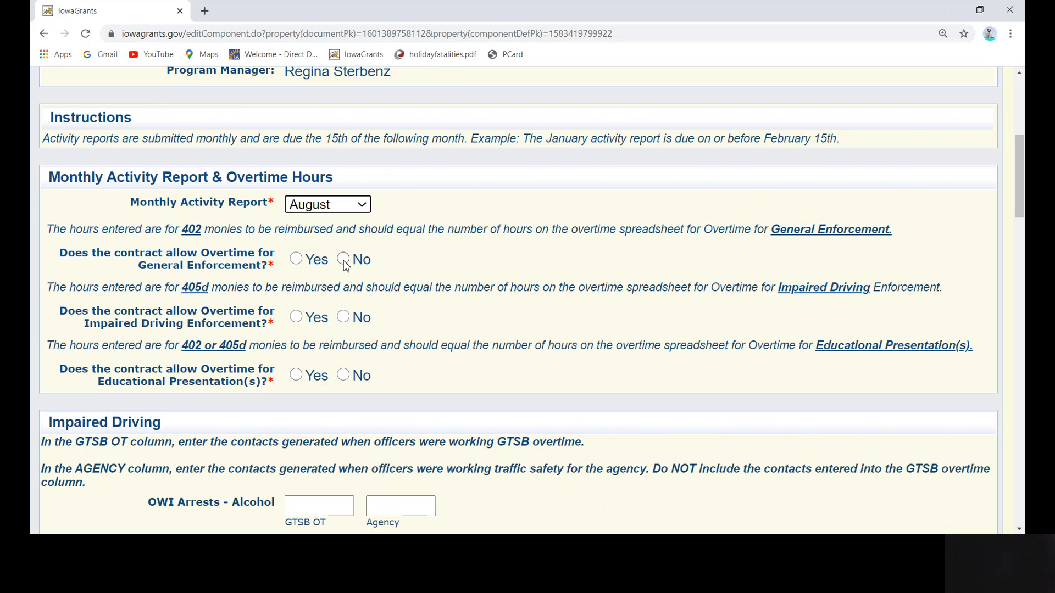
# Step: Answer that General Enforcement overtime is allowed and was worked this month
pyautogui.click(343, 259)
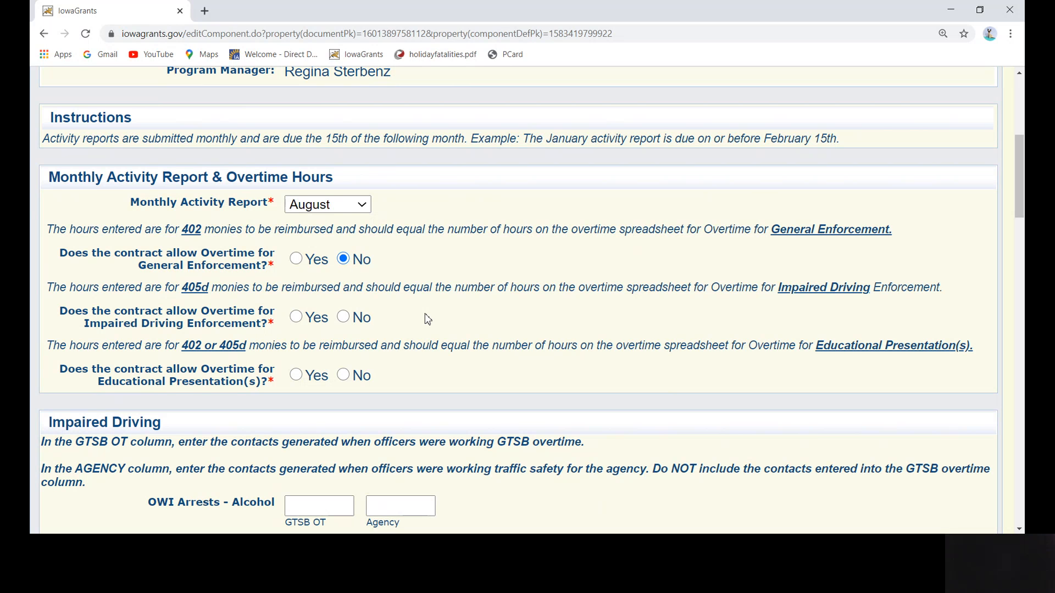
pyautogui.moveTo(425, 323)
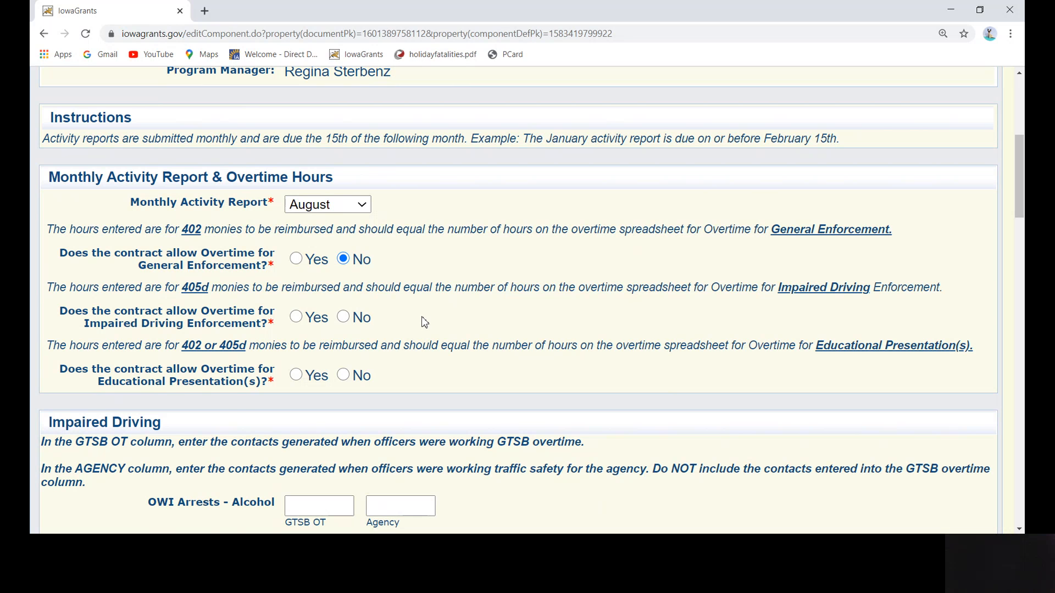
pyautogui.click(294, 259)
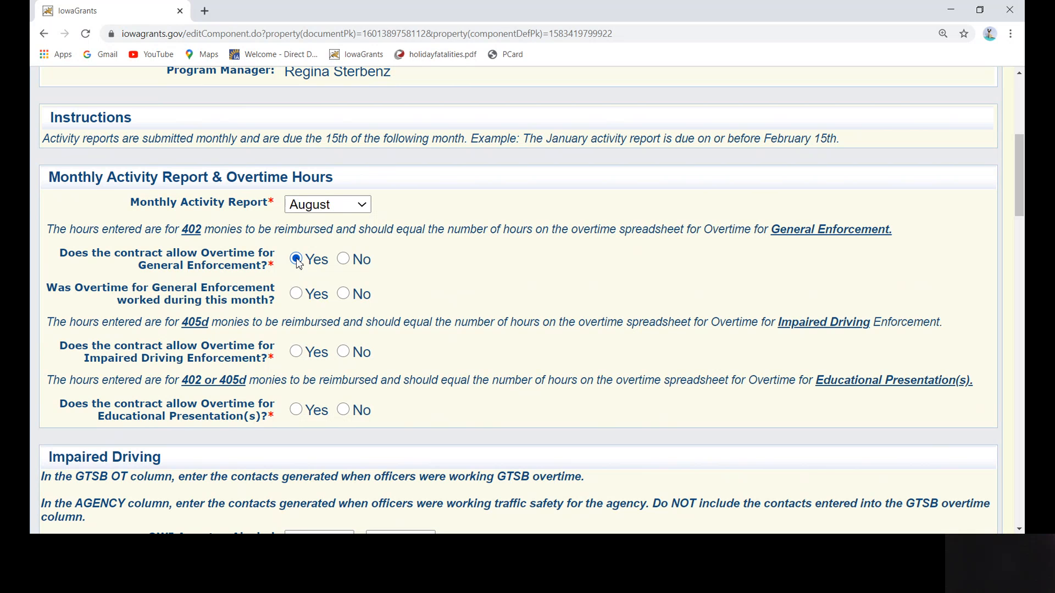
pyautogui.click(295, 259)
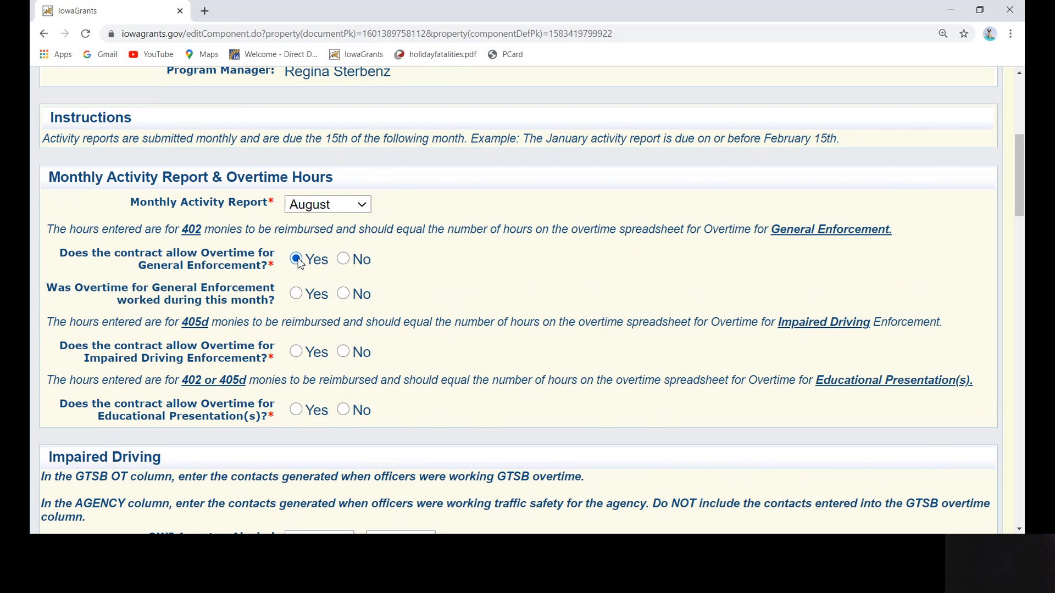
pyautogui.click(343, 259)
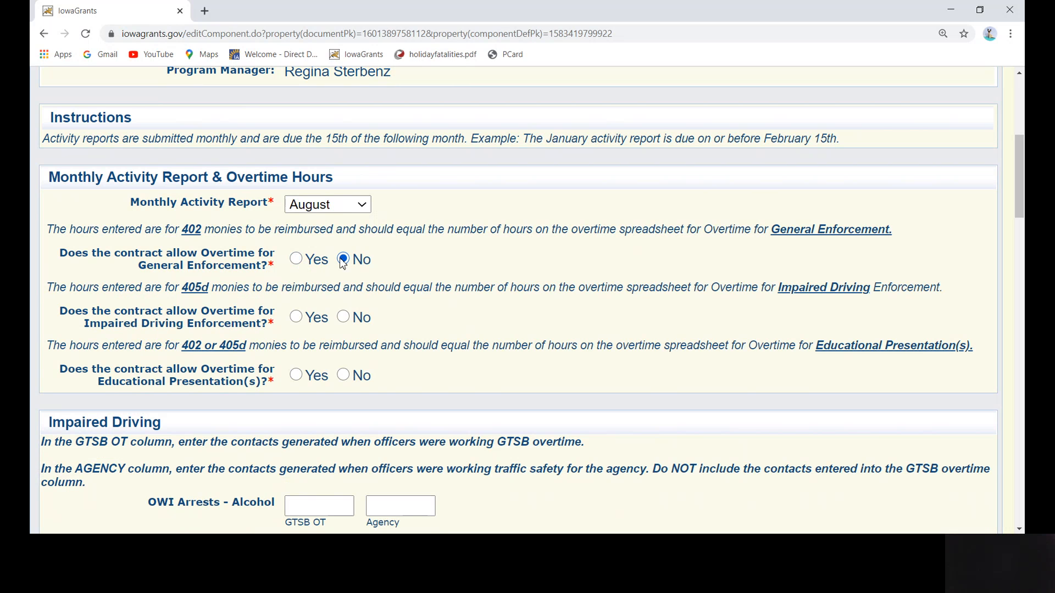
pyautogui.click(296, 259)
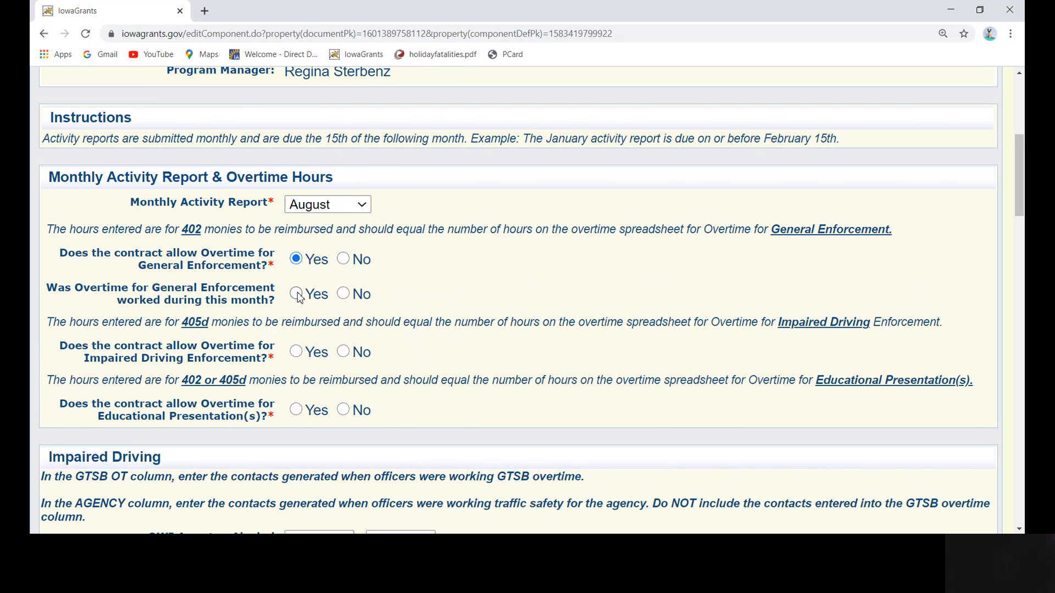
pyautogui.click(295, 294)
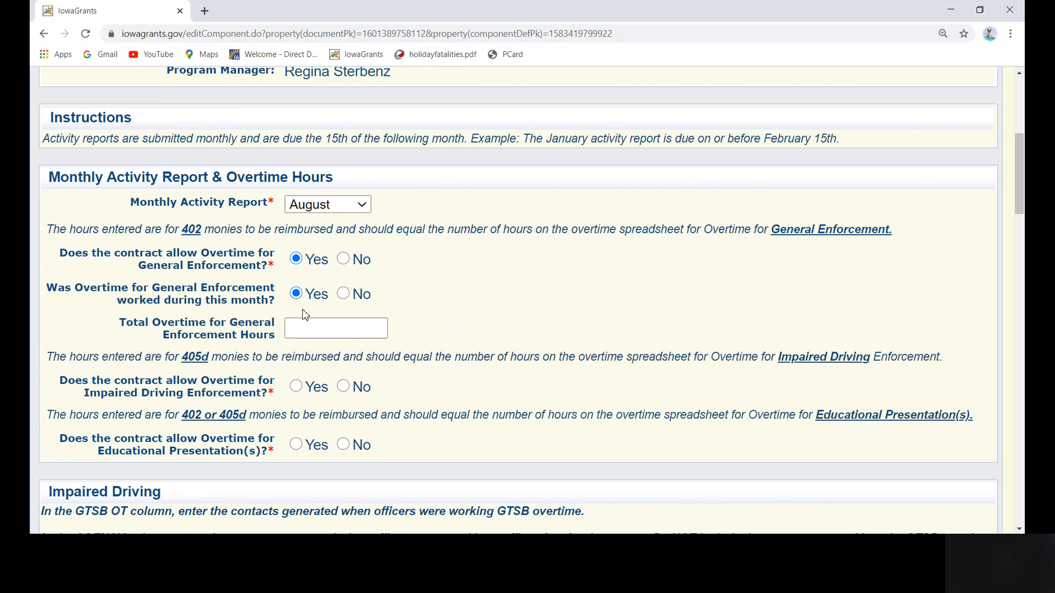
# Step: Answer that Impaired Driving overtime is not allowed and none was worked
pyautogui.scroll(-3)
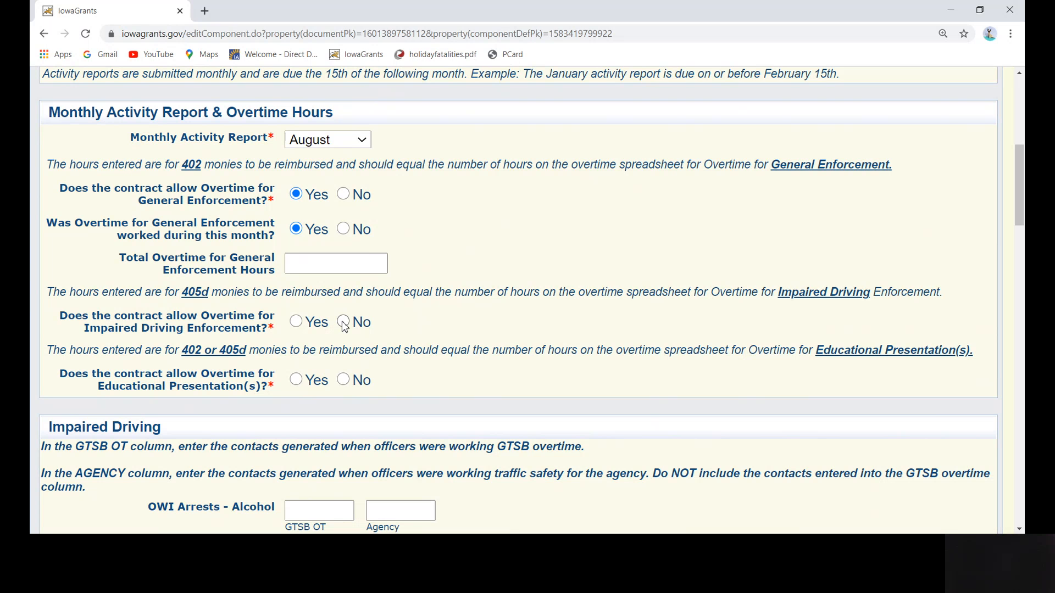
pyautogui.click(343, 322)
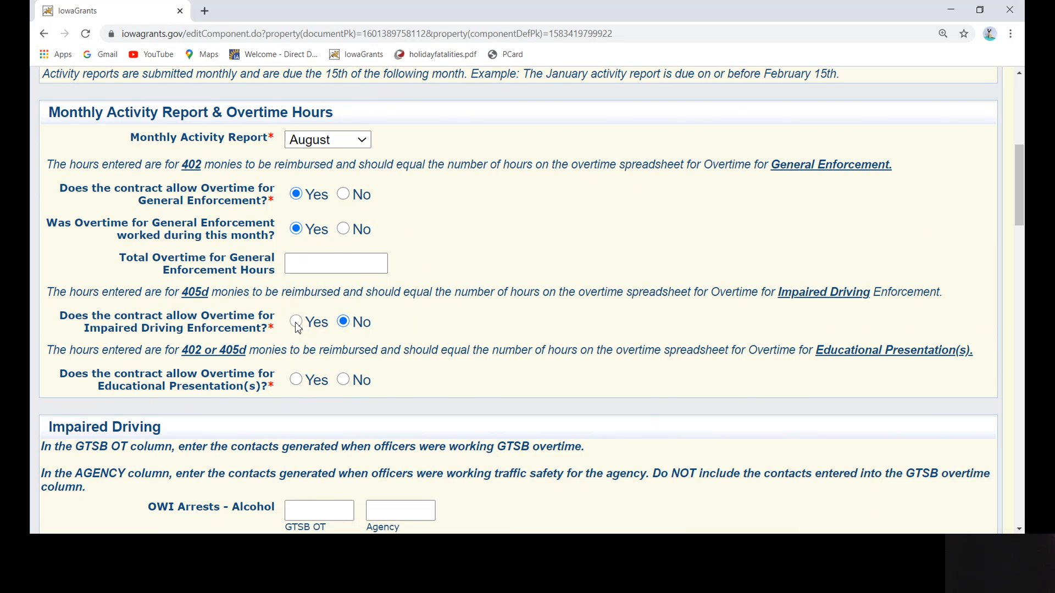
pyautogui.click(295, 322)
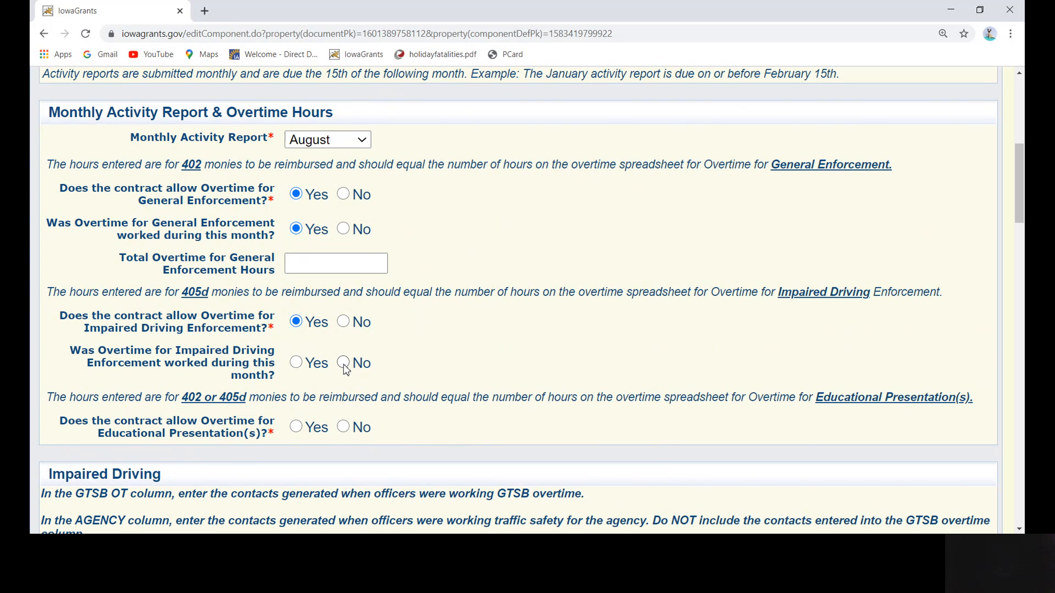
pyautogui.click(343, 363)
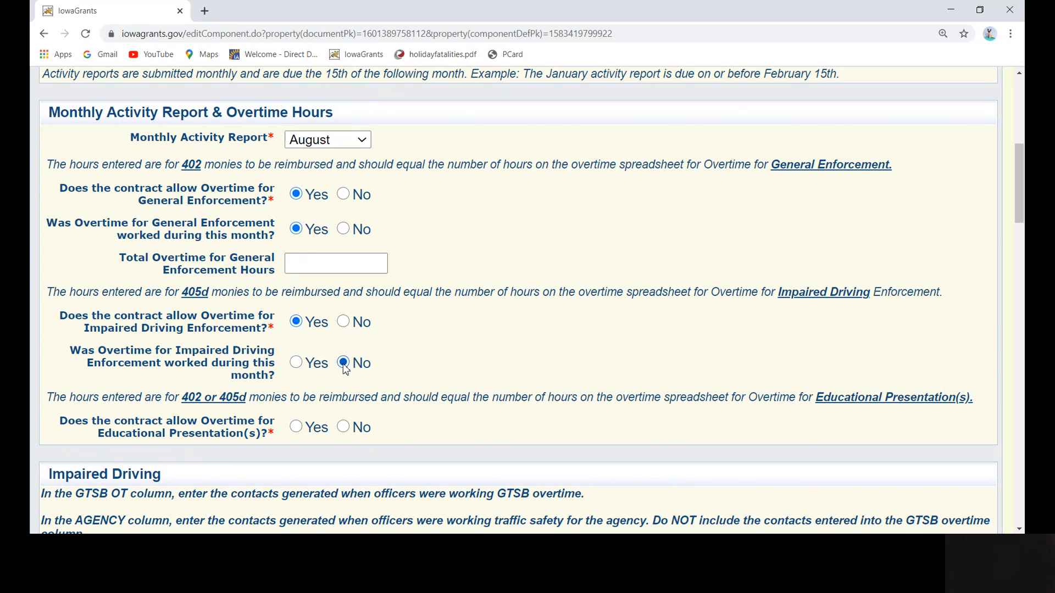
pyautogui.click(343, 361)
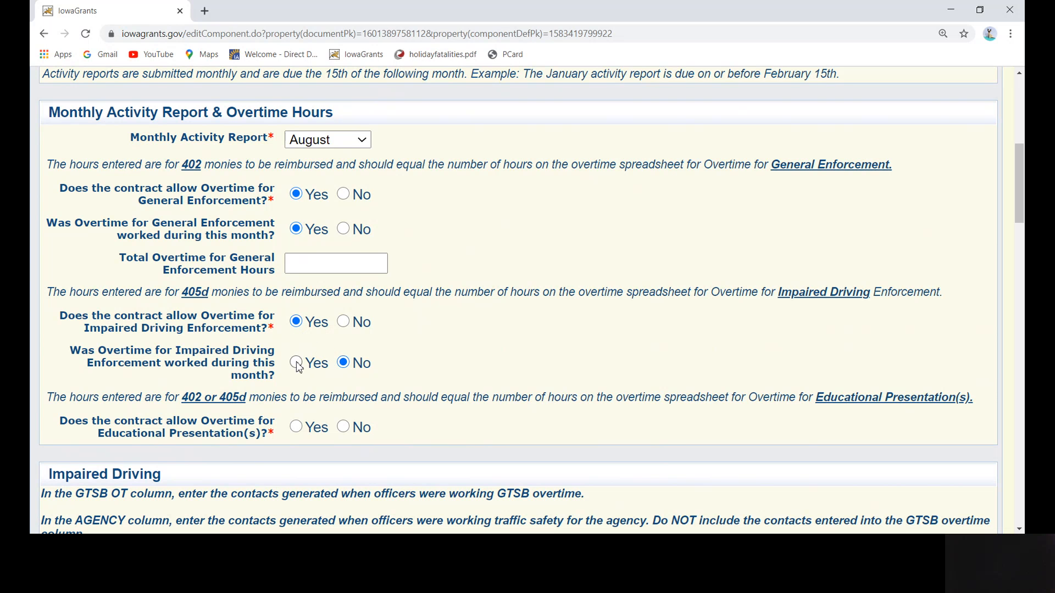
pyautogui.click(296, 362)
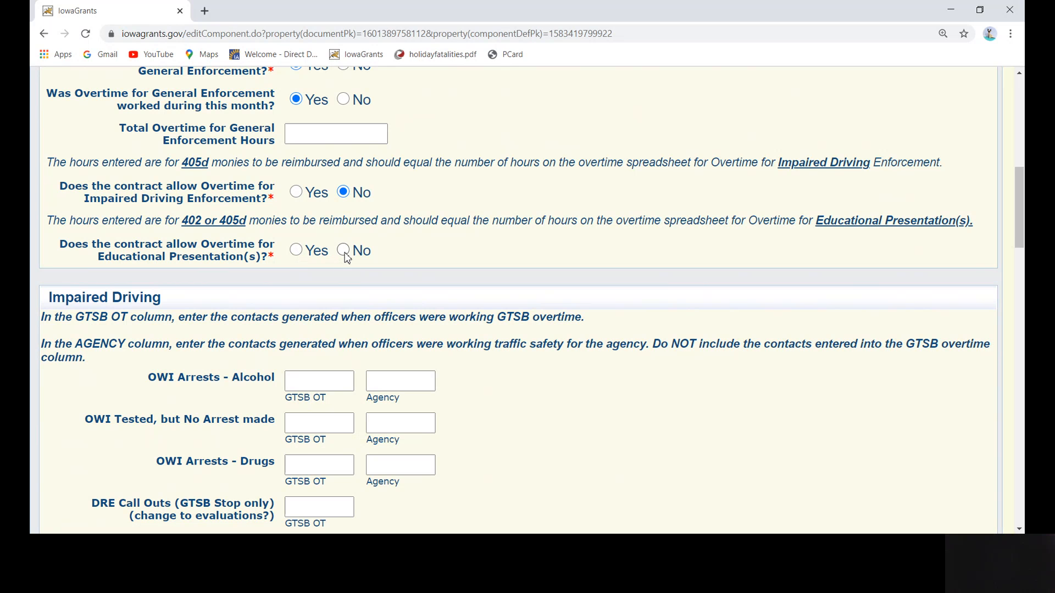
# Step: Answer that Educational Presentation overtime is allowed and was worked this month
pyautogui.click(343, 249)
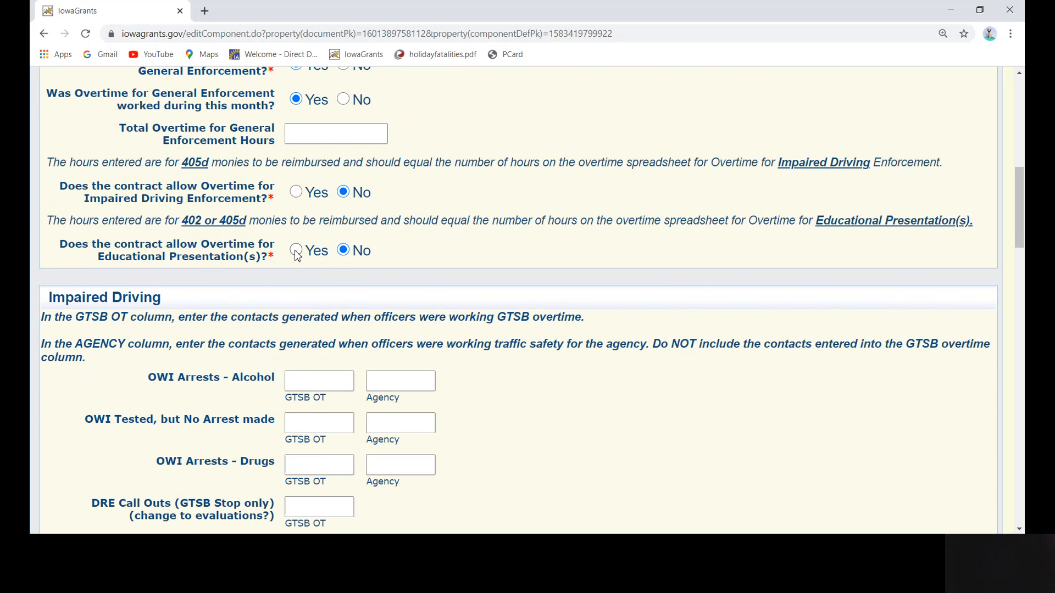
pyautogui.click(296, 250)
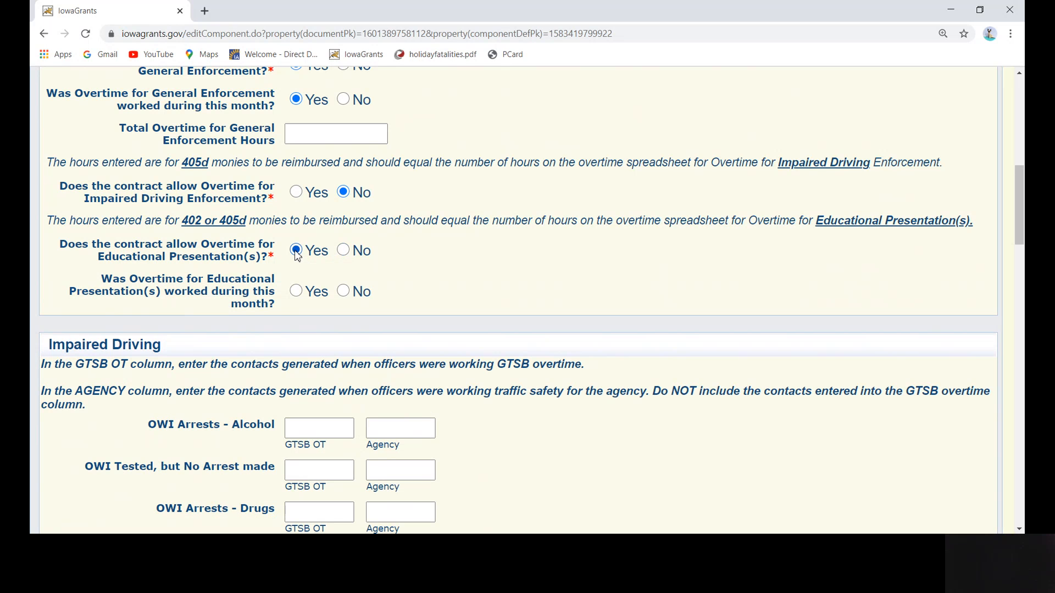
pyautogui.click(295, 251)
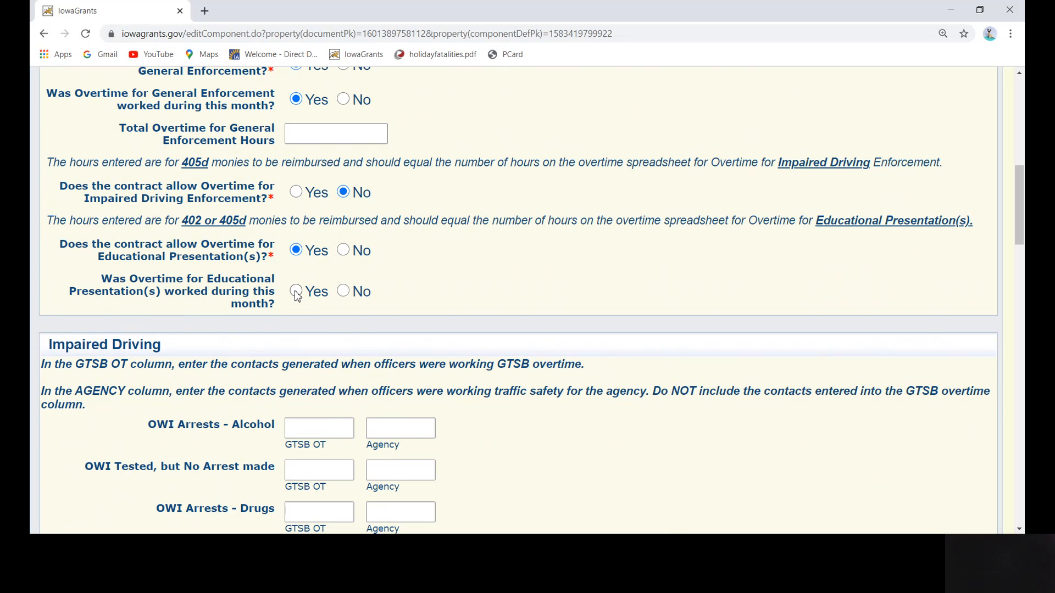
pyautogui.click(295, 291)
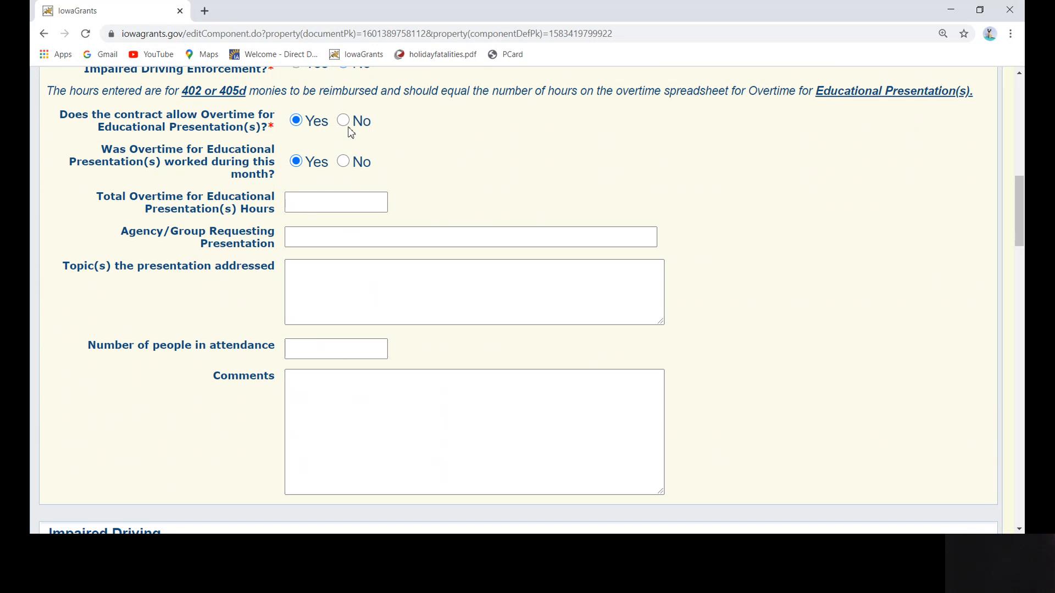
# Step: Set Educational Presentation overtime to not allowed and enter 8.0 General Enforcement overtime hours
pyautogui.click(343, 121)
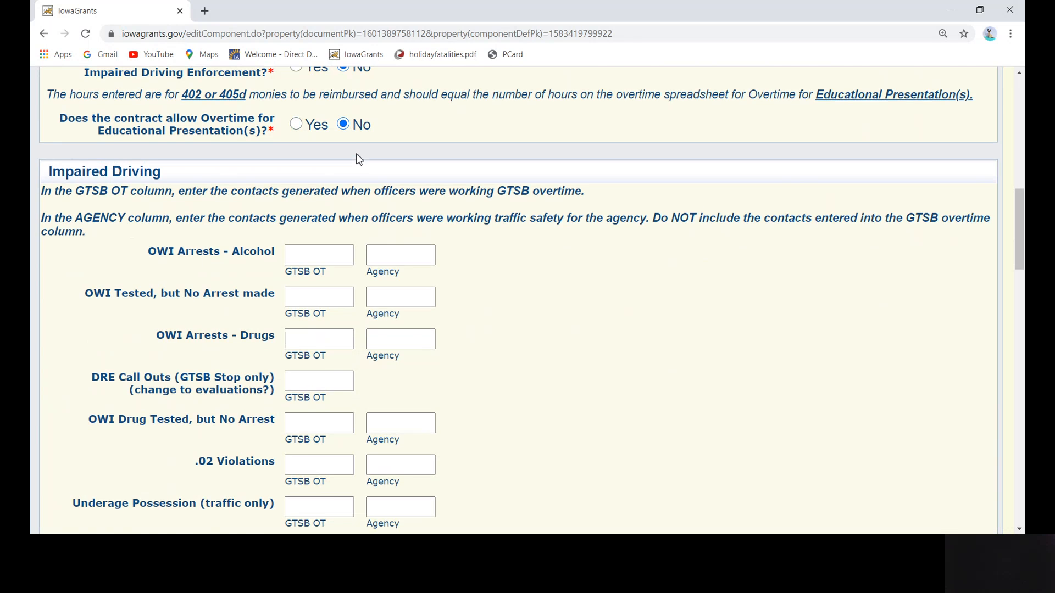
pyautogui.scroll(3)
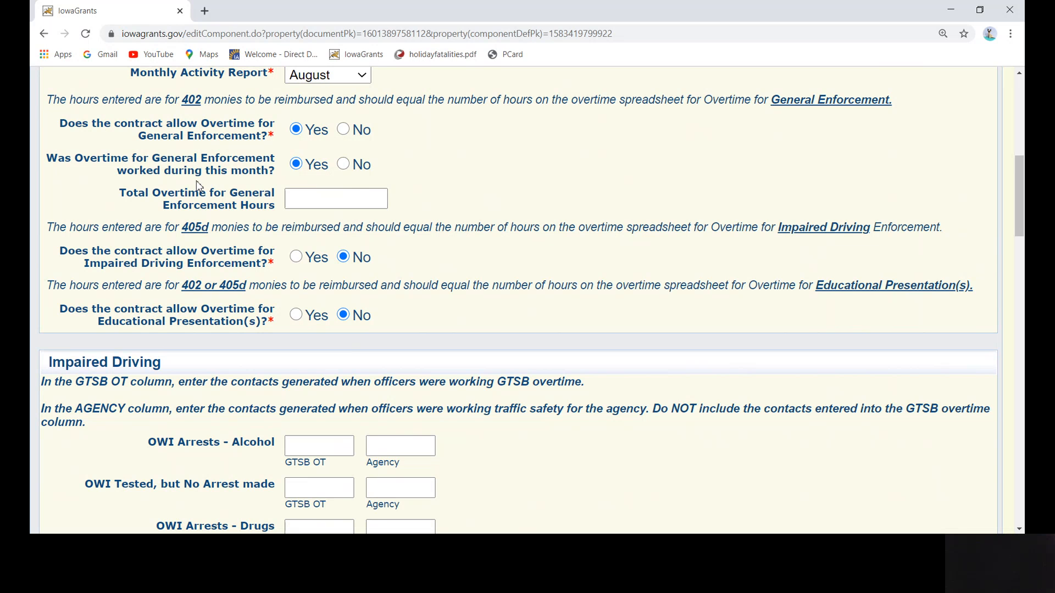
pyautogui.click(335, 199)
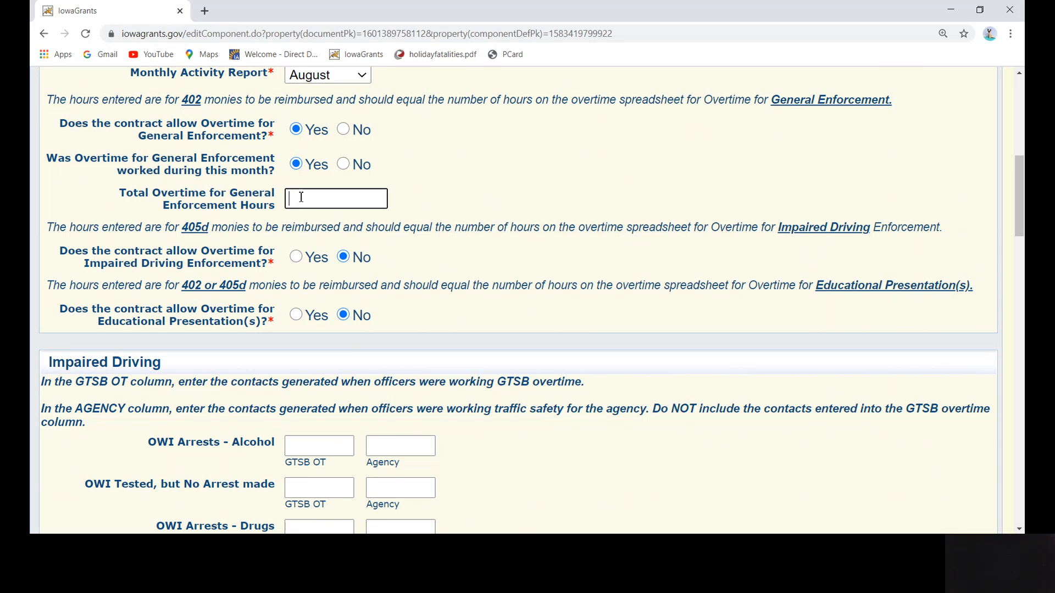
pyautogui.write('8.0')
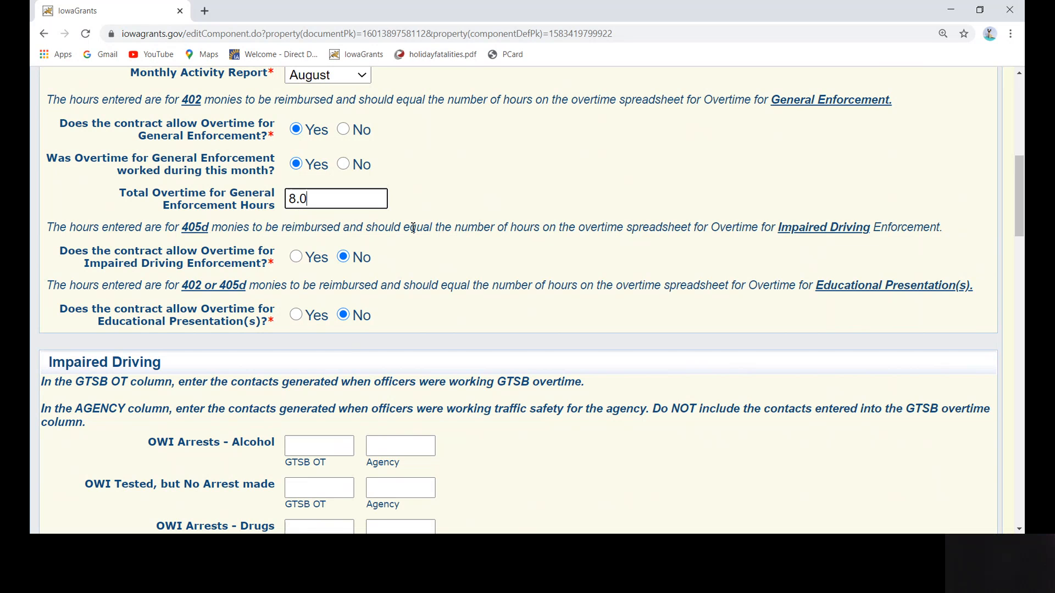
pyautogui.scroll(-3)
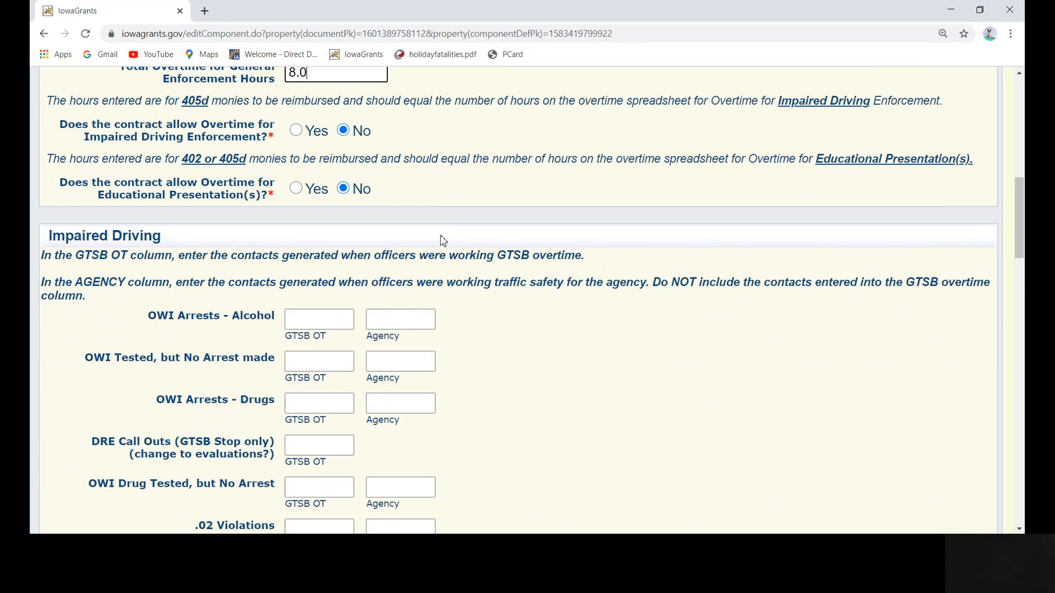
# Step: Enter OWI alcohol arrests as 2 GTSB OT and 0 agency
pyautogui.scroll(-3)
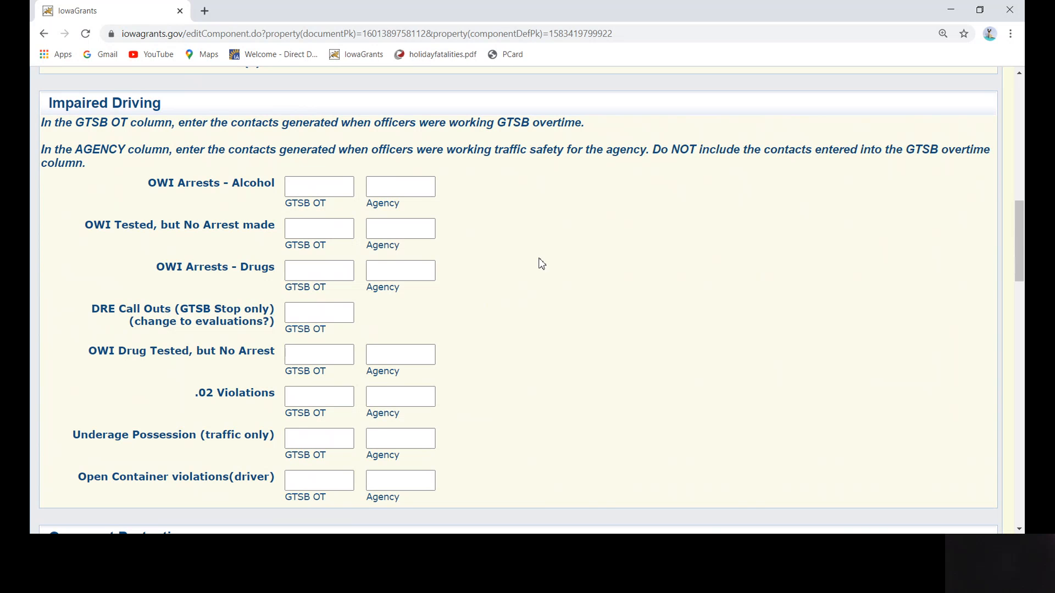
pyautogui.moveTo(299, 215)
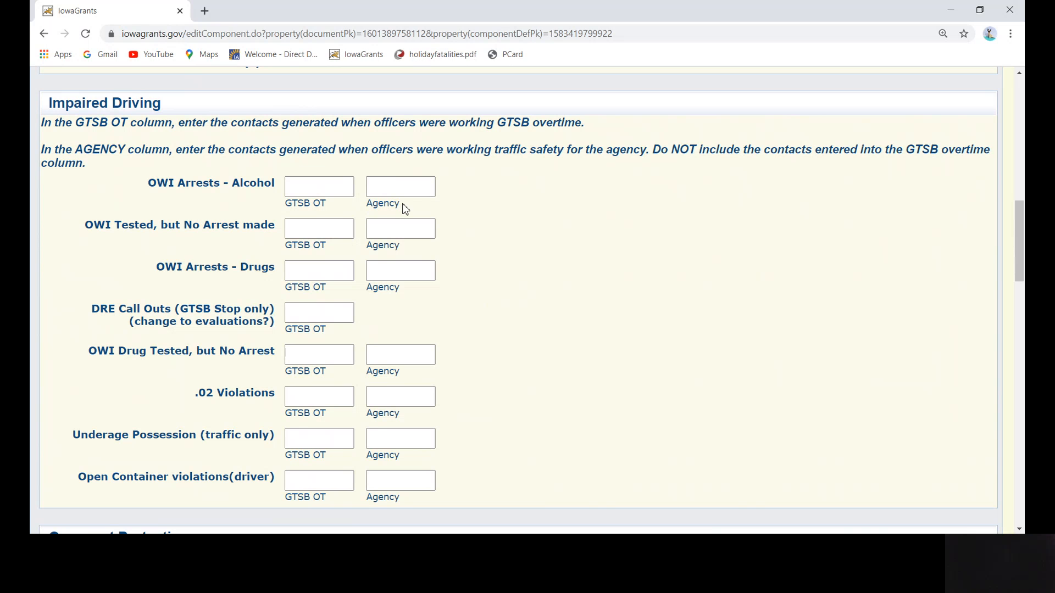
pyautogui.moveTo(407, 211)
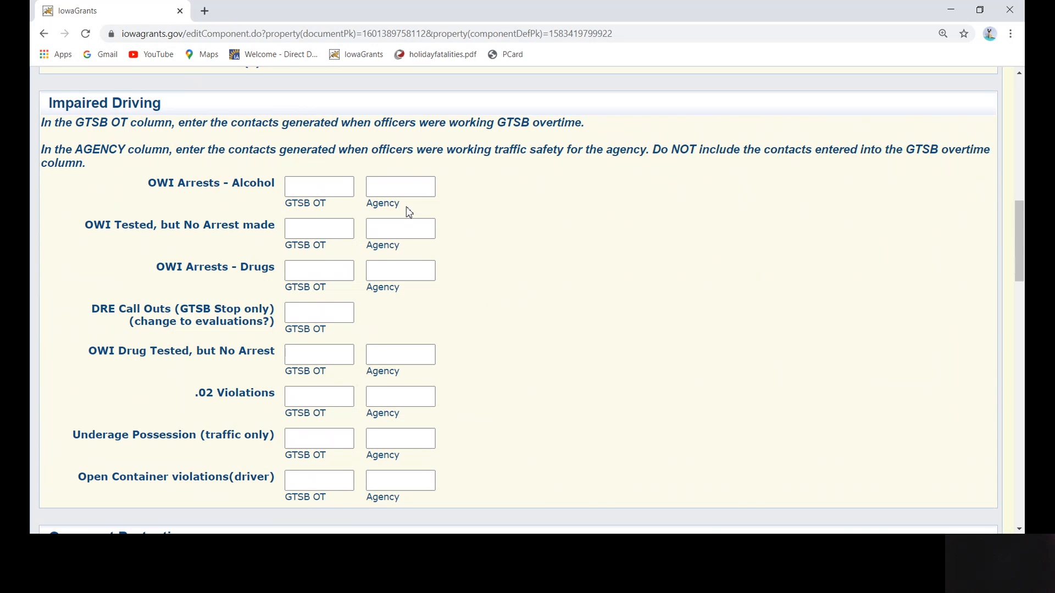
pyautogui.moveTo(252, 211)
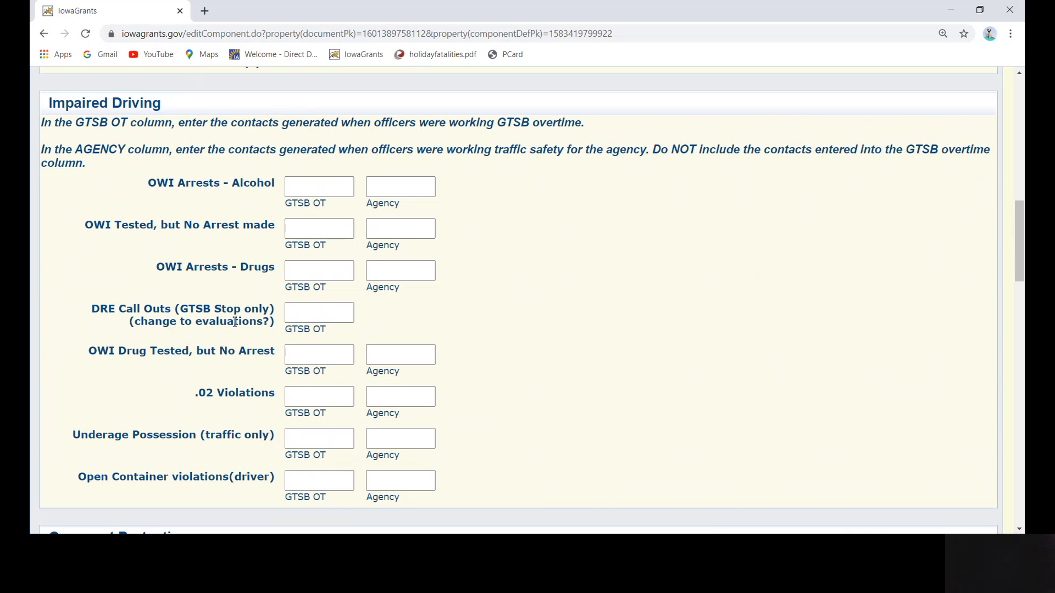
pyautogui.moveTo(192, 481)
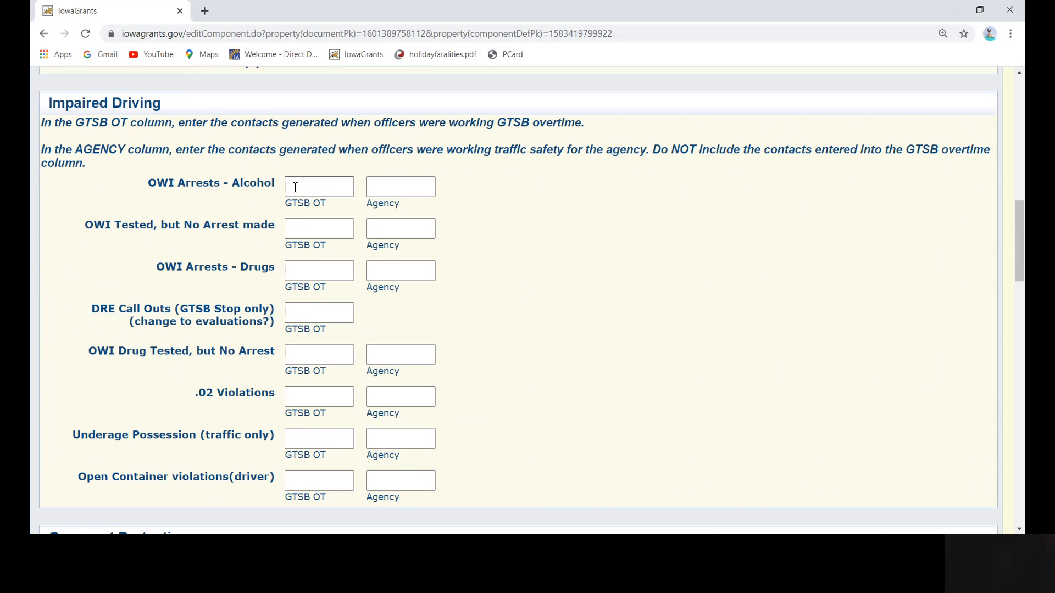
pyautogui.click(319, 187)
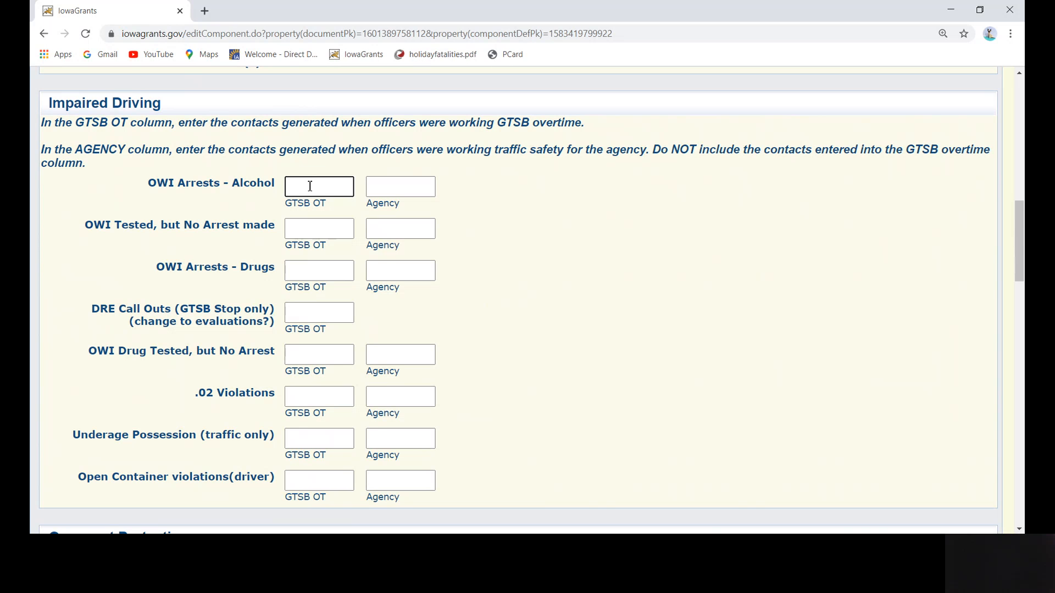
pyautogui.write('2')
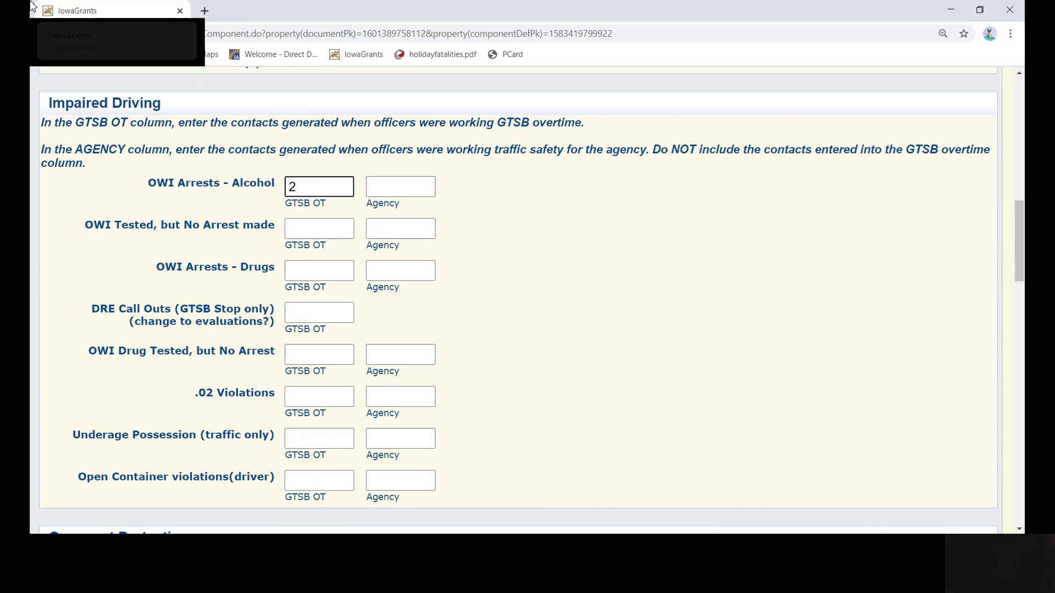
pyautogui.write('0')
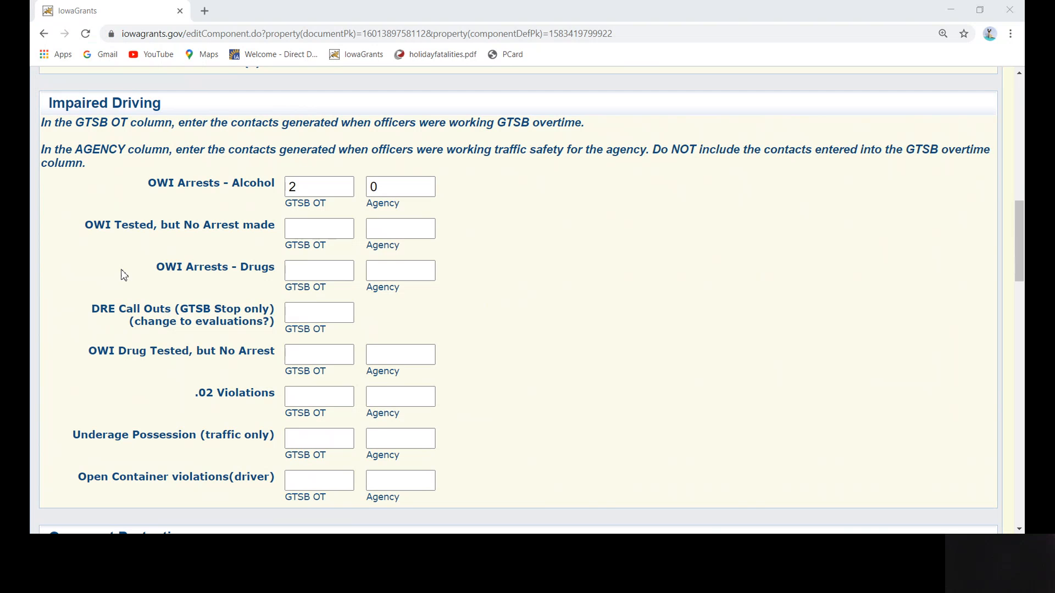
# Step: Enter the remaining Impaired Driving counts: tested-no-arrest 0/0, drug arrests 1/3, underage possession 1/3
pyautogui.click(319, 228)
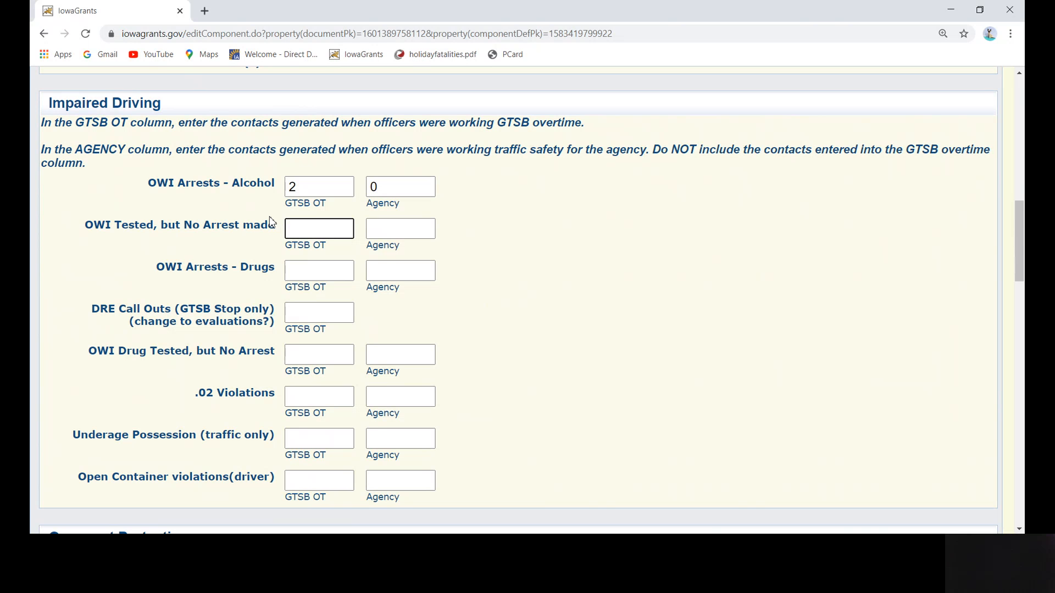
pyautogui.write('0')
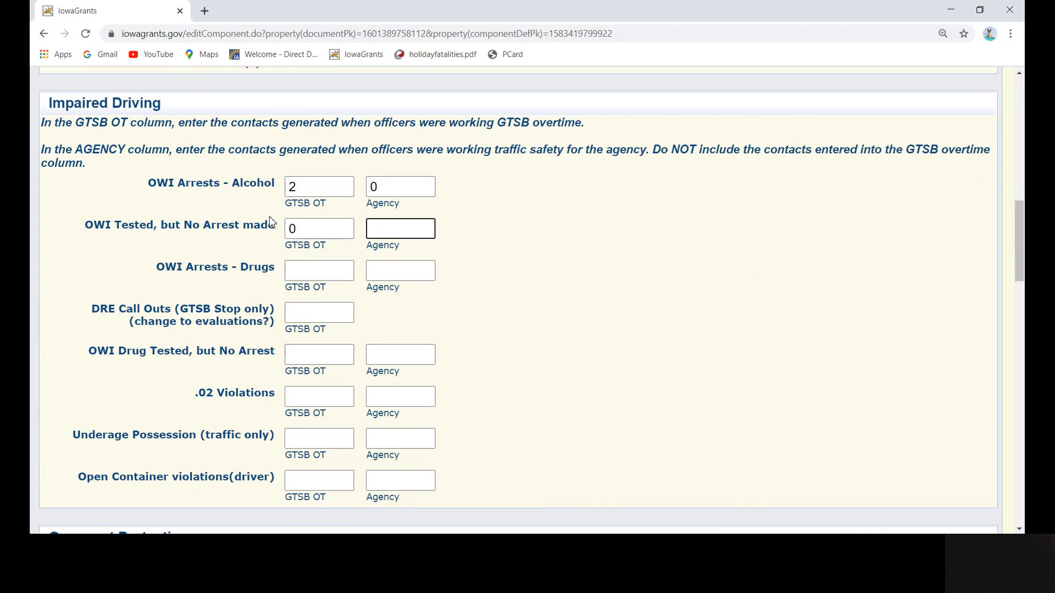
pyautogui.write('0')
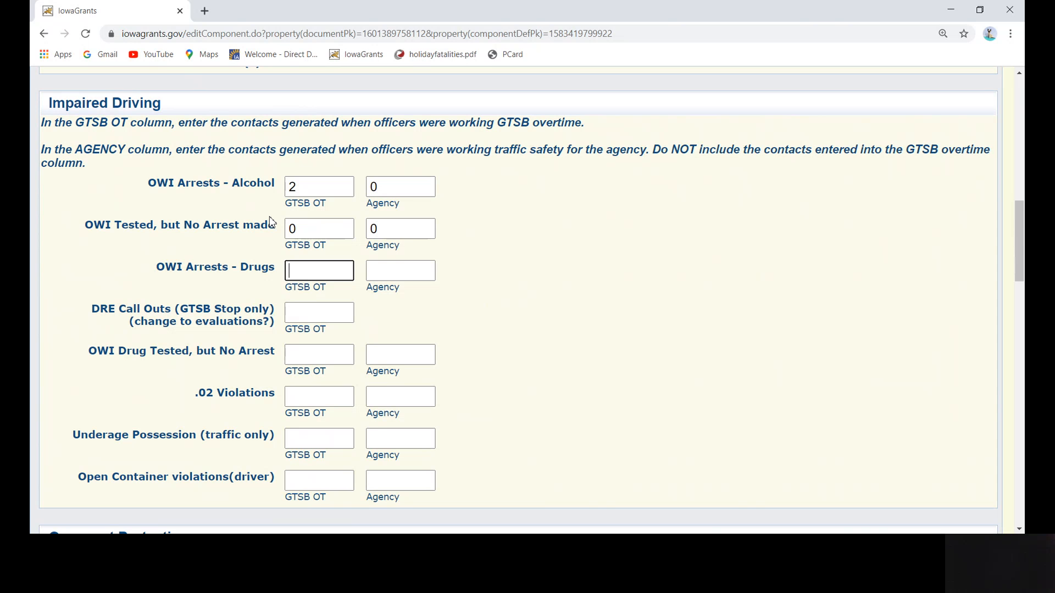
pyautogui.write('1')
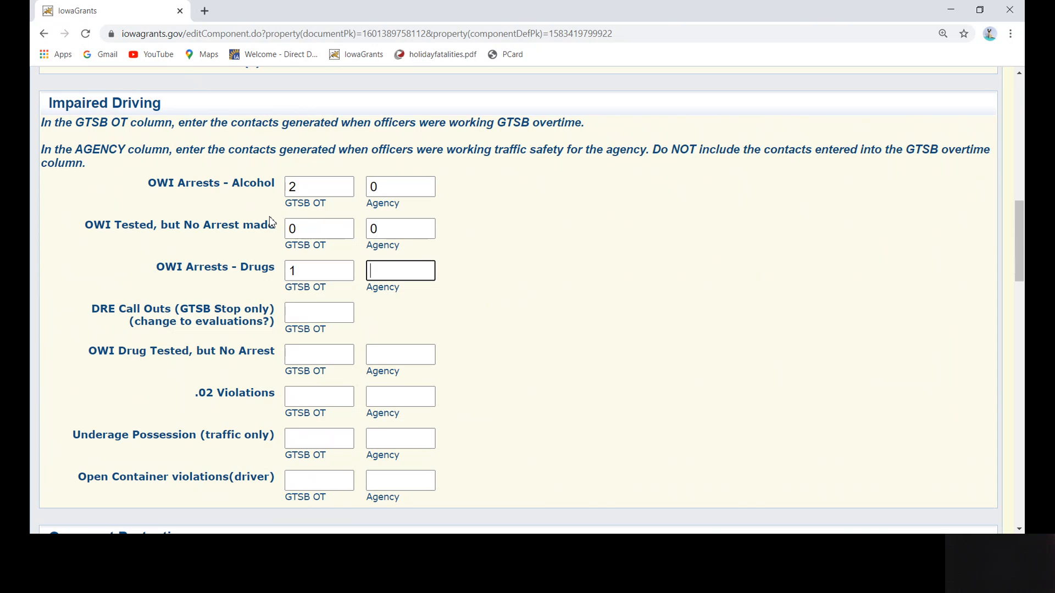
pyautogui.write('3')
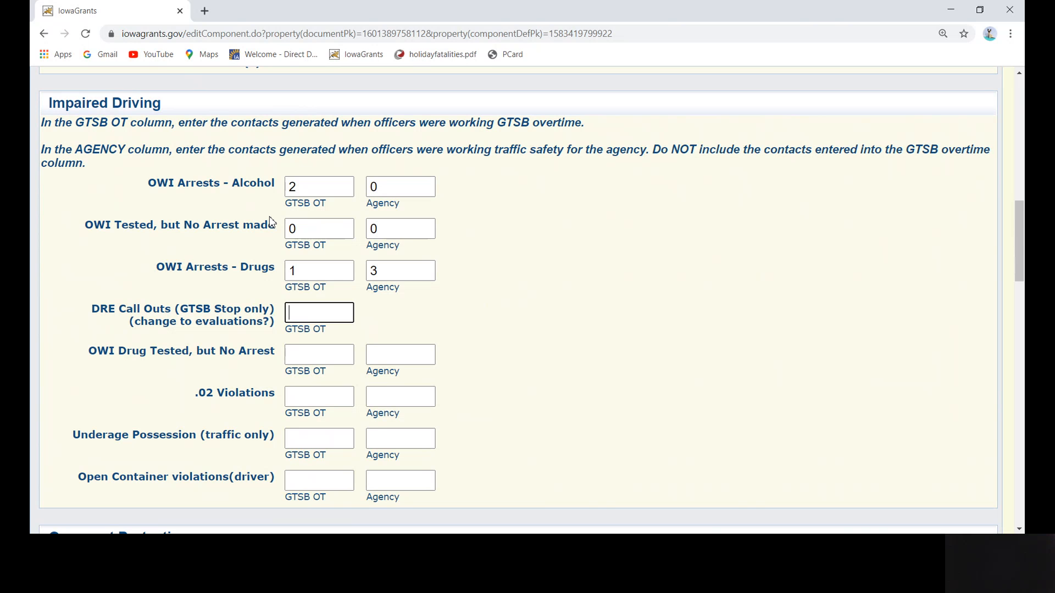
pyautogui.write('0')
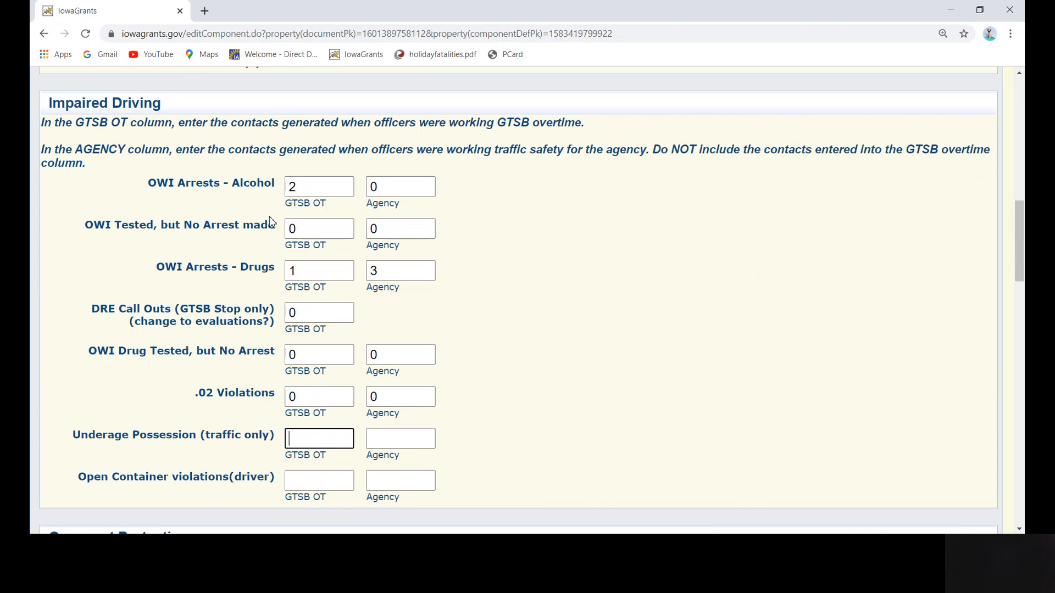
pyautogui.write('1')
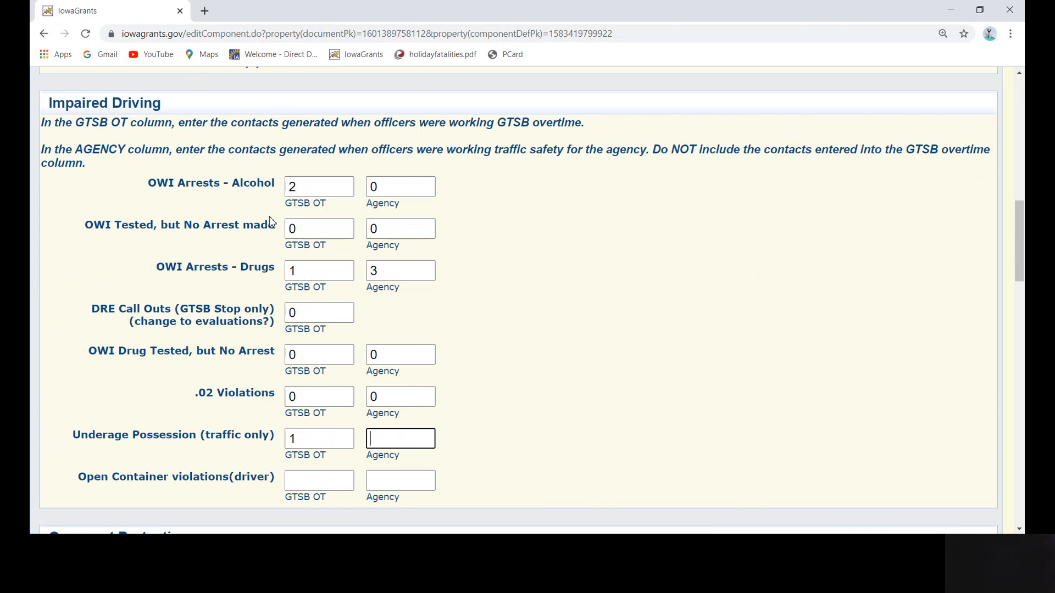
pyautogui.write('3')
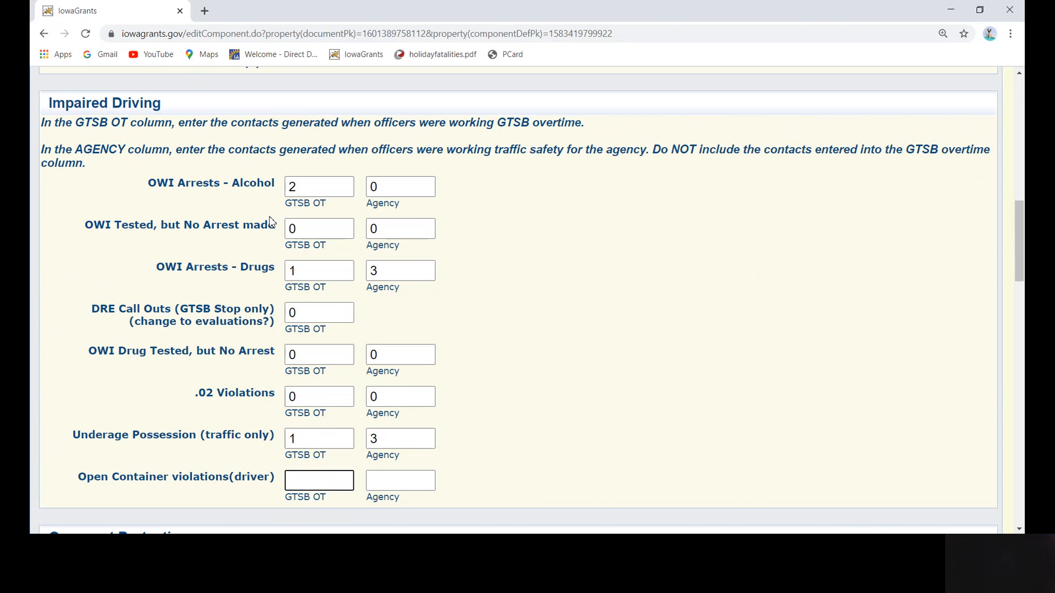
pyautogui.write('0')
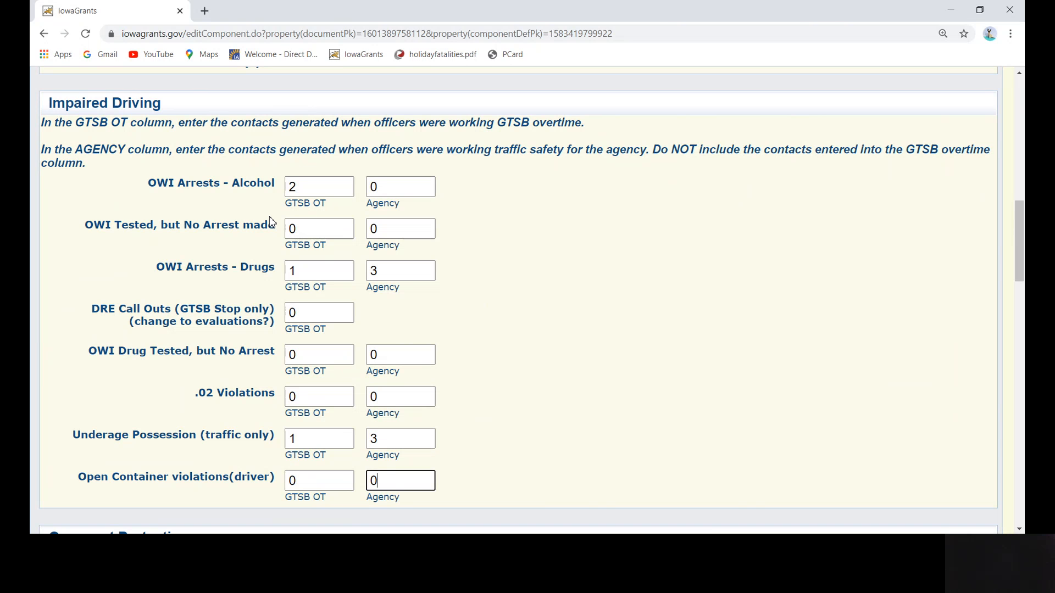
# Step: Enter the Occupant Protection citation counts for seat belts and child restraints (5, 3, 4, 2)
pyautogui.scroll(-3)
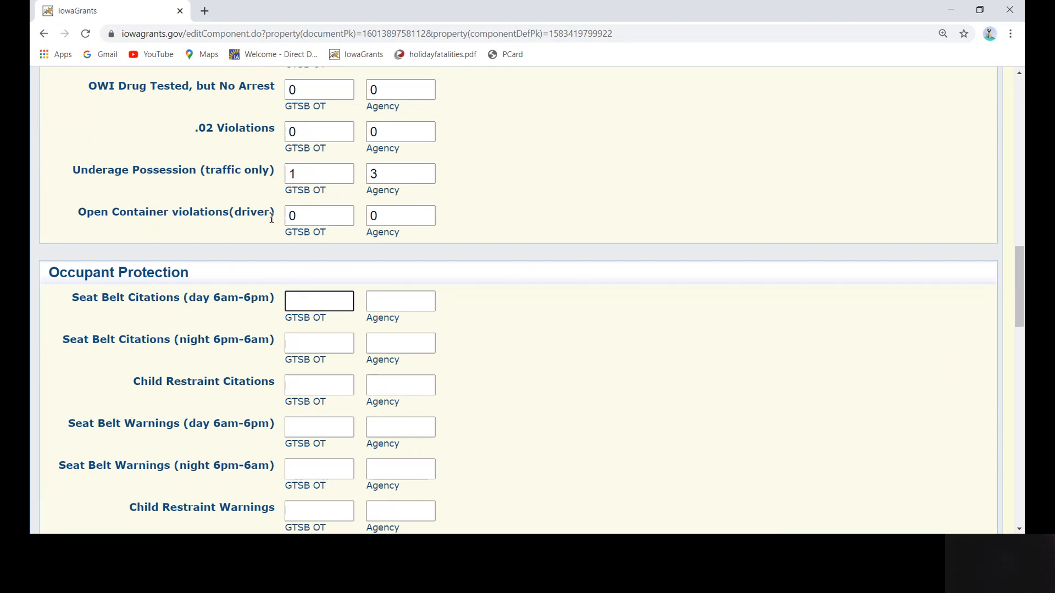
pyautogui.click(319, 300)
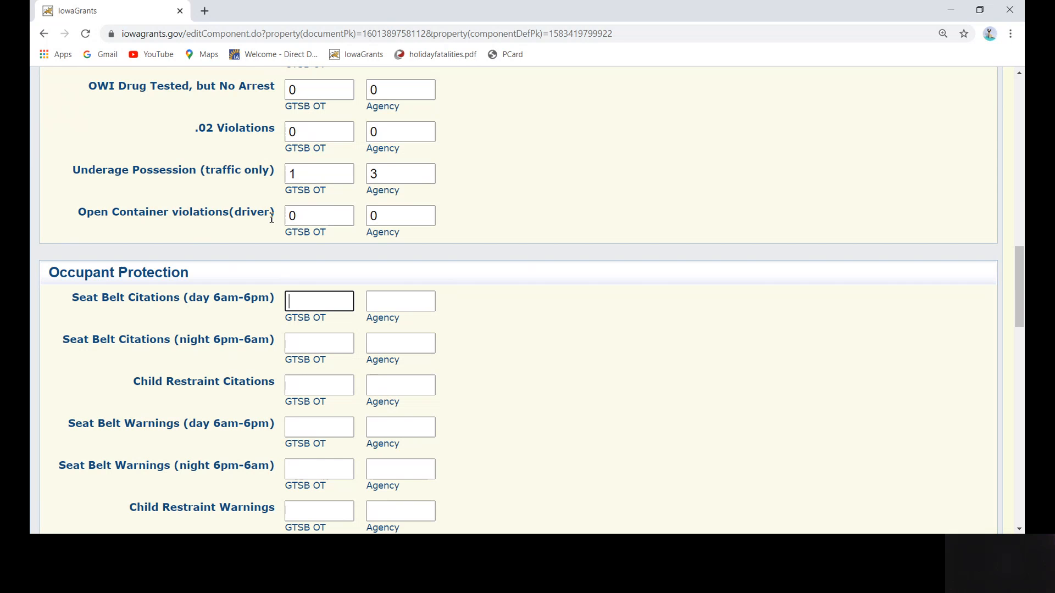
pyautogui.scroll(-3)
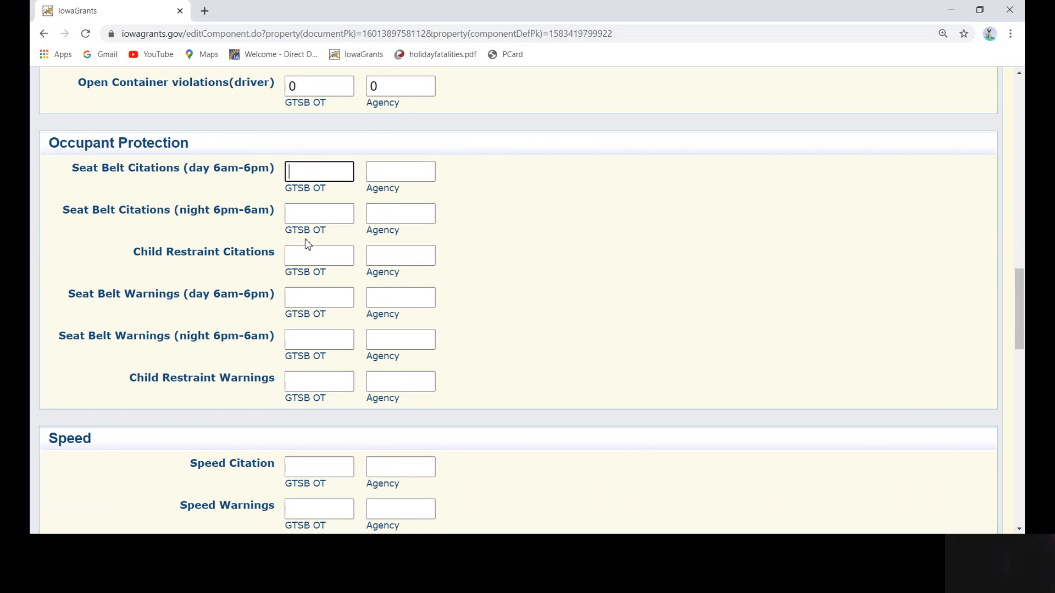
pyautogui.write('5')
pyautogui.click(319, 213)
pyautogui.write('2')
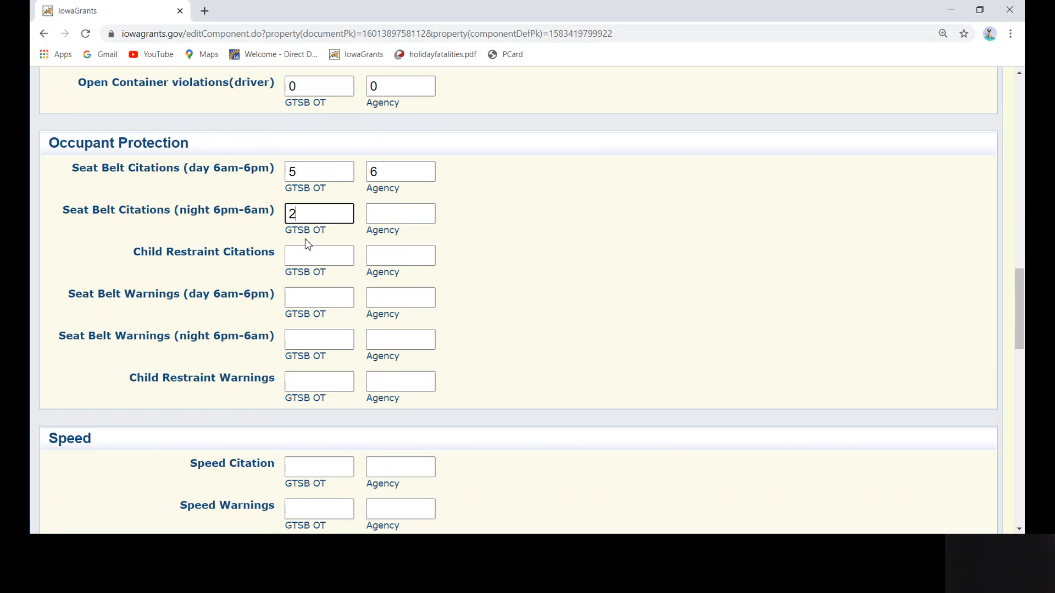
pyautogui.write('3')
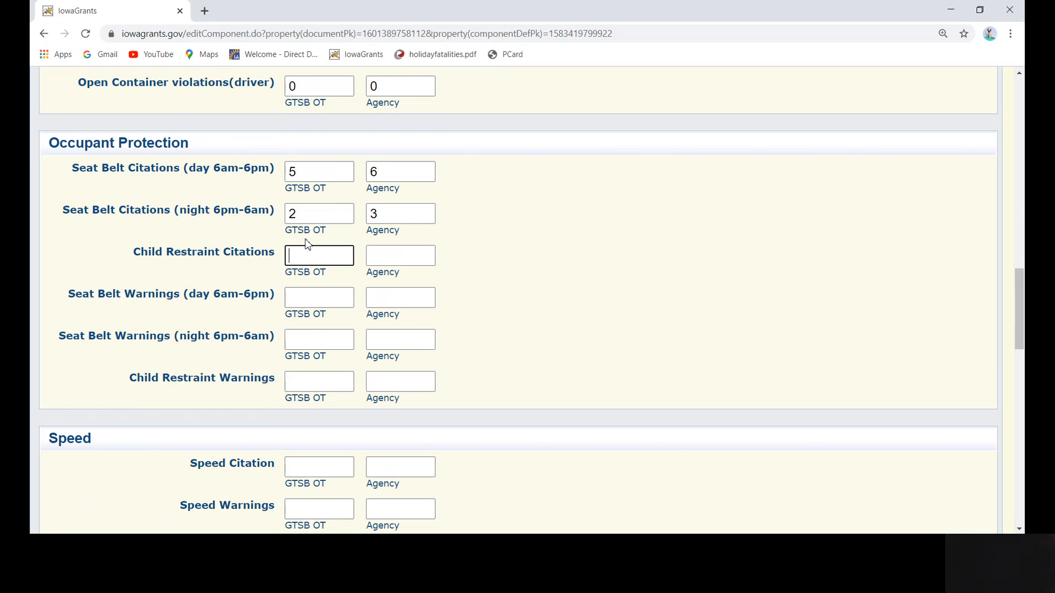
pyautogui.write('4')
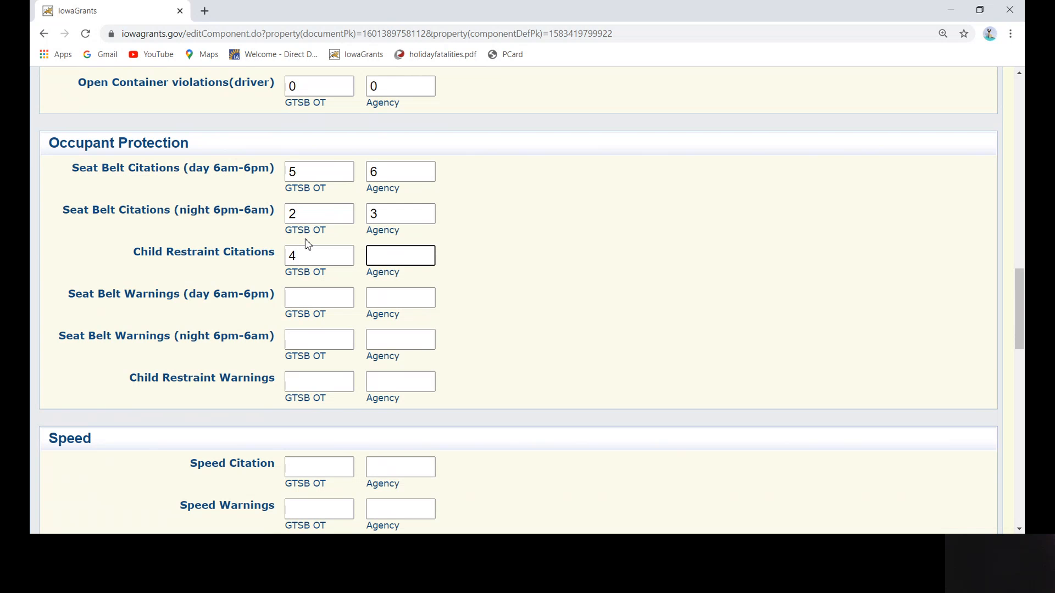
pyautogui.write('2')
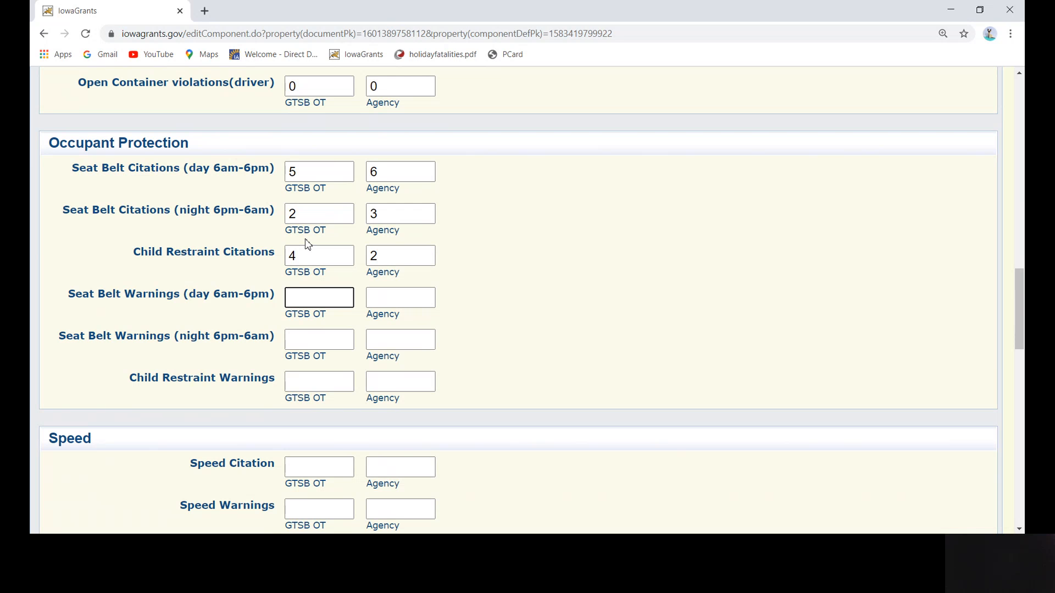
# Step: Enter the seat belt and child restraint warning counts 0/10, 1/15 and 1/21
pyautogui.write('0')
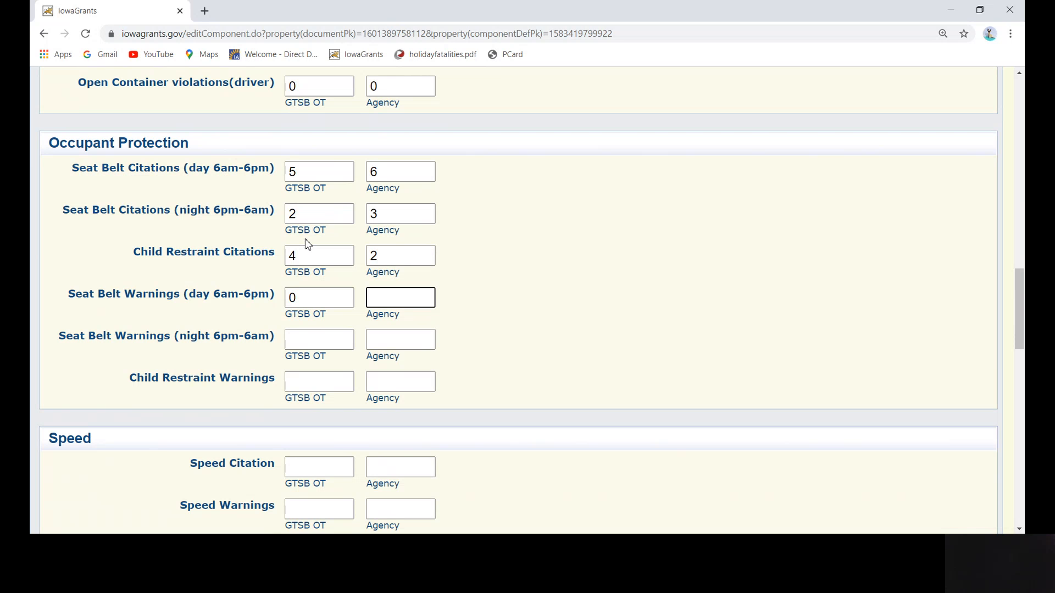
pyautogui.write('10')
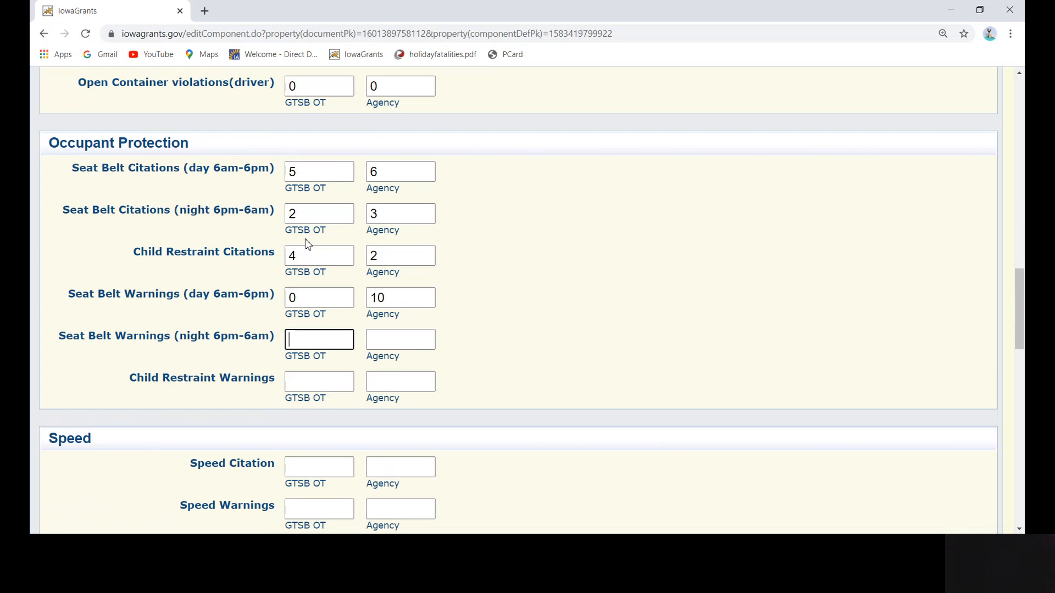
pyautogui.write('1')
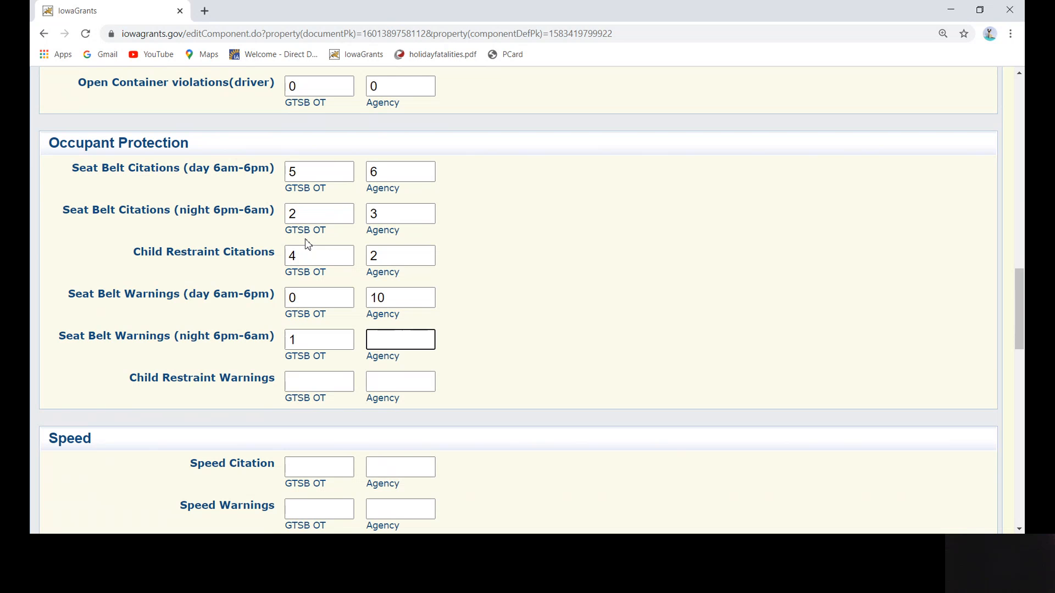
pyautogui.write('15')
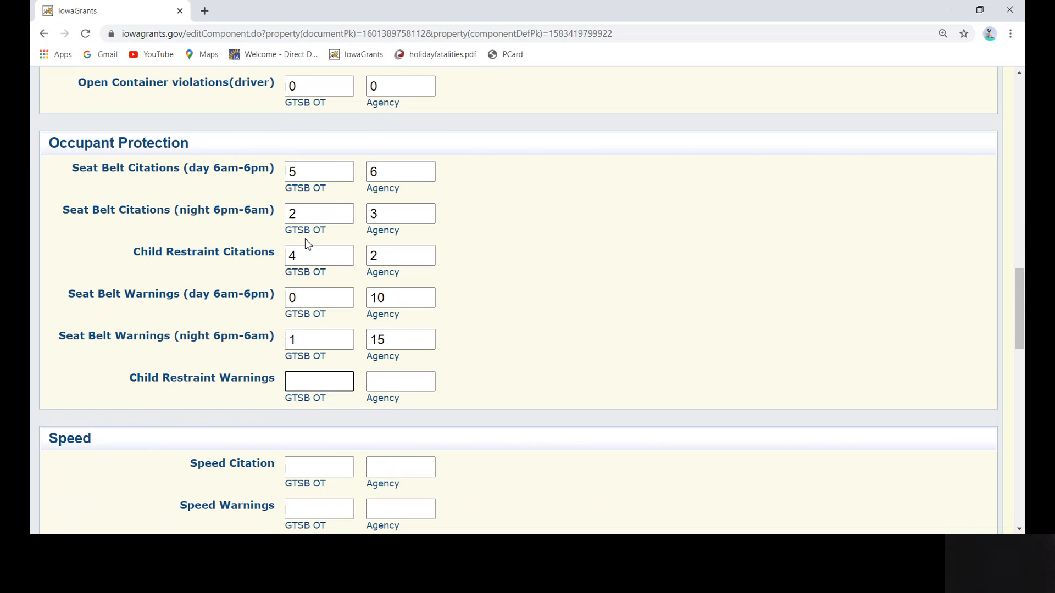
pyautogui.write('1')
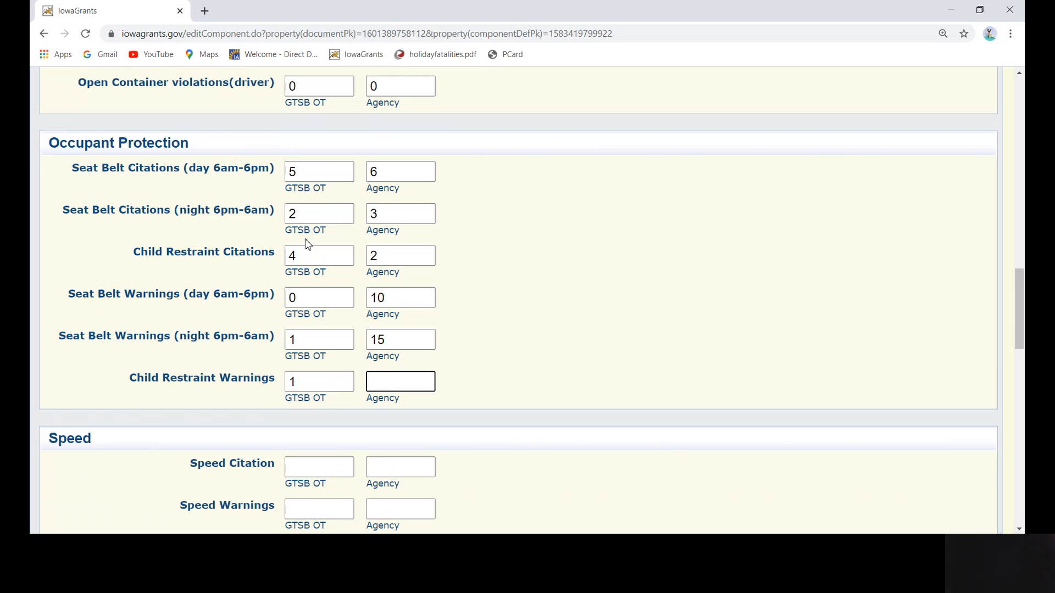
pyautogui.write('21')
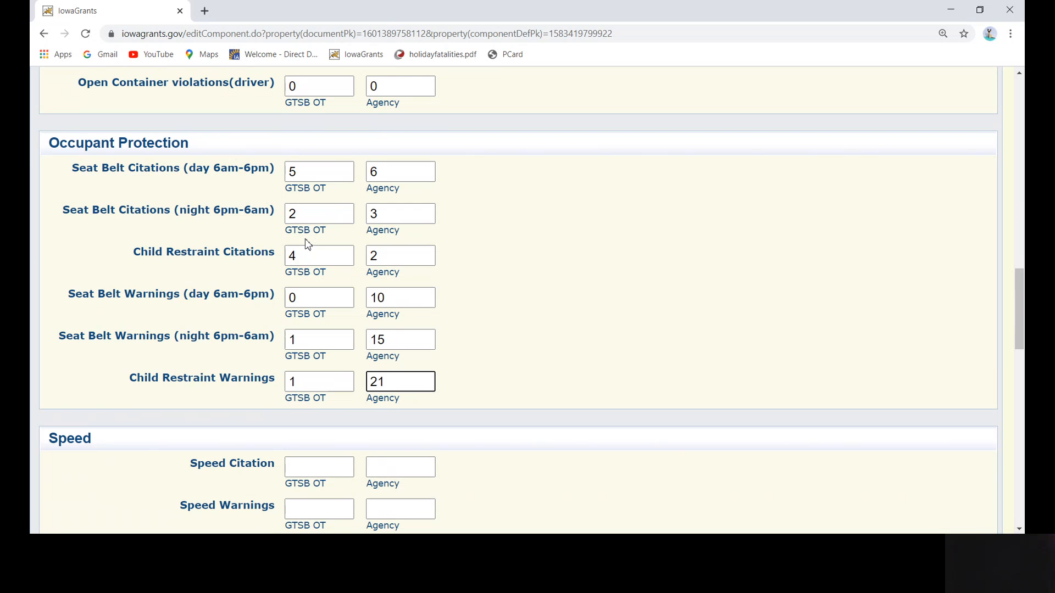
# Step: Enter Speed citations 1 GTSB and 5 agency, and Speed warnings 10 and 15
pyautogui.click(319, 466)
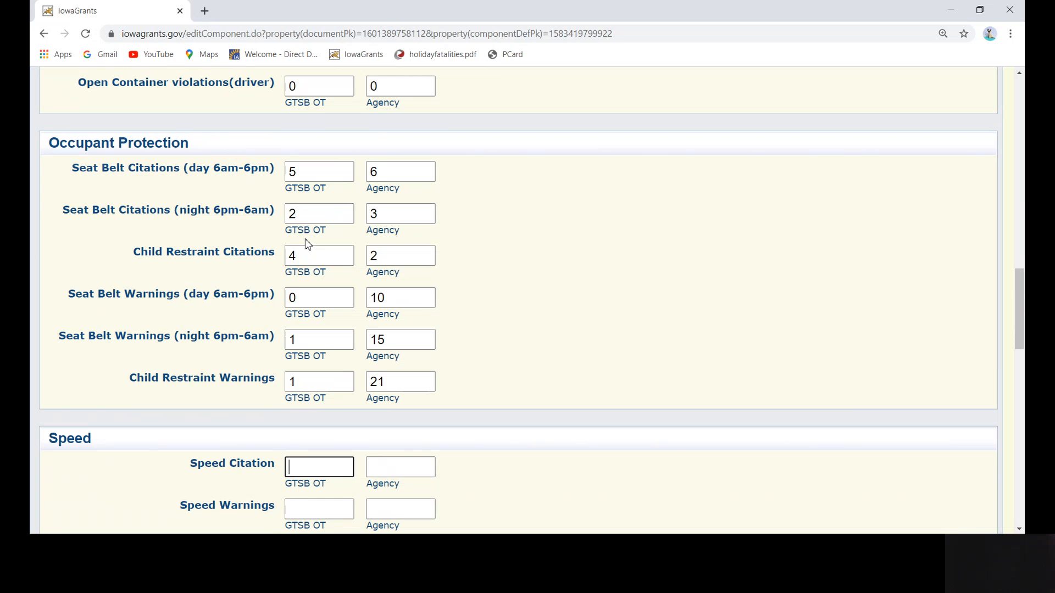
pyautogui.write('5')
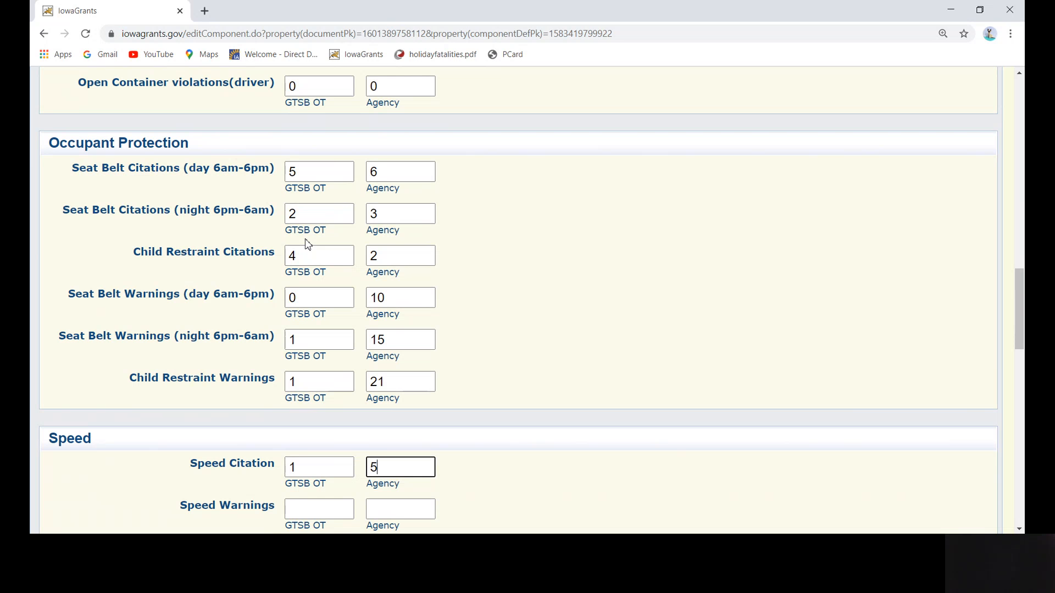
pyautogui.write('10')
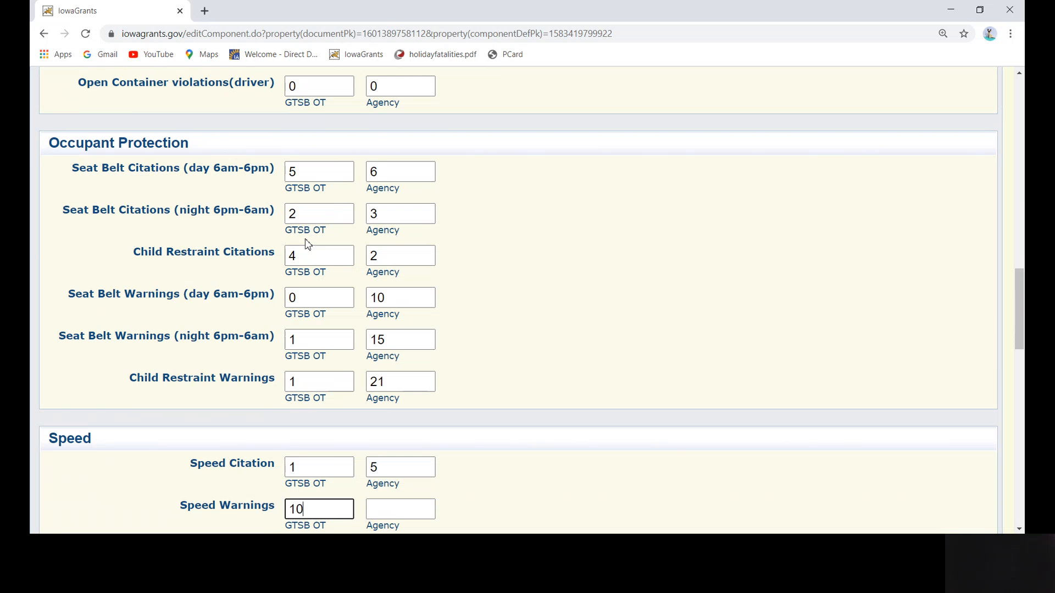
pyautogui.click(400, 509)
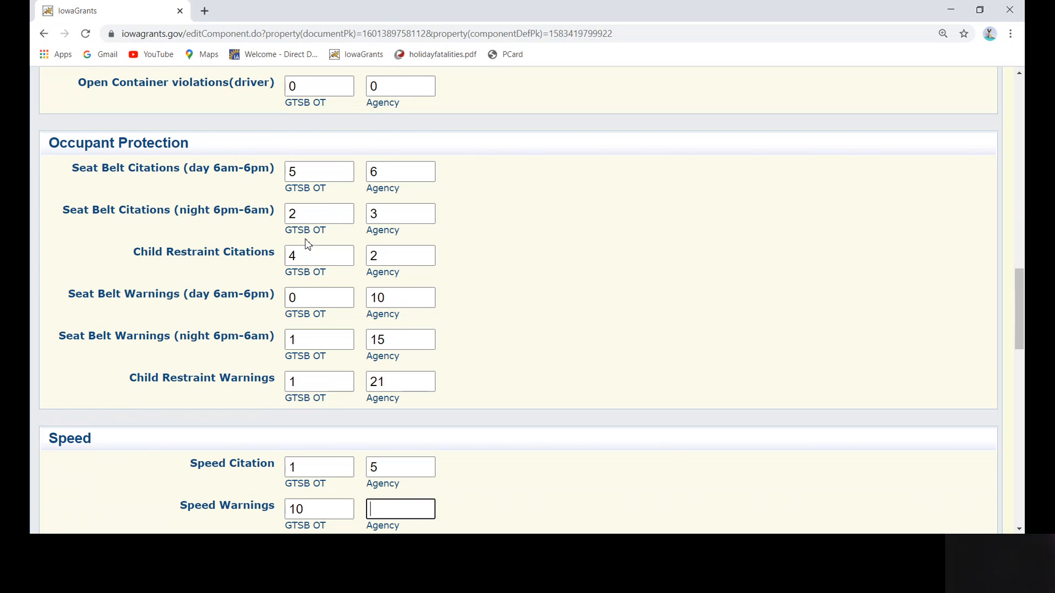
pyautogui.write('15')
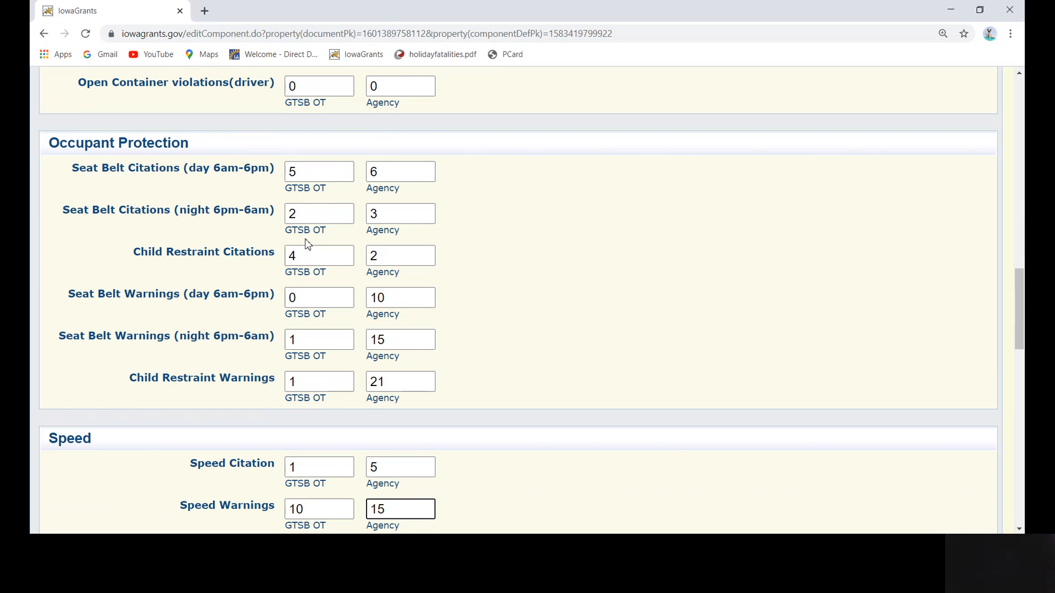
# Step: Enter Other Violations counts: stop sign/light 1/0, electronic device 0/0, other traffic 5/10, warnings 1, 1, 6
pyautogui.scroll(-3)
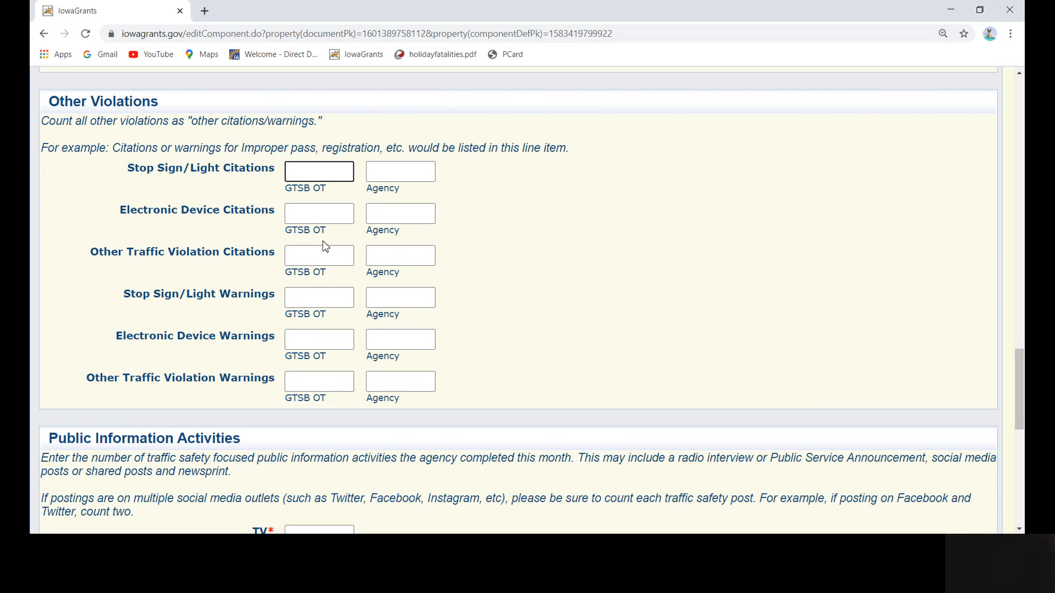
pyautogui.write('1')
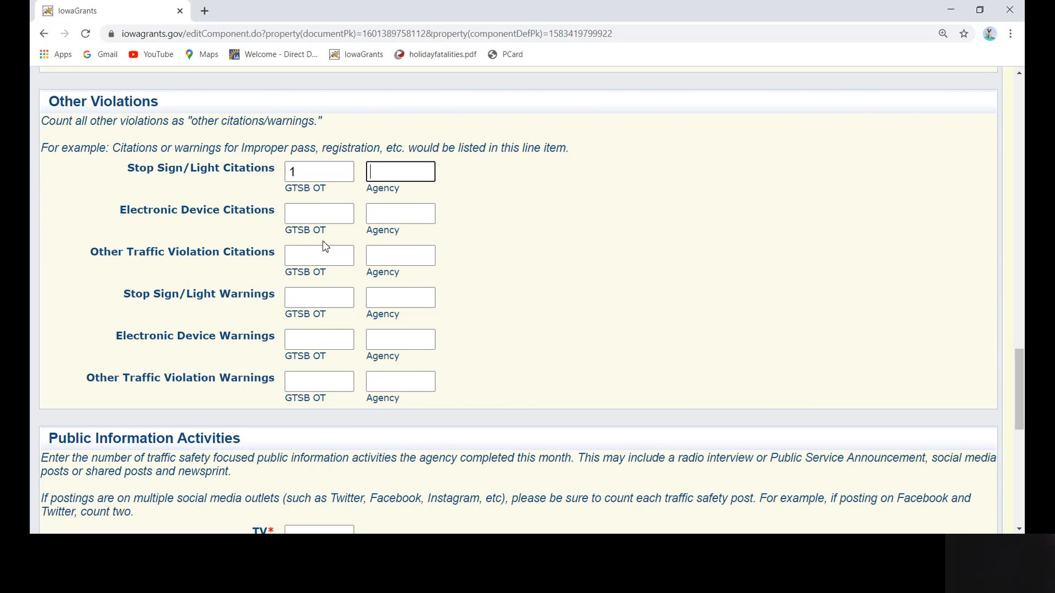
pyautogui.write('0')
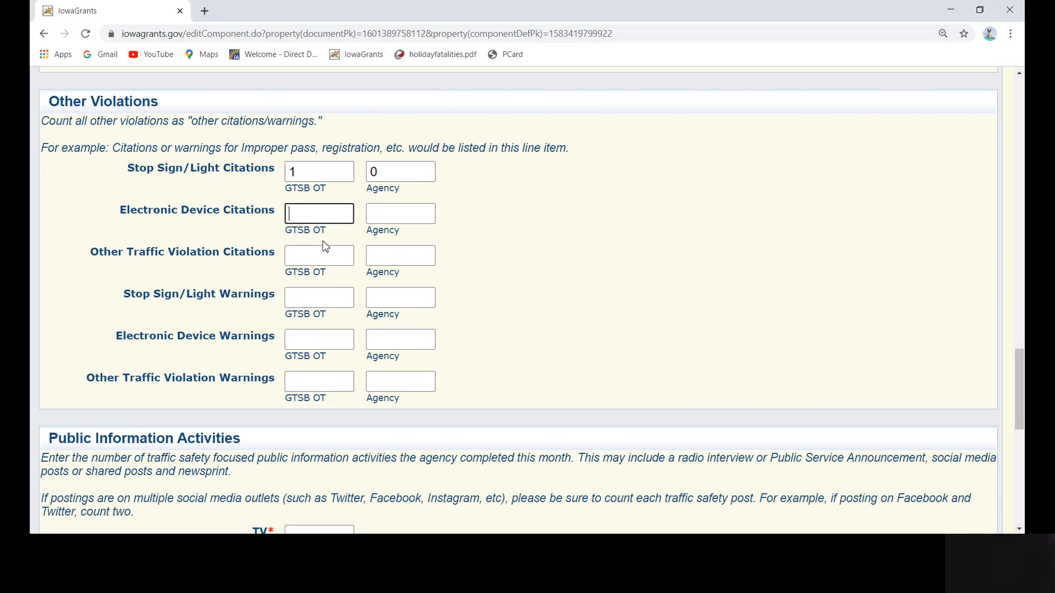
pyautogui.write('0')
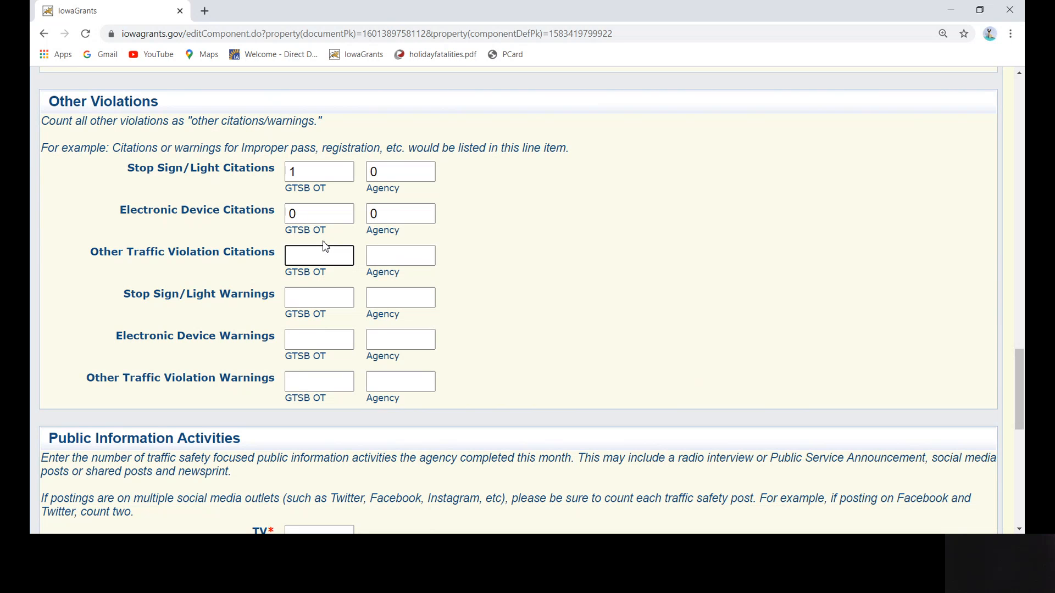
pyautogui.write('5')
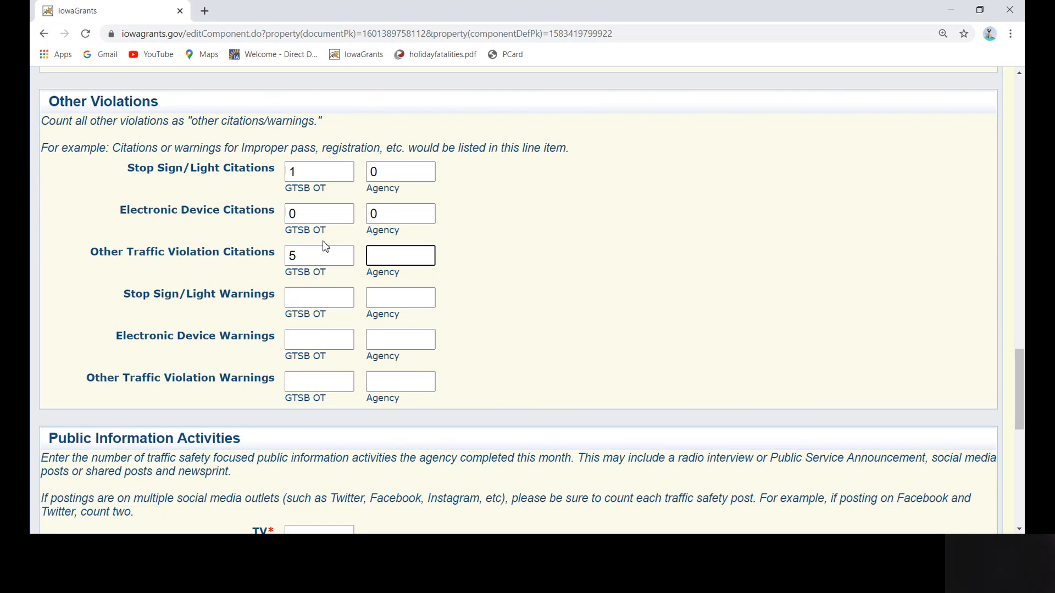
pyautogui.write('10')
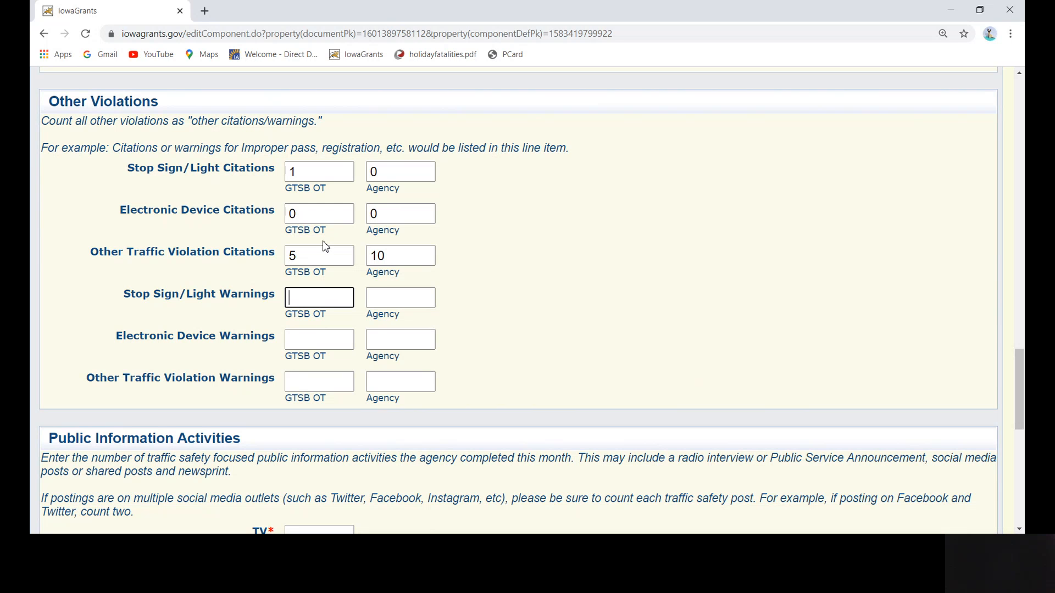
pyautogui.write('1')
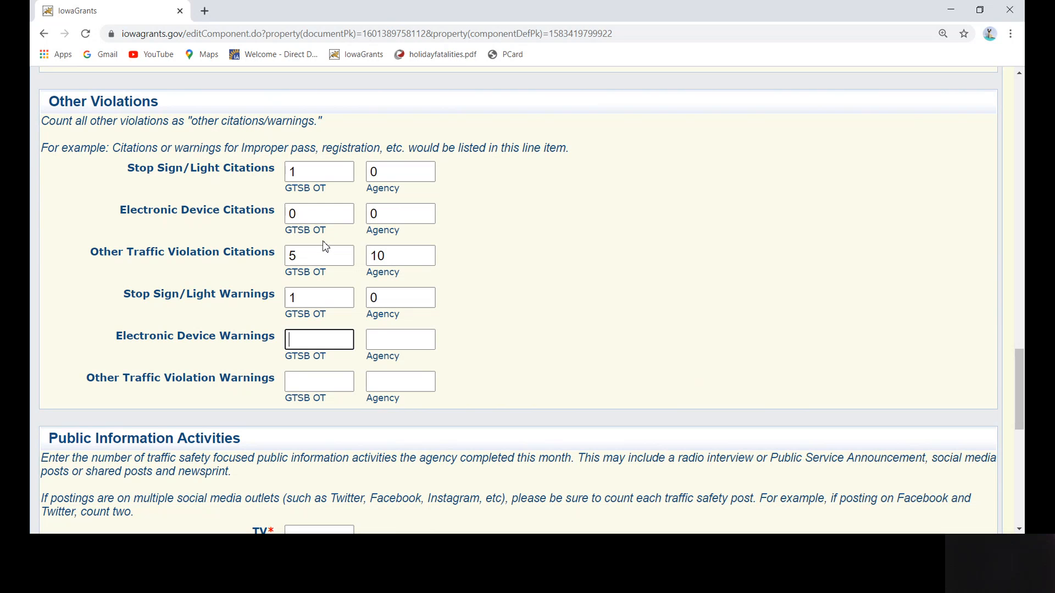
pyautogui.write('1')
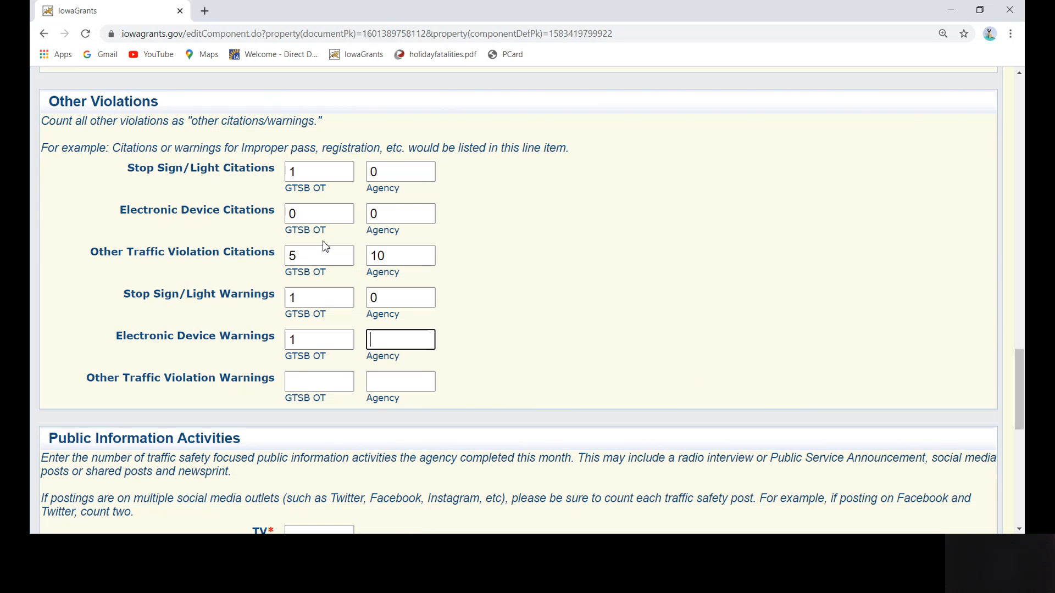
pyautogui.write('6')
pyautogui.click(400, 381)
pyautogui.write('0')
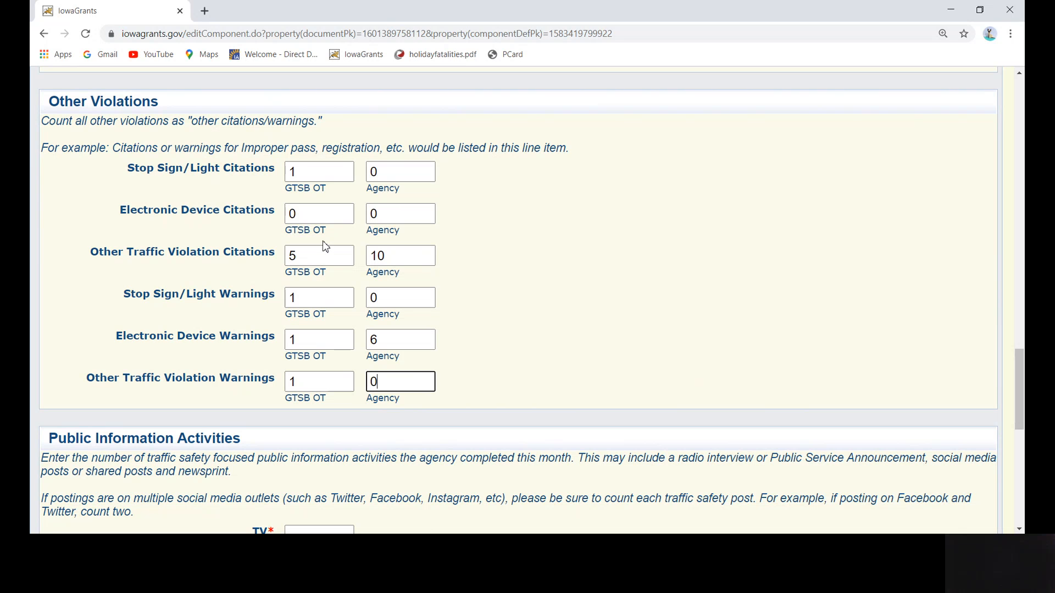
# Step: Enter Public Information Activities as 0 TV, radio and print, and 3 digital
pyautogui.scroll(-3)
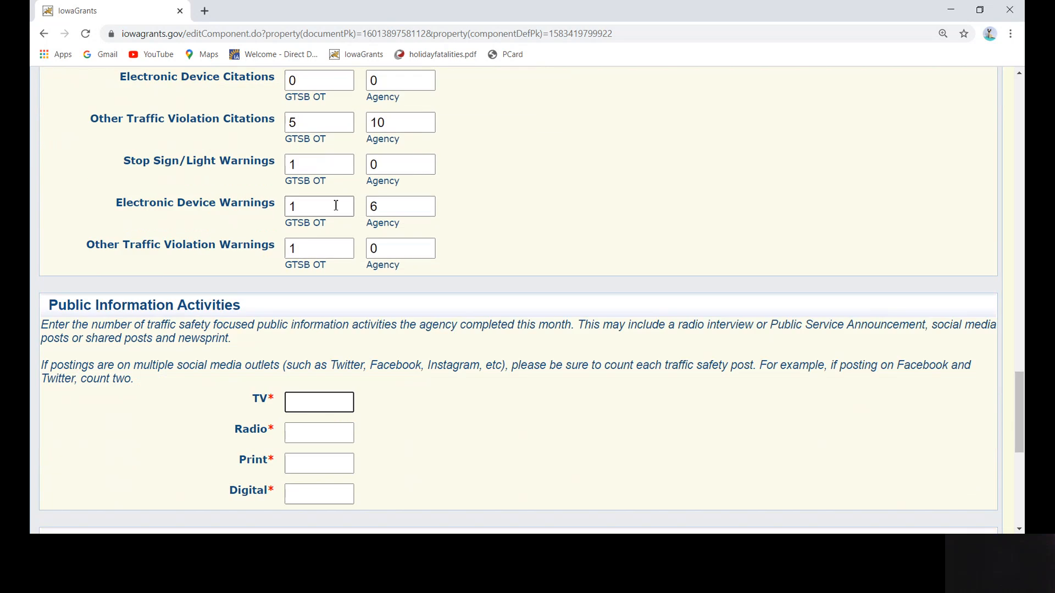
pyautogui.scroll(-3)
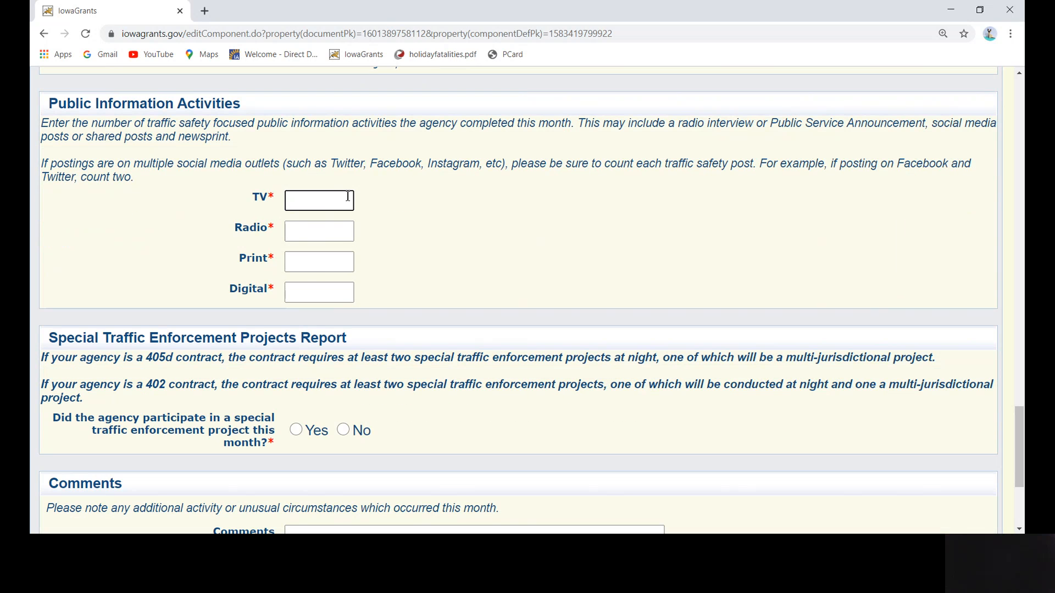
pyautogui.write('0')
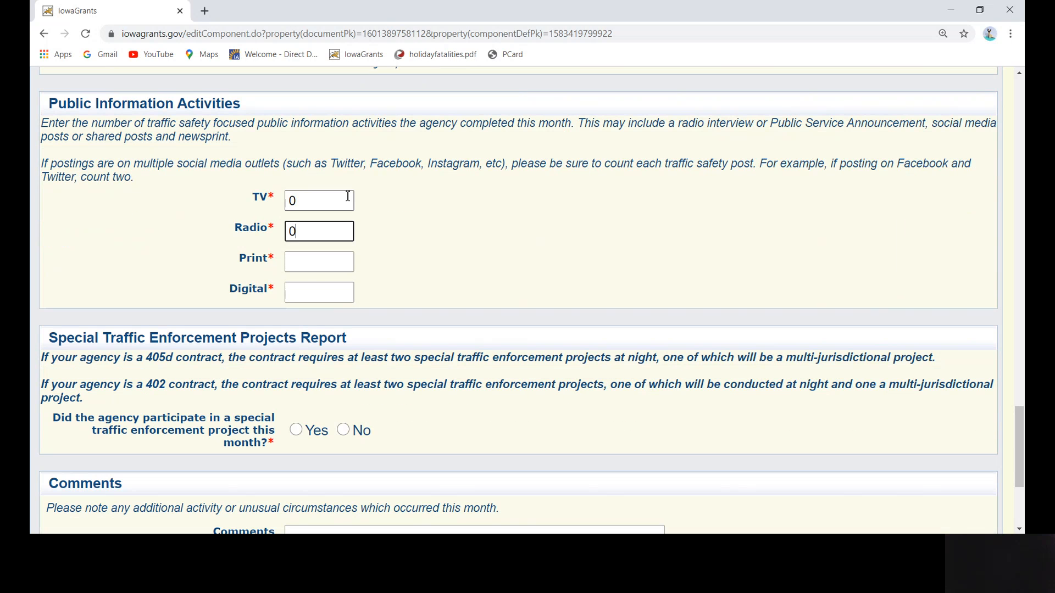
pyautogui.write('0')
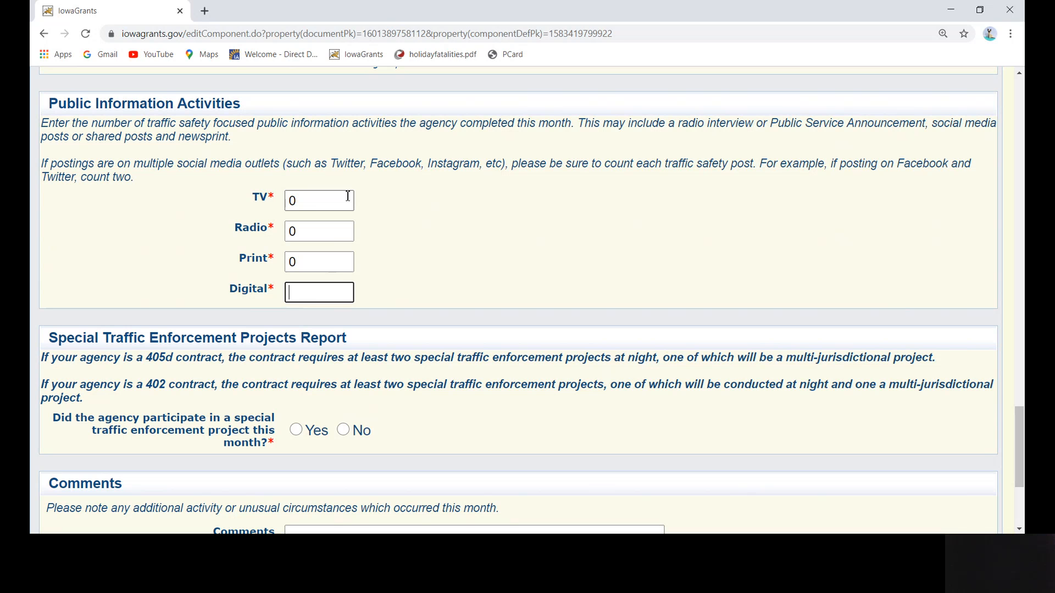
pyautogui.write('3')
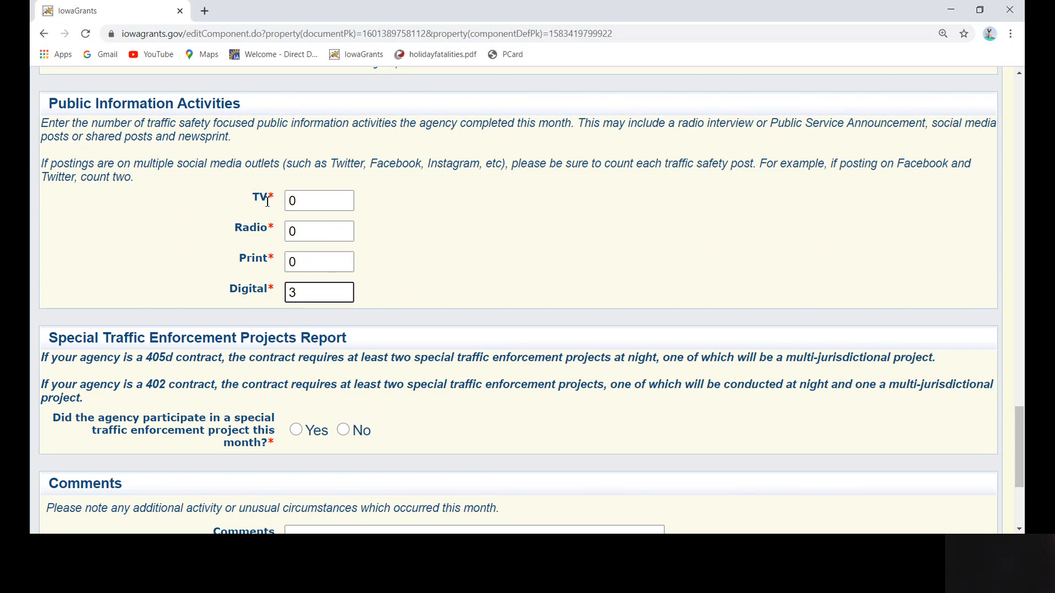
# Step: Answer No to the special traffic enforcement participation question in the report section
pyautogui.scroll(-3)
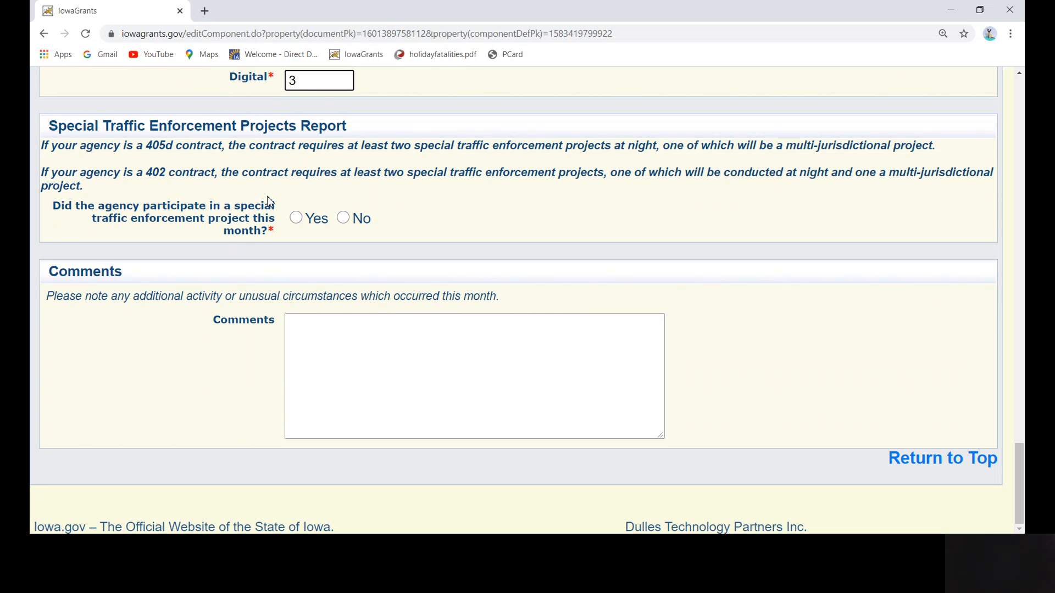
pyautogui.click(319, 80)
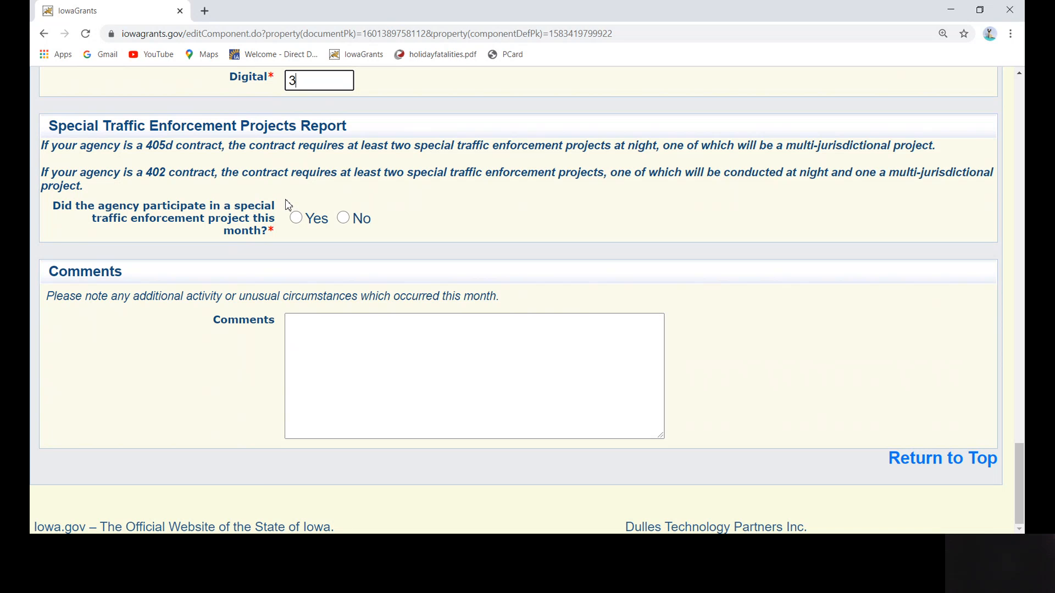
pyautogui.moveTo(143, 191)
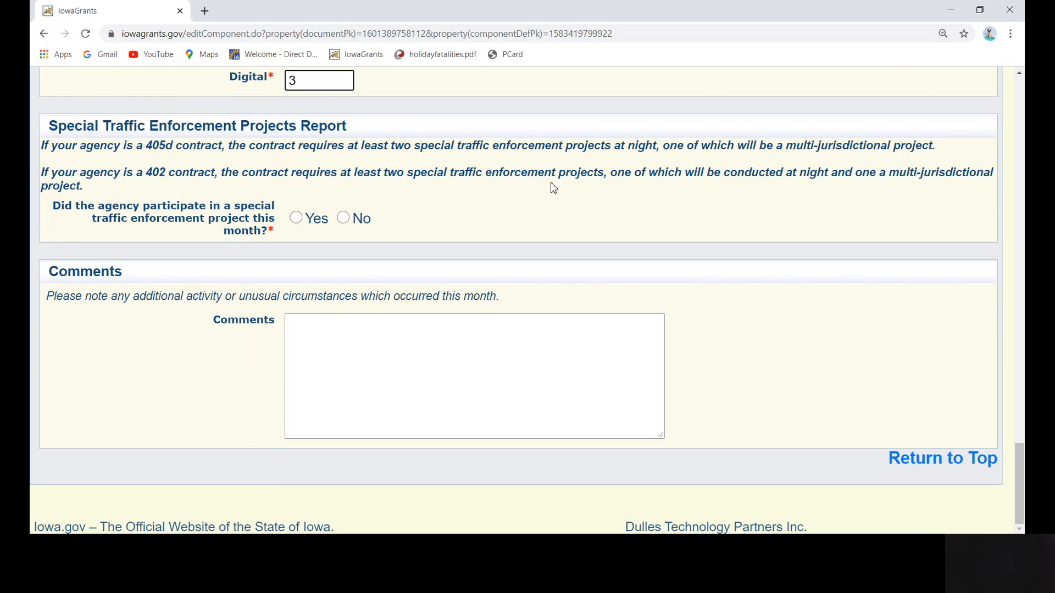
pyautogui.moveTo(616, 187)
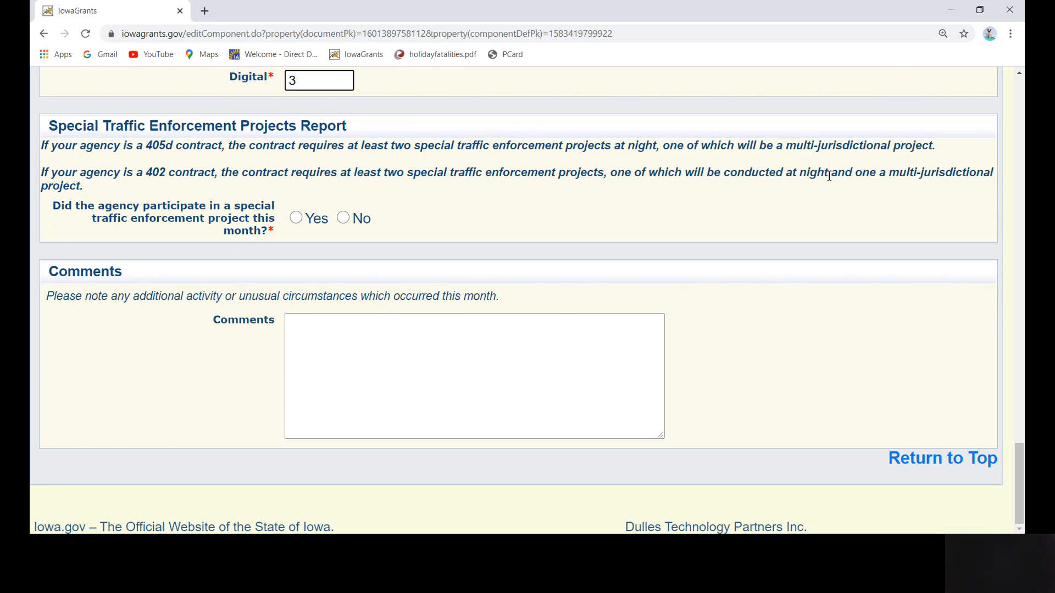
pyautogui.moveTo(965, 179)
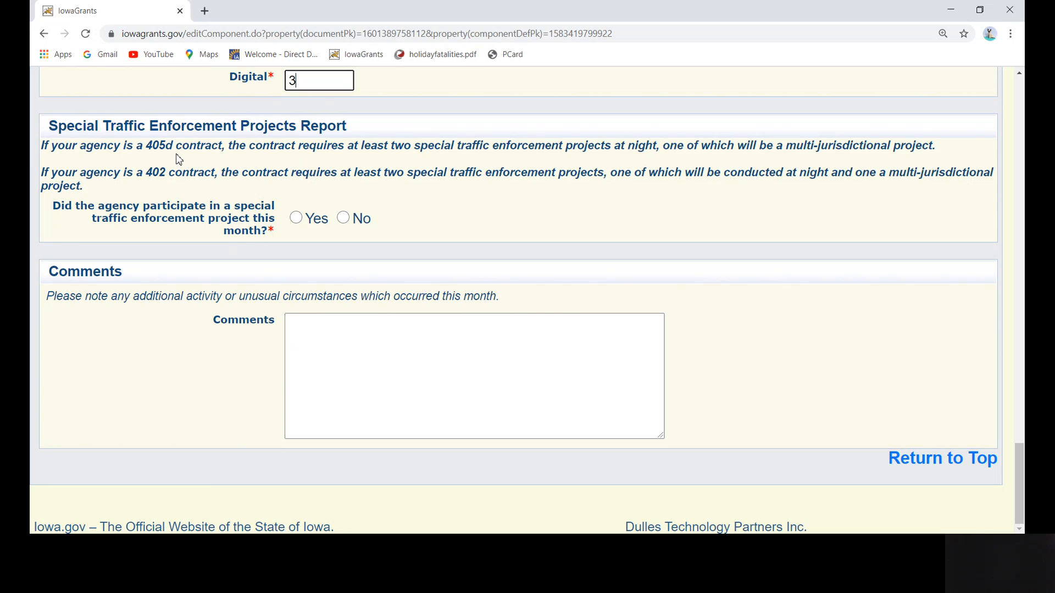
pyautogui.moveTo(452, 162)
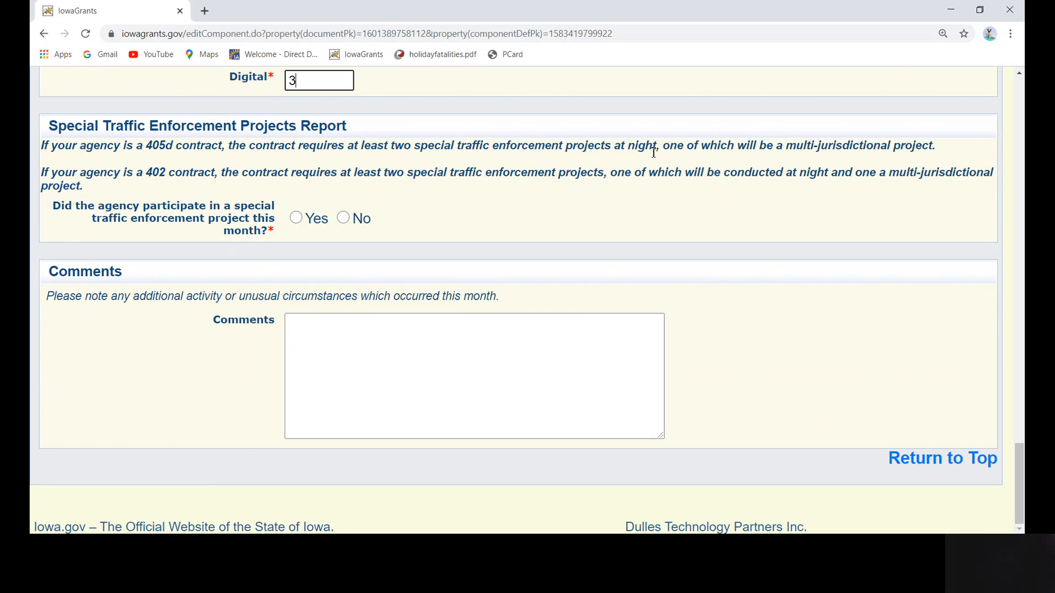
pyautogui.moveTo(802, 164)
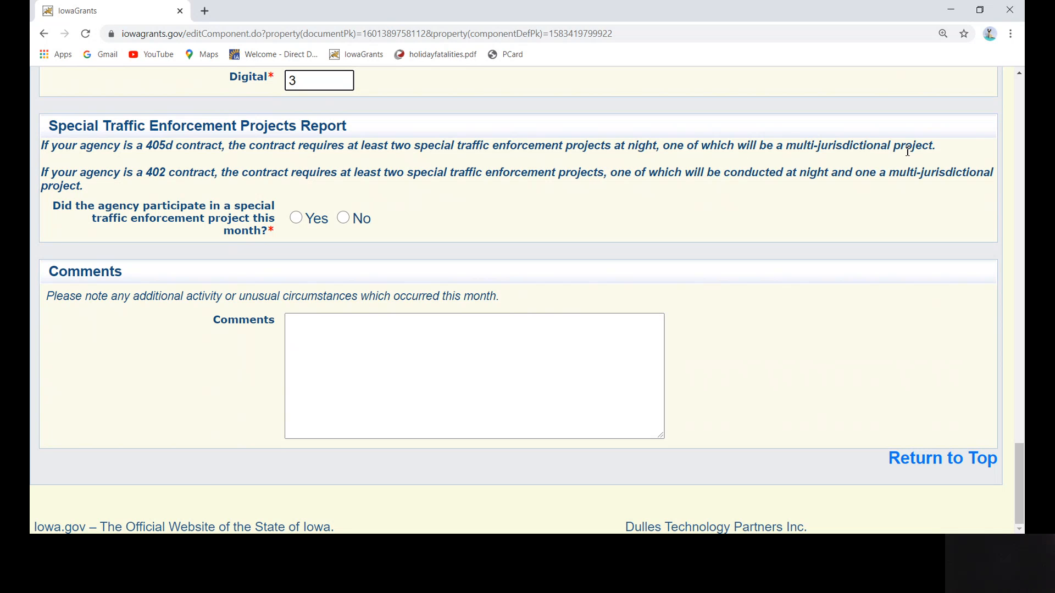
pyautogui.moveTo(244, 232)
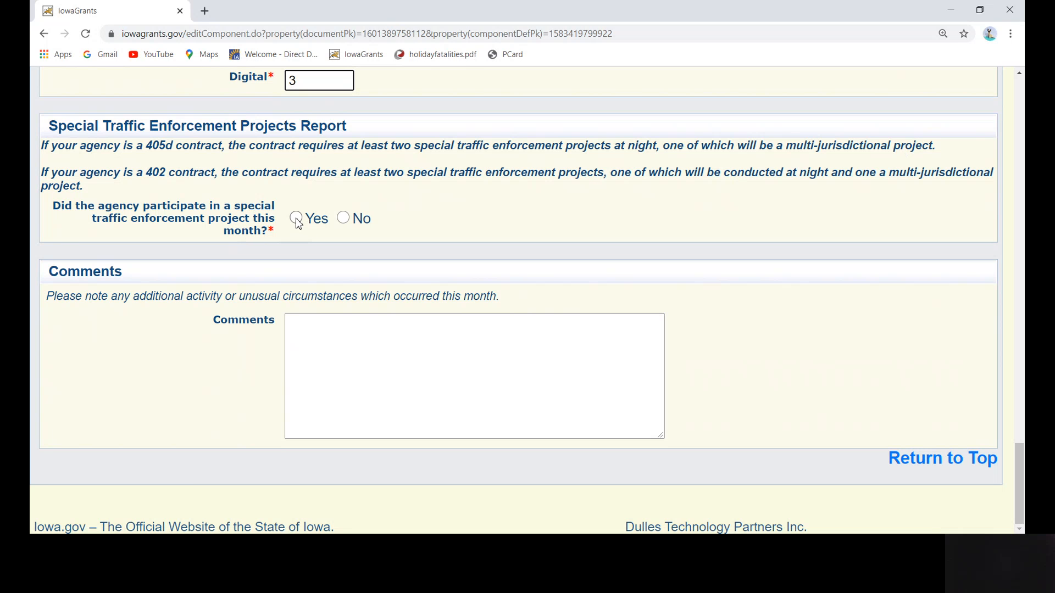
pyautogui.click(319, 79)
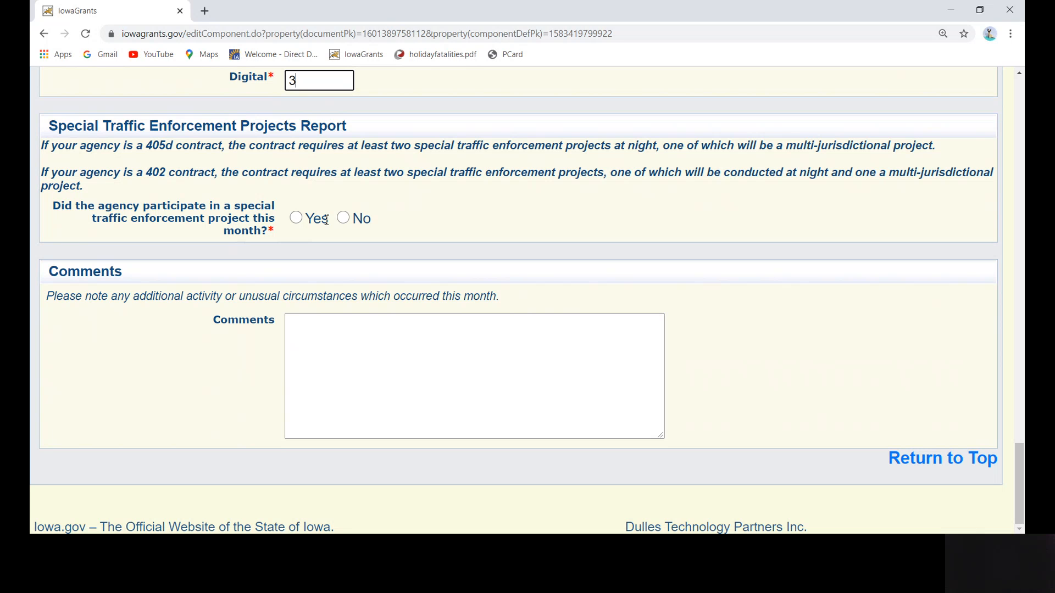
pyautogui.click(343, 218)
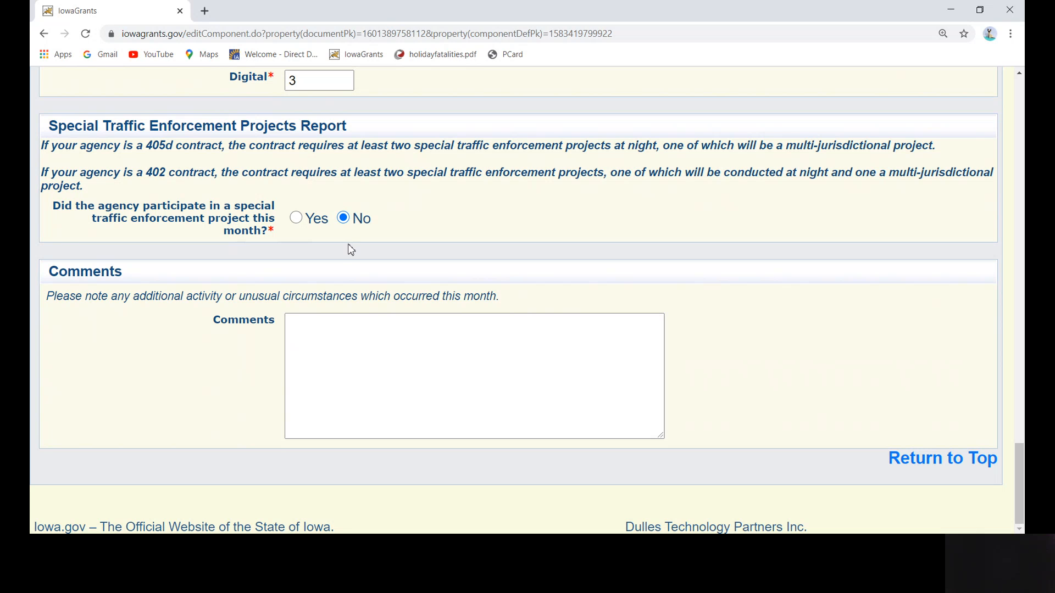
pyautogui.moveTo(346, 250)
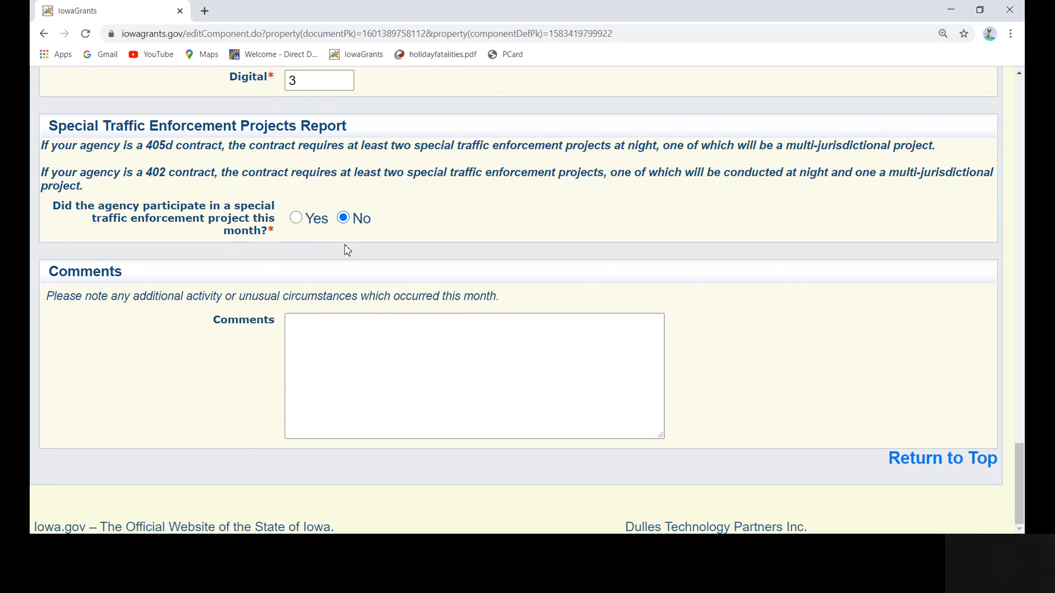
pyautogui.moveTo(295, 218)
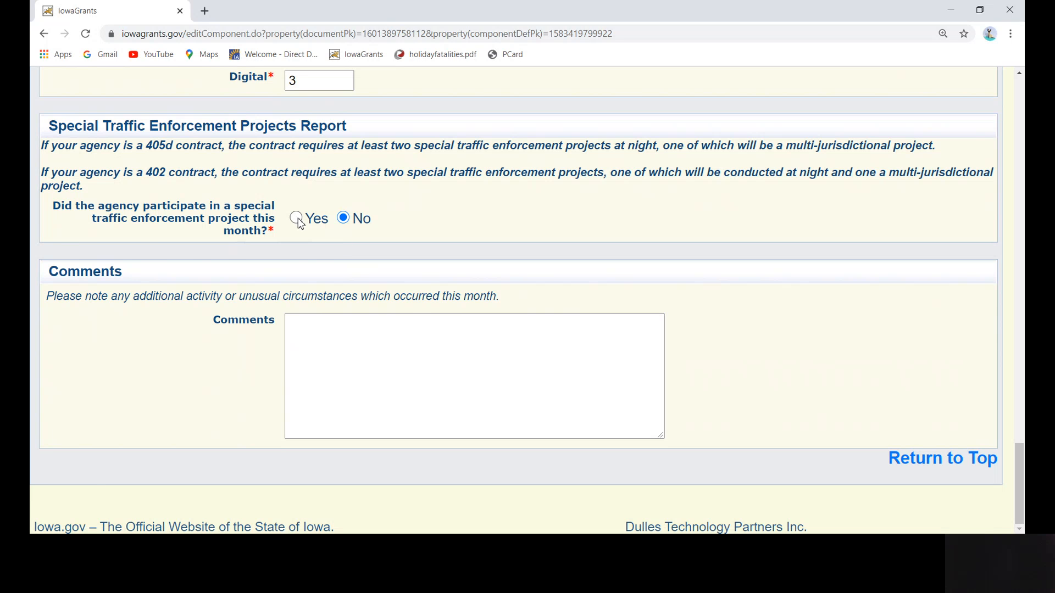
pyautogui.click(295, 218)
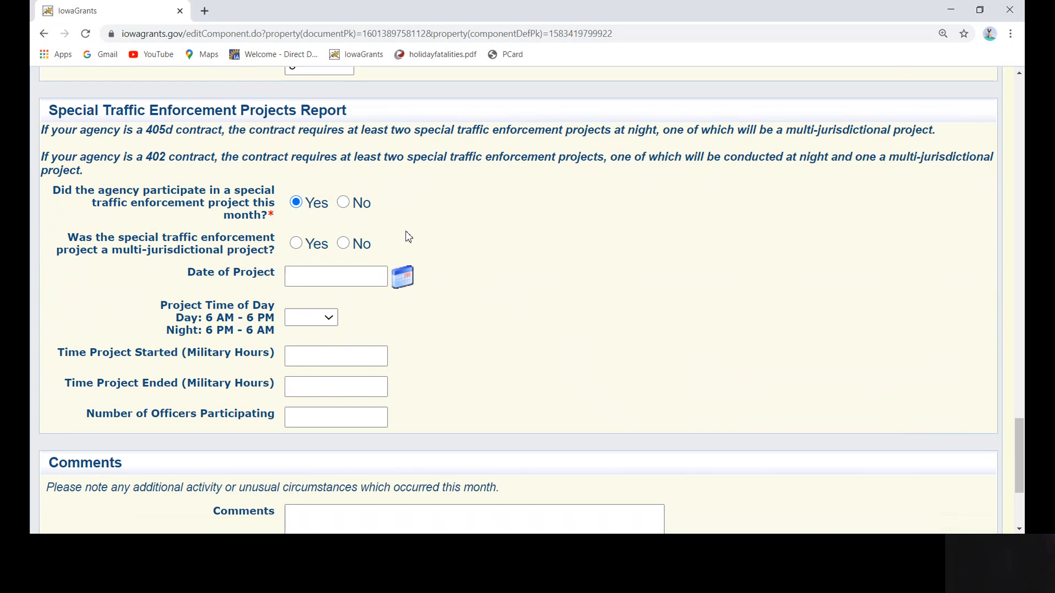
pyautogui.scroll(-3)
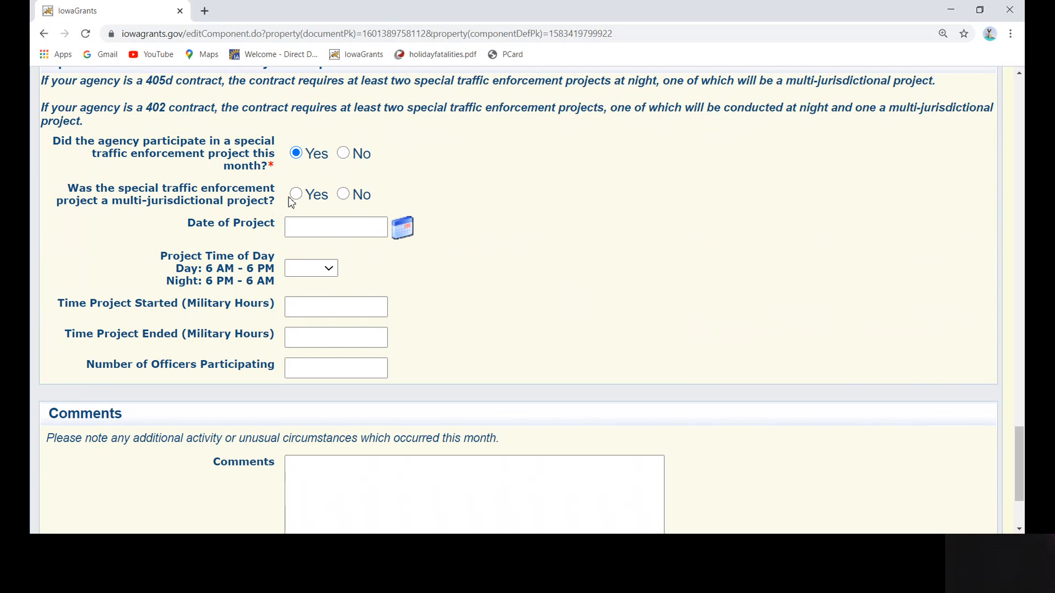
pyautogui.click(296, 193)
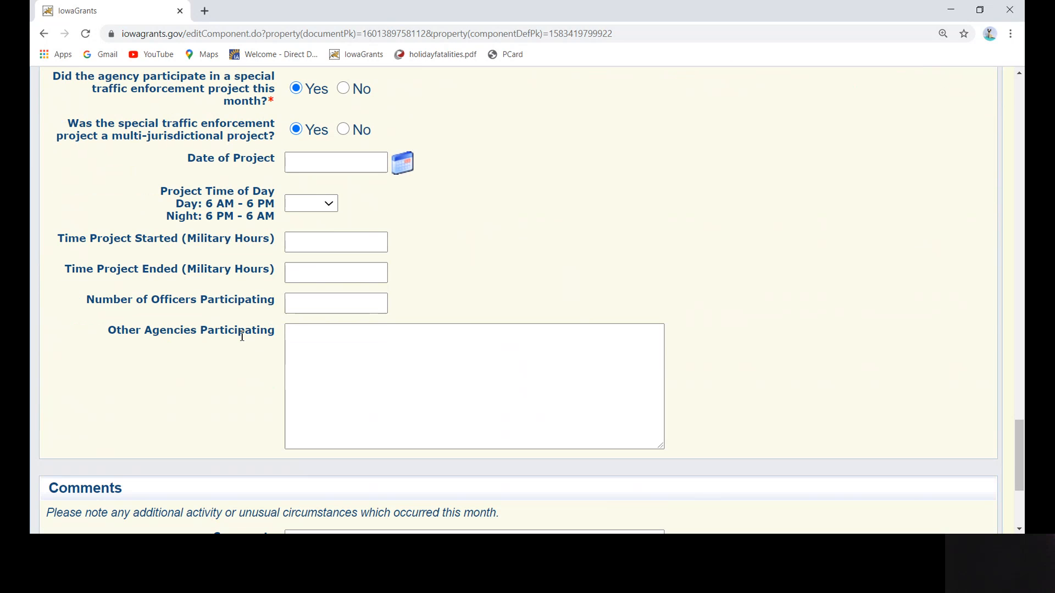
pyautogui.moveTo(146, 348)
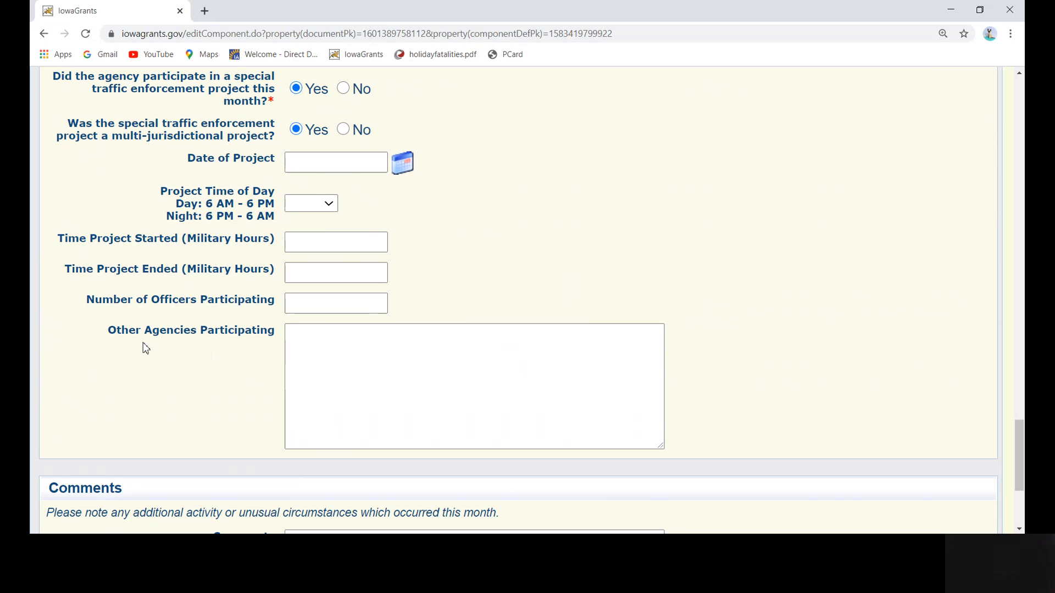
pyautogui.moveTo(339, 139)
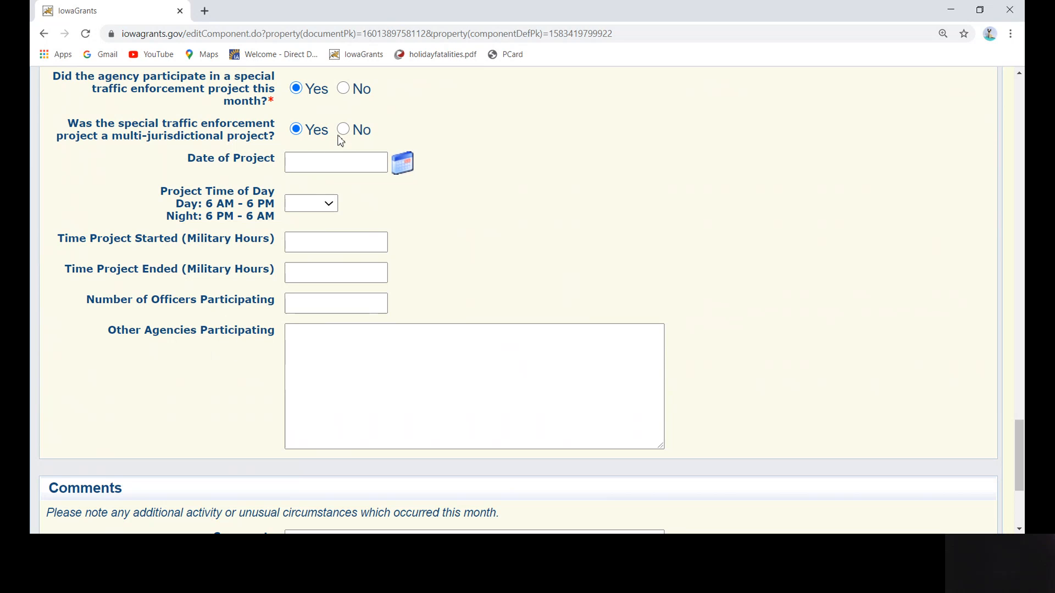
pyautogui.click(343, 130)
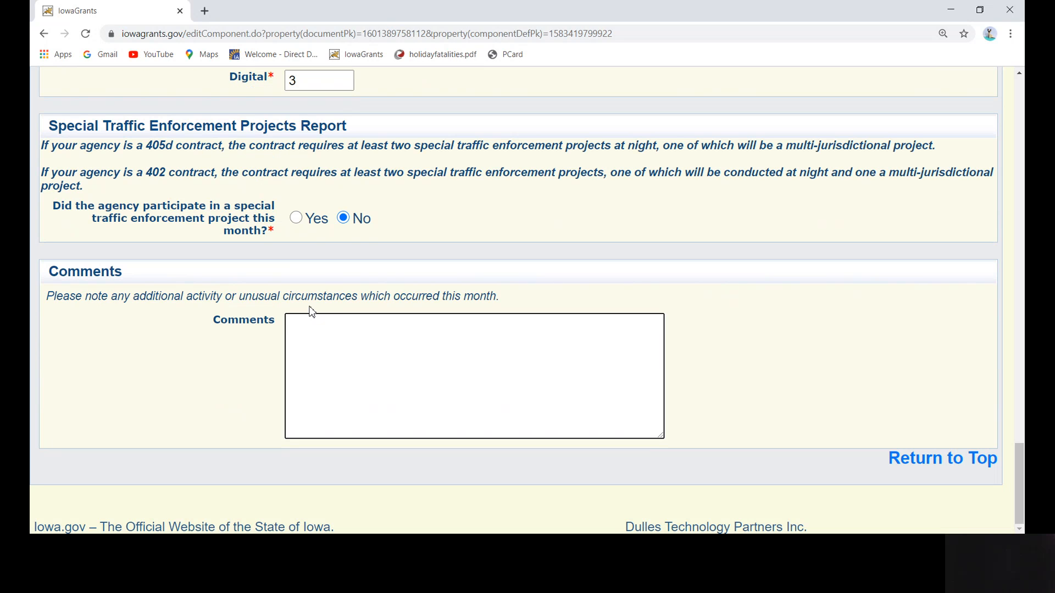
pyautogui.moveTo(753, 430)
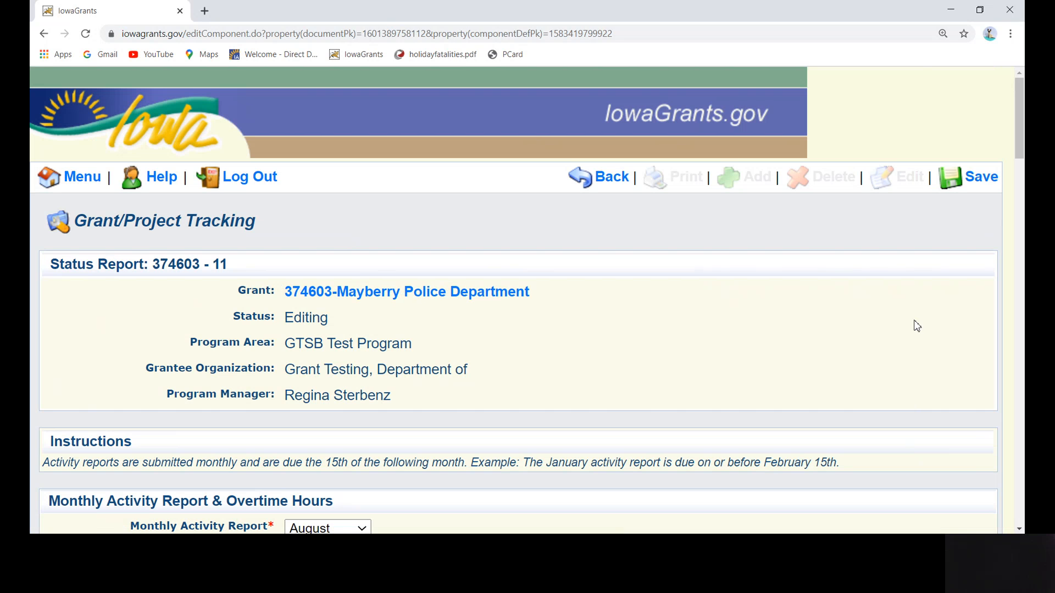
pyautogui.moveTo(982, 176)
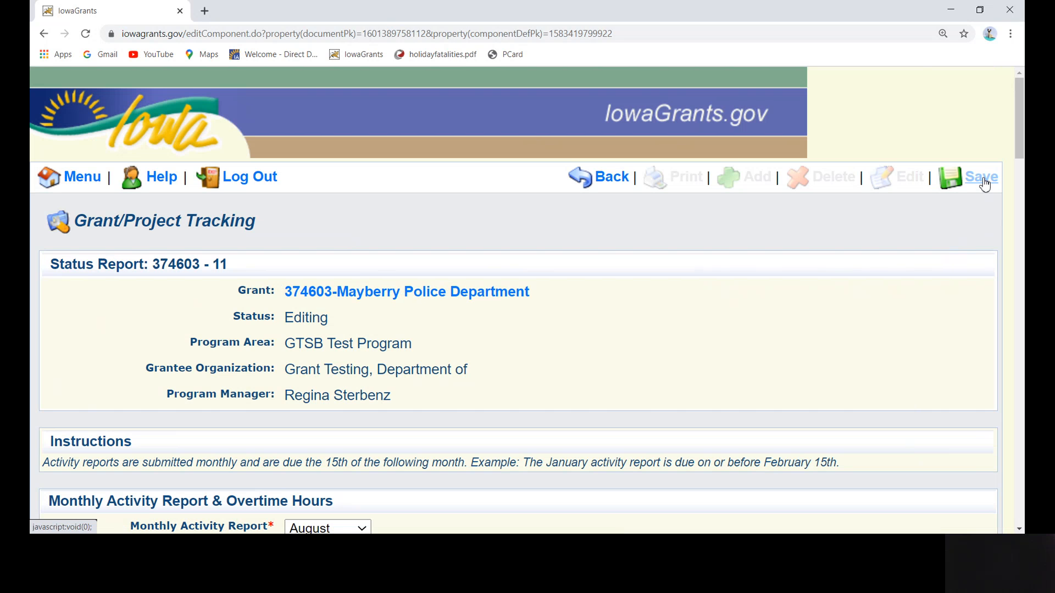
# Step: Save the August monthly activity report from the toolbar
pyautogui.click(981, 176)
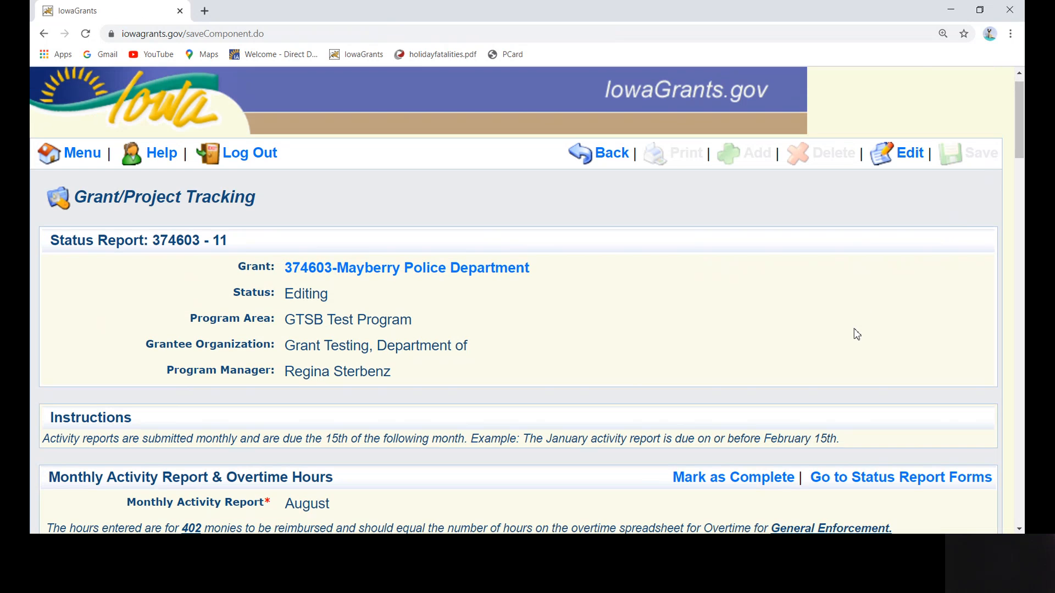
# Step: Mark the Monthly Activity Report complete and submit status report 374603-11 from the Components list
pyautogui.scroll(-3)
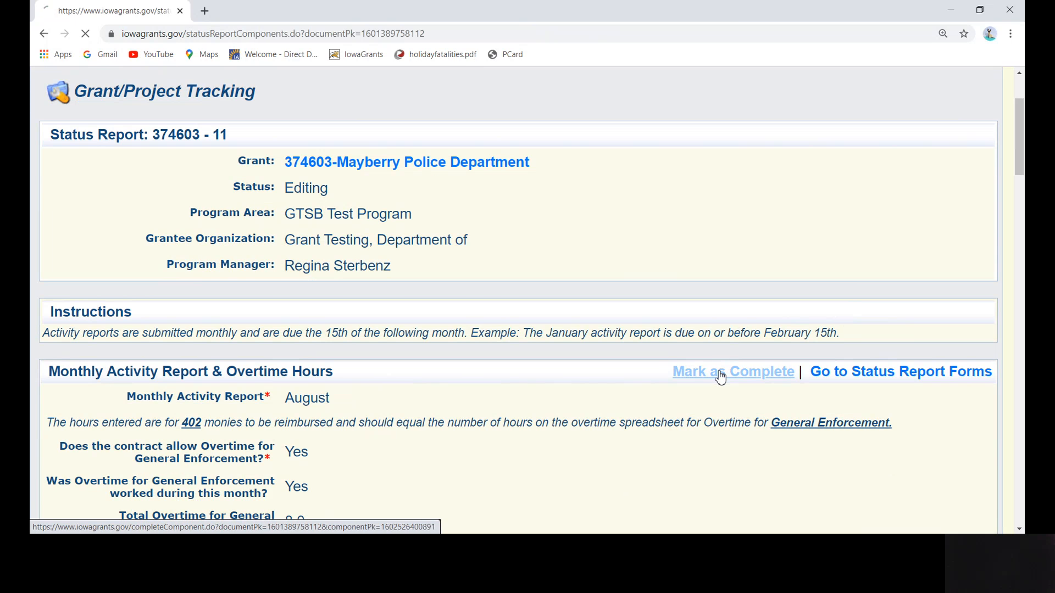
pyautogui.click(732, 371)
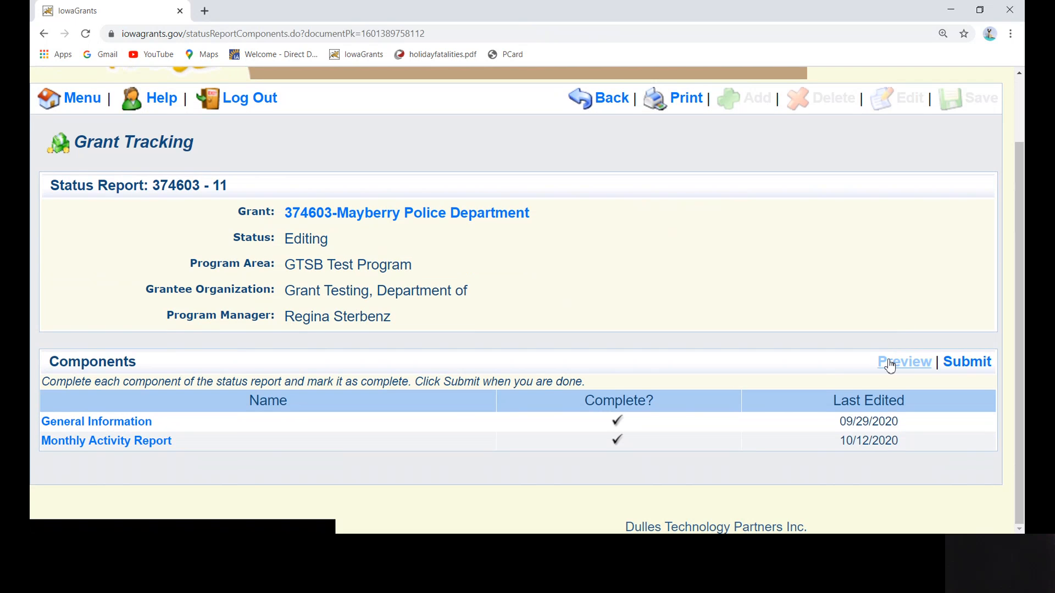
pyautogui.moveTo(967, 361)
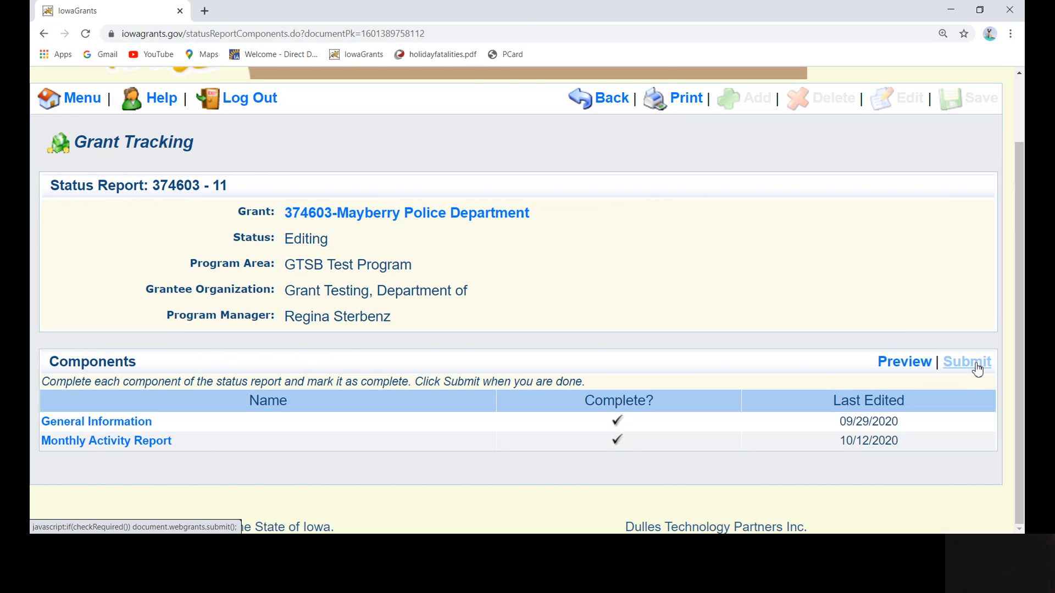
pyautogui.click(967, 361)
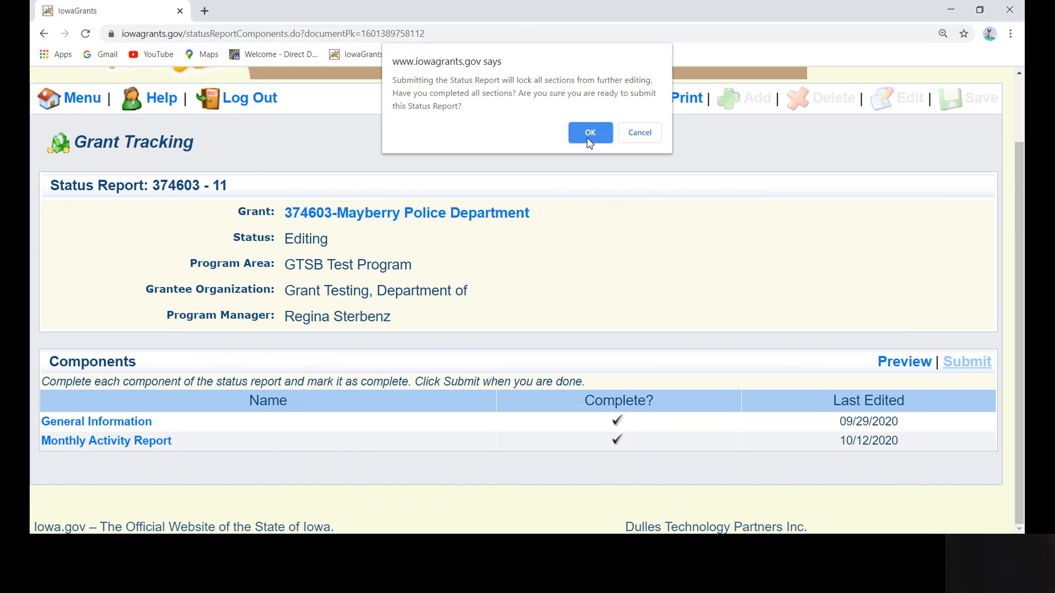
# Step: Confirm submission of status report 374603-11 and return to the Mayberry PD grant forms
pyautogui.click(591, 132)
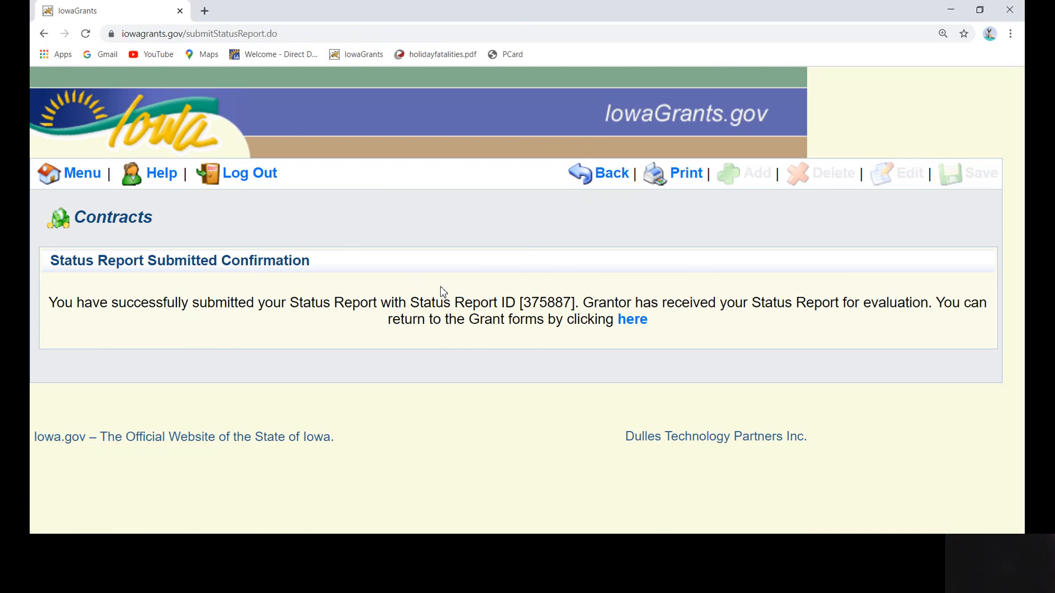
pyautogui.moveTo(240, 323)
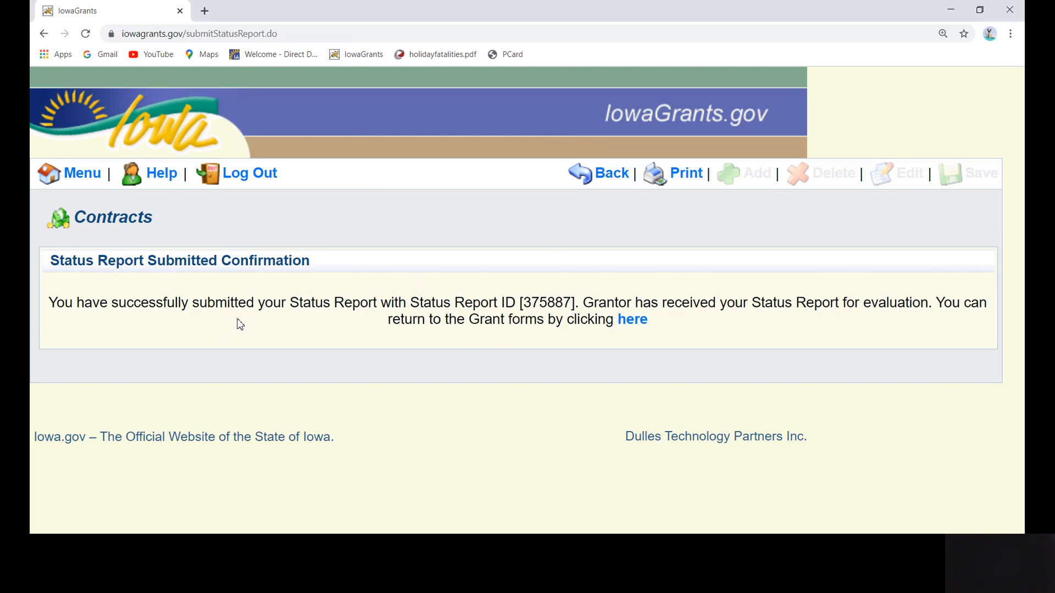
pyautogui.moveTo(132, 318)
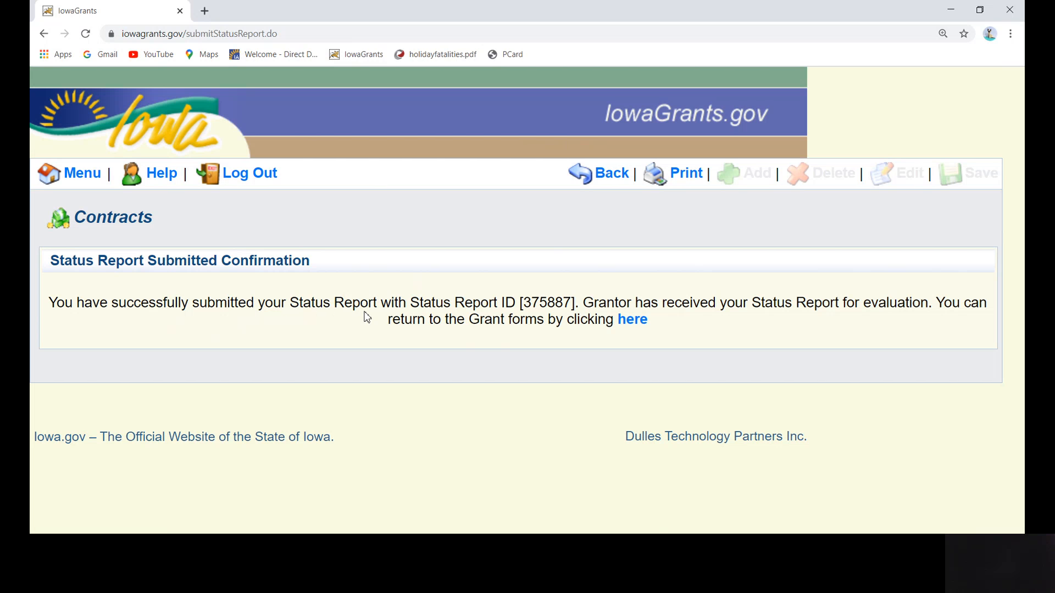
pyautogui.moveTo(372, 320)
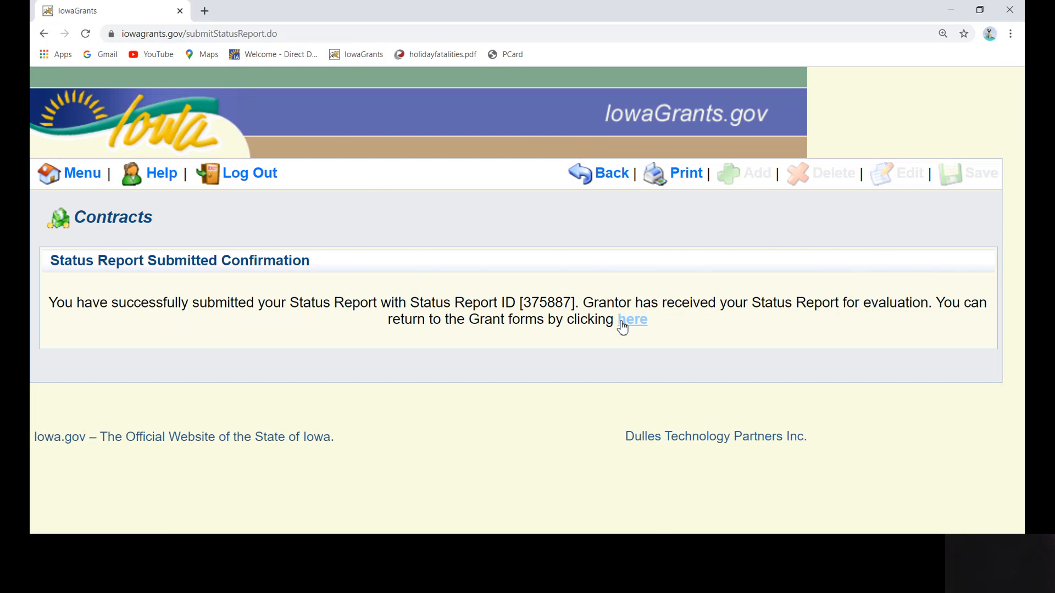
pyautogui.moveTo(631, 320)
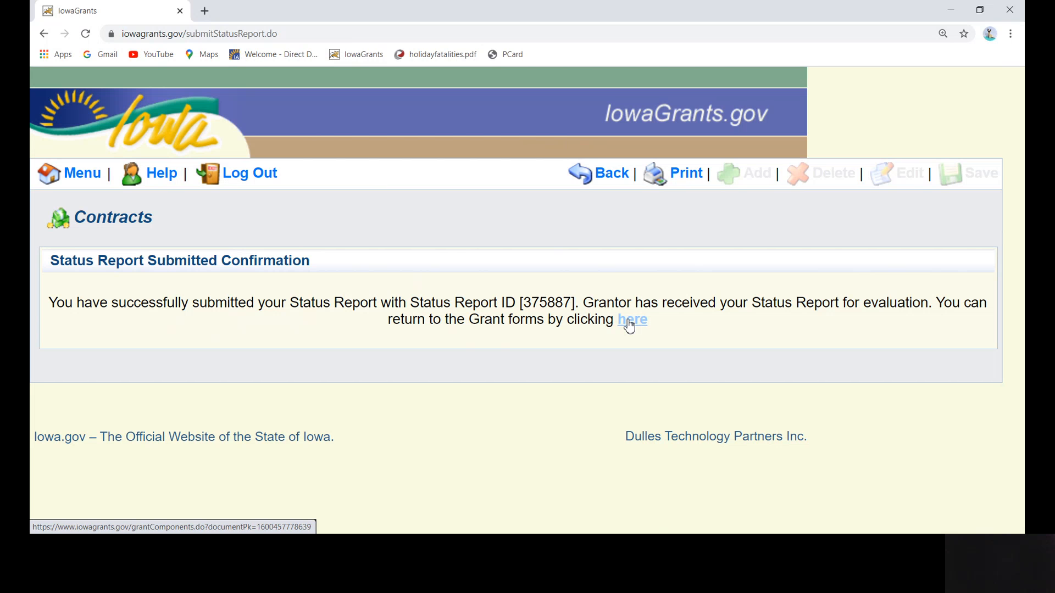
pyautogui.click(631, 319)
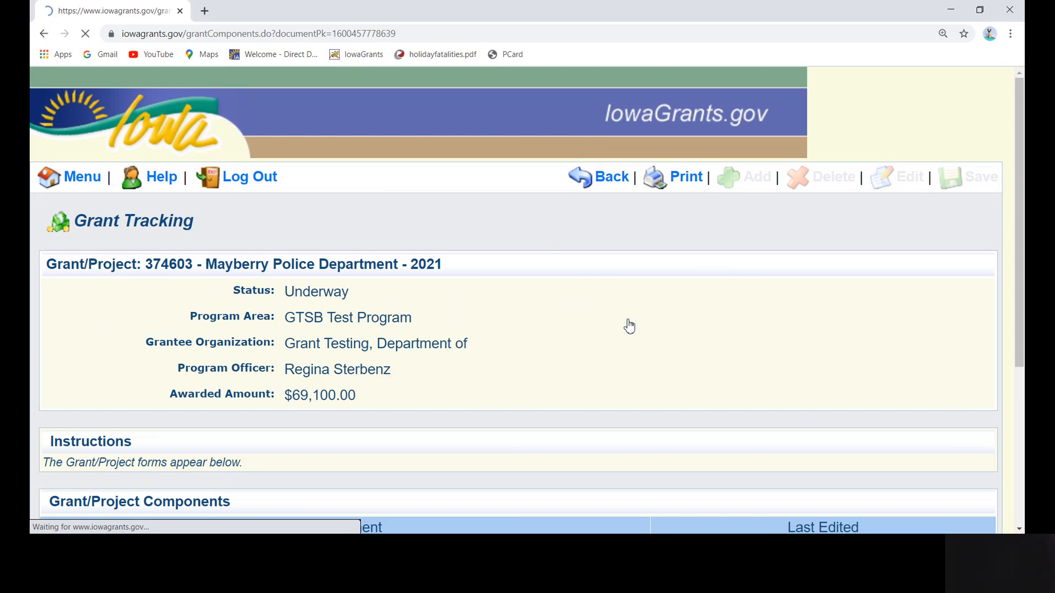